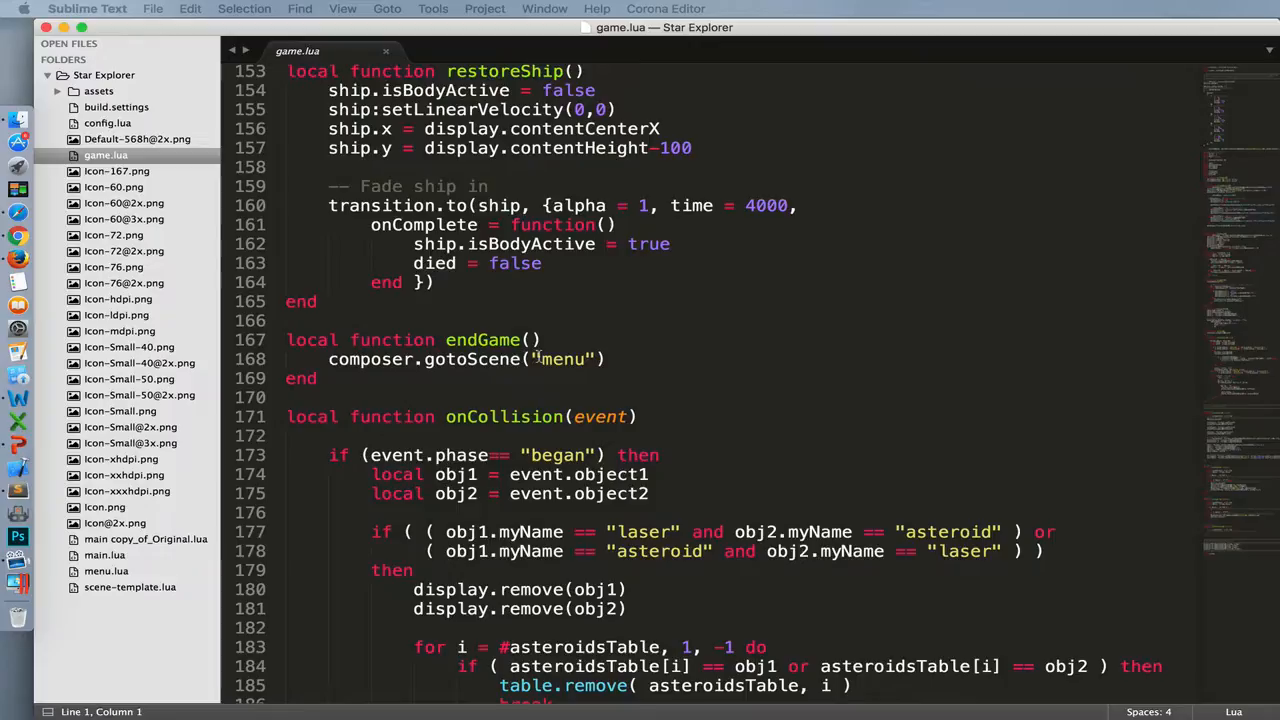
# In endGame, set finalScore to score, remove the highScores scene and go to highScores.
pyautogui.click(540, 339)
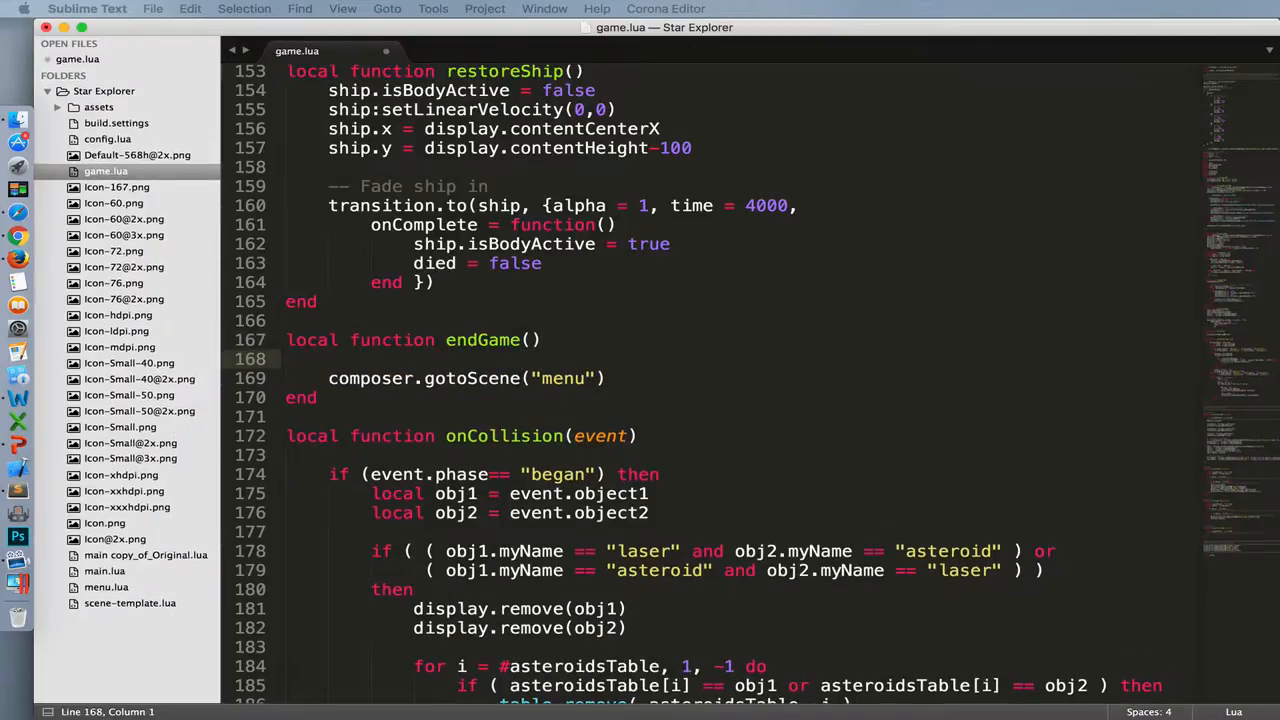
pyautogui.write('composer')
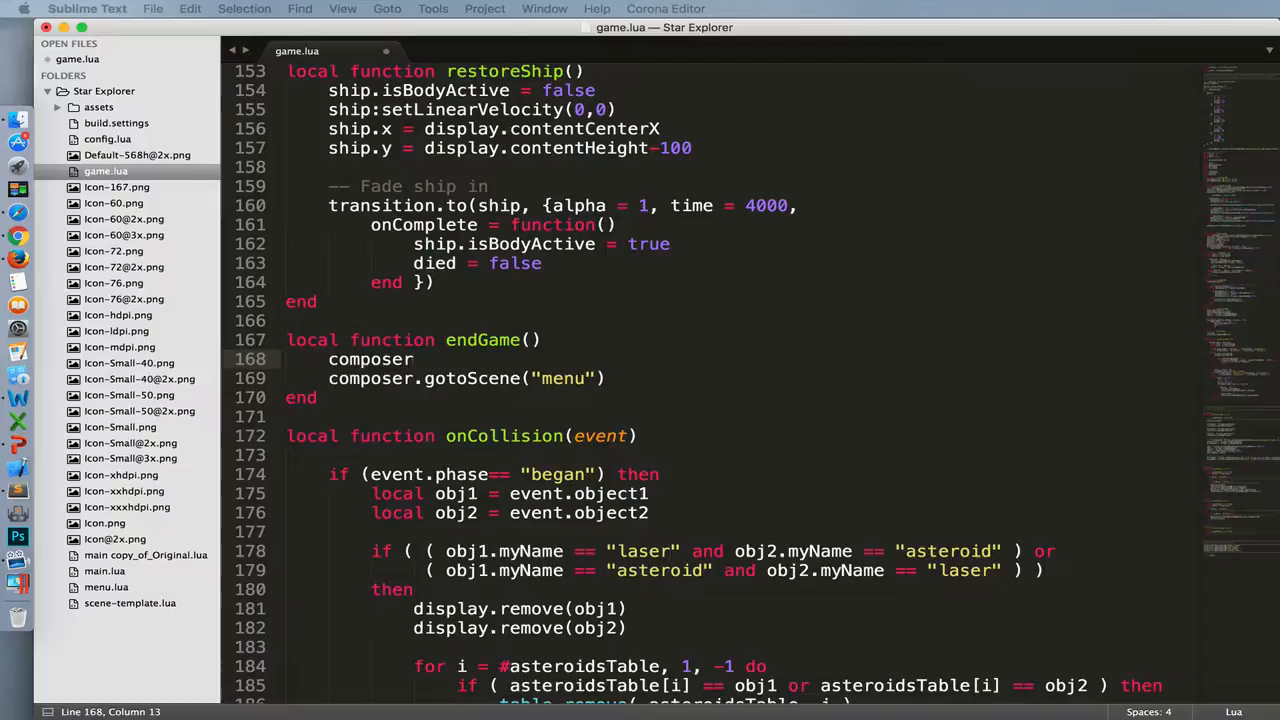
pyautogui.write('setVariable( "')
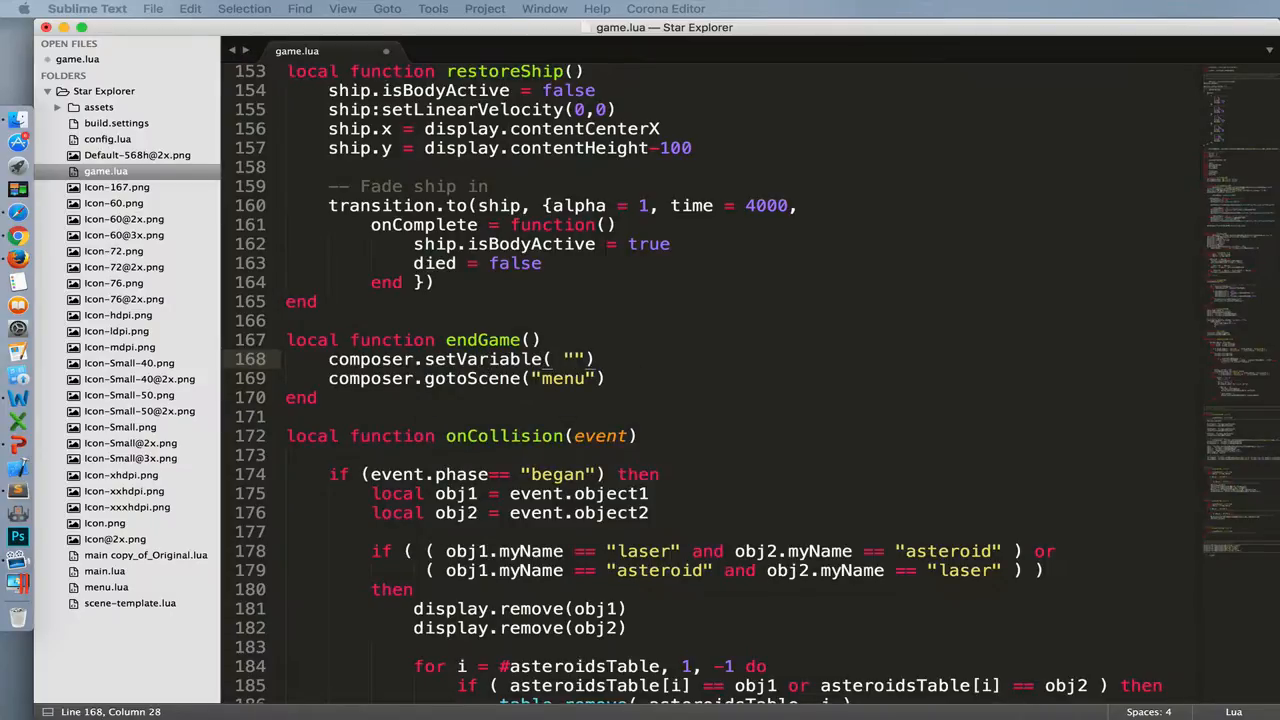
pyautogui.write('finals')
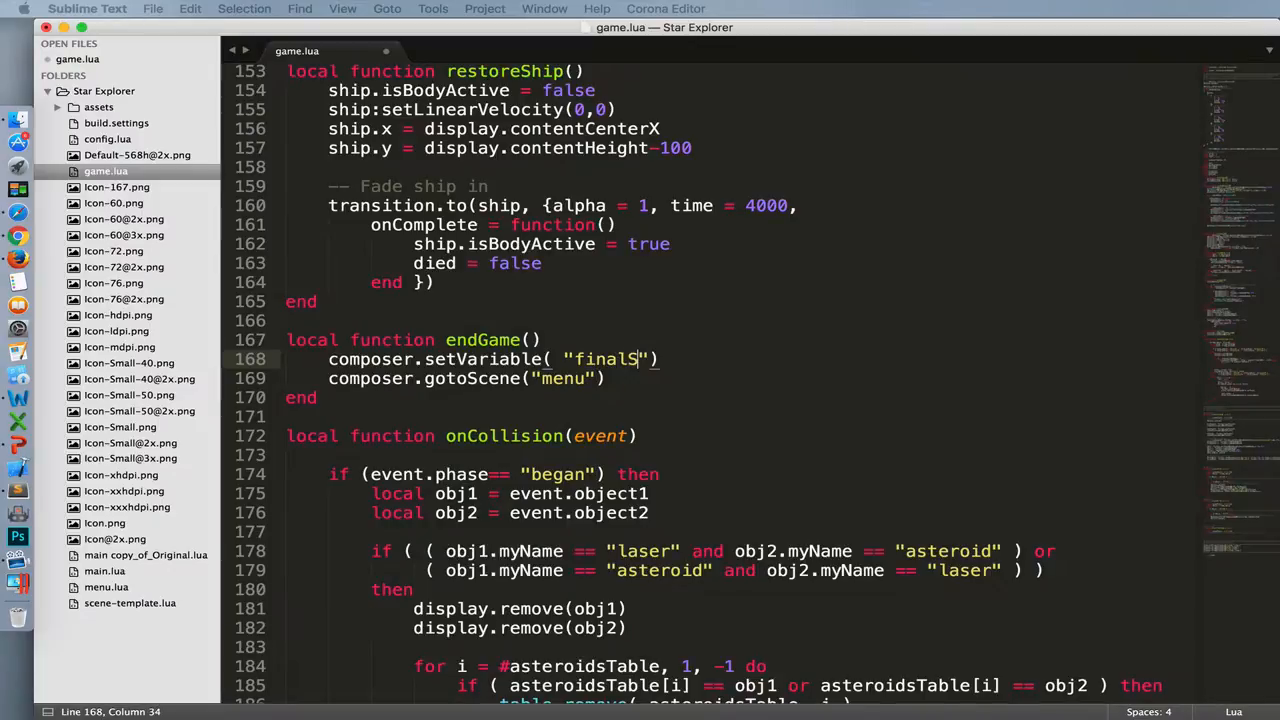
pyautogui.write('Score", sco')
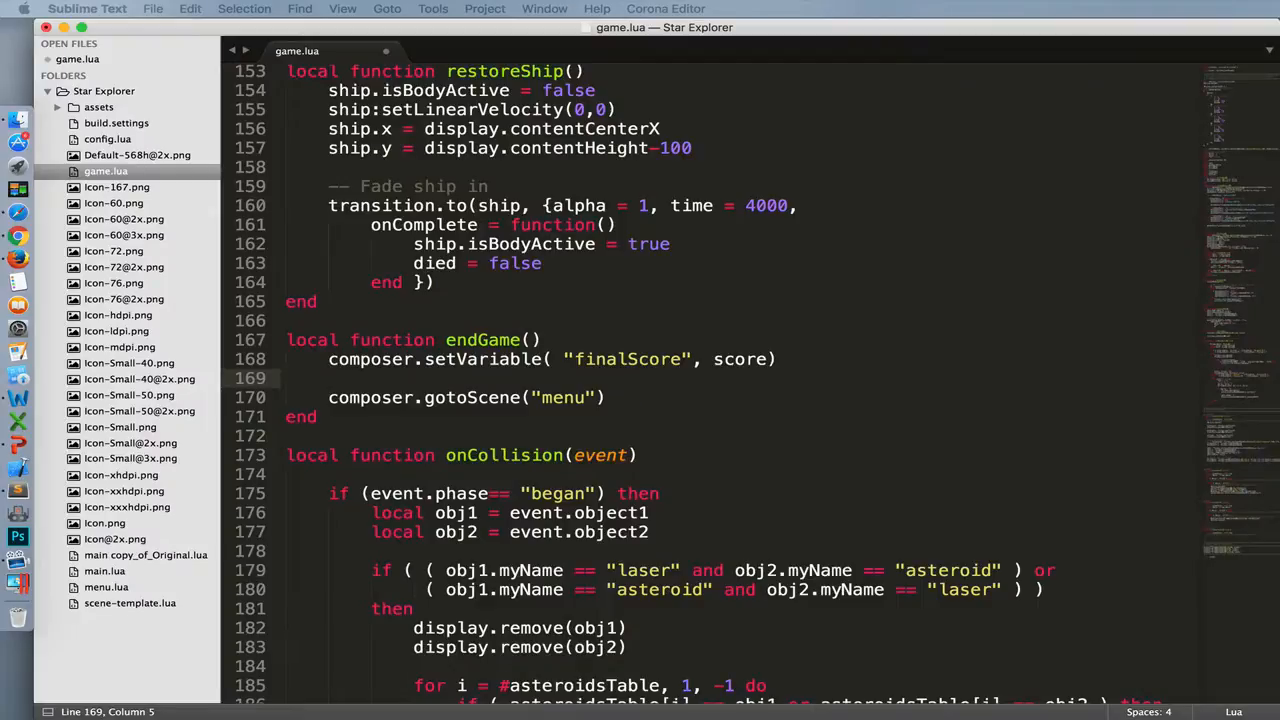
pyautogui.write('removeScene(')
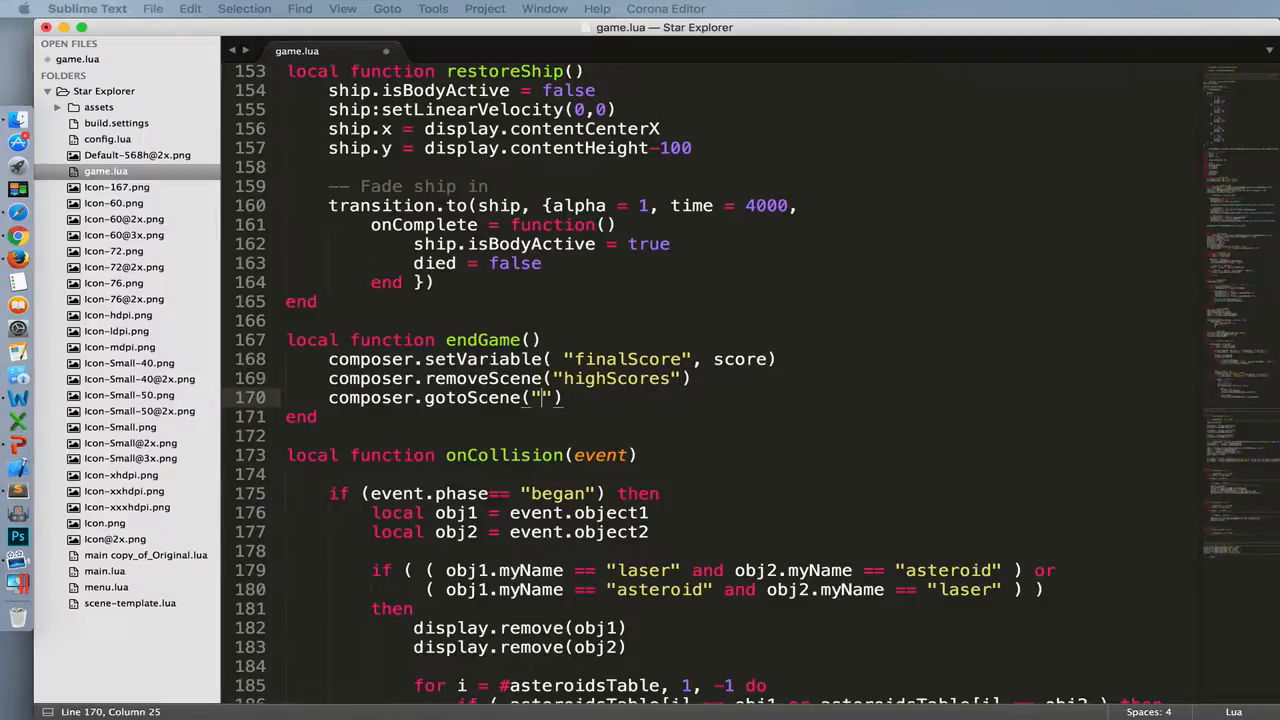
pyautogui.write('highScores')
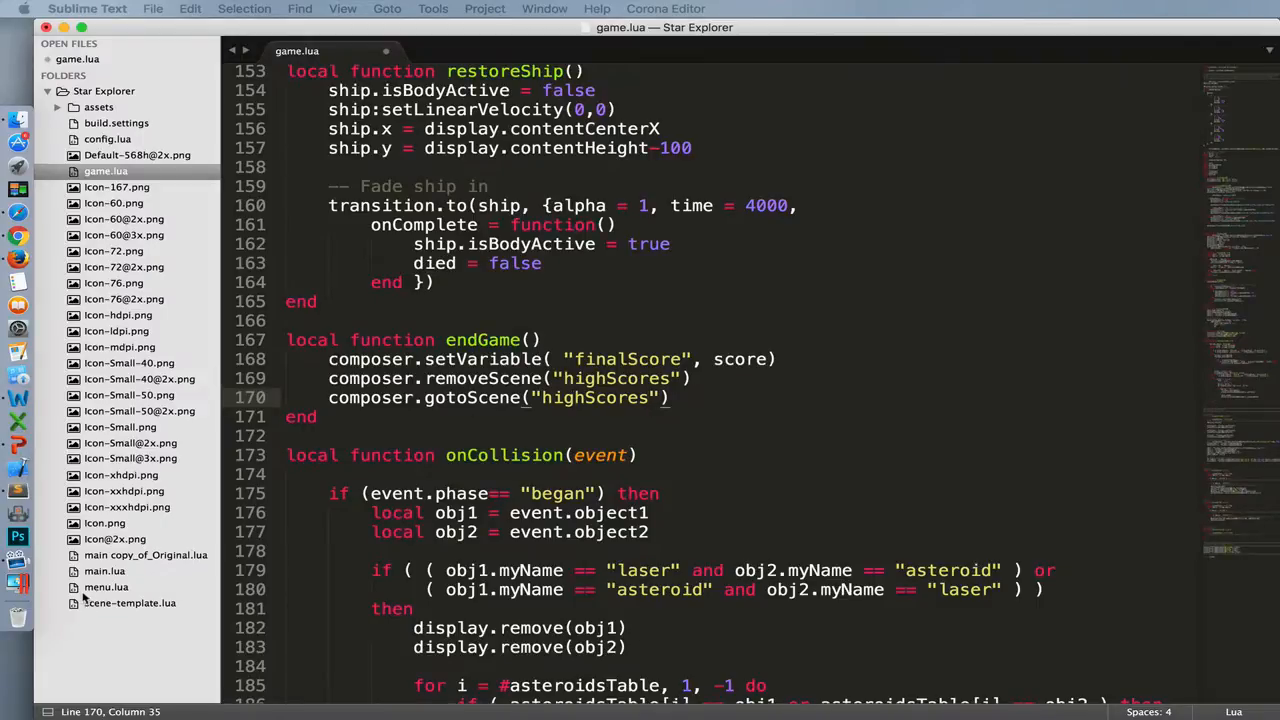
pyautogui.click(106, 587)
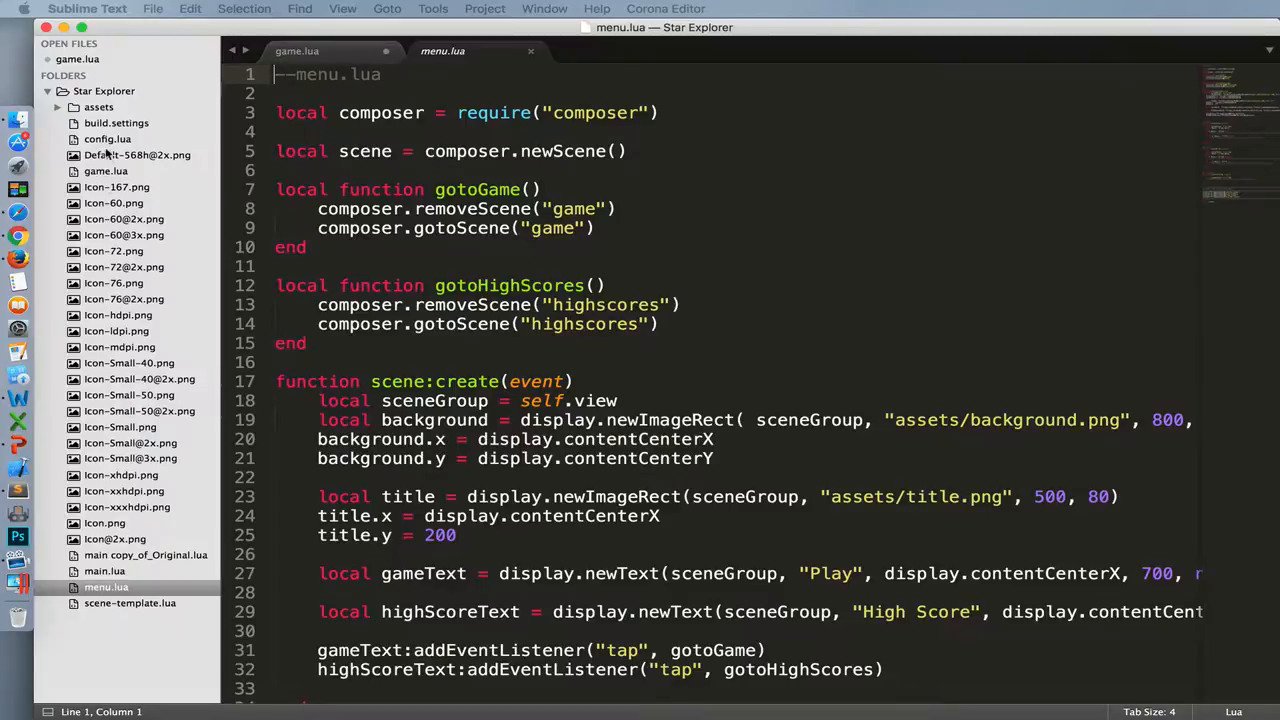
# Compare game.lua and menu.lua so gotoHighScores uses the "highScores" capitalization.
pyautogui.click(296, 51)
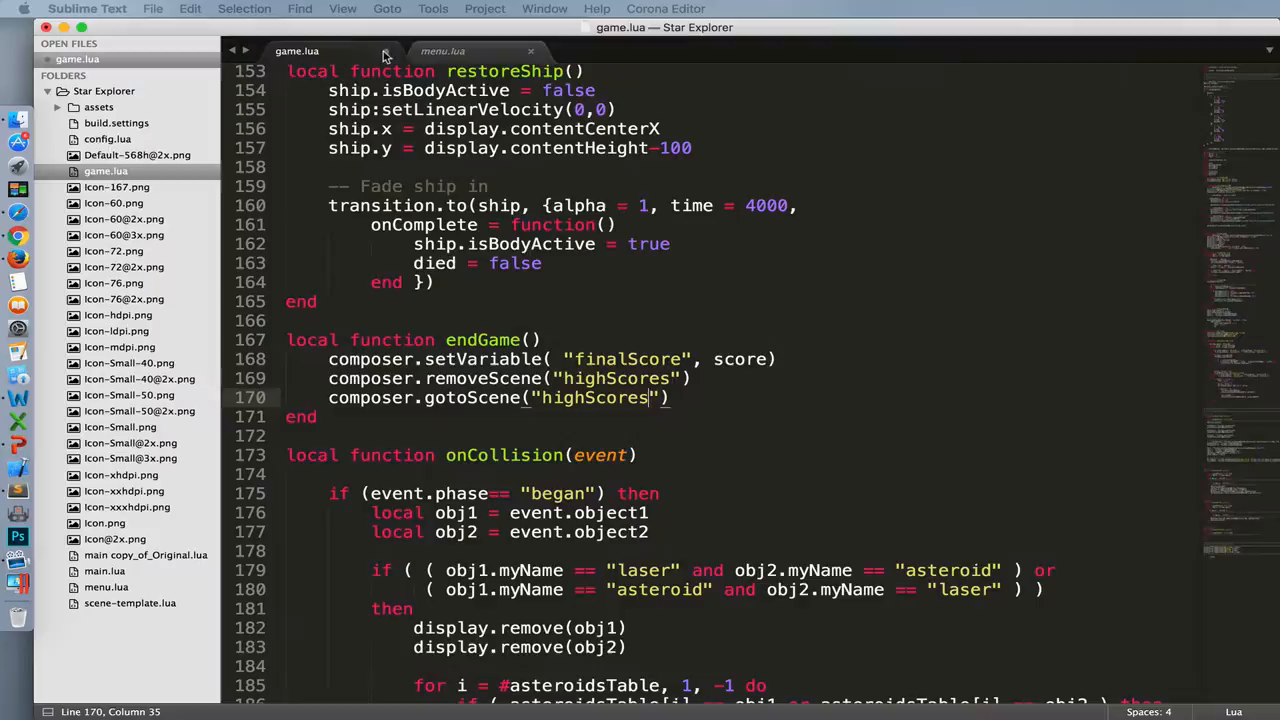
pyautogui.click(442, 51)
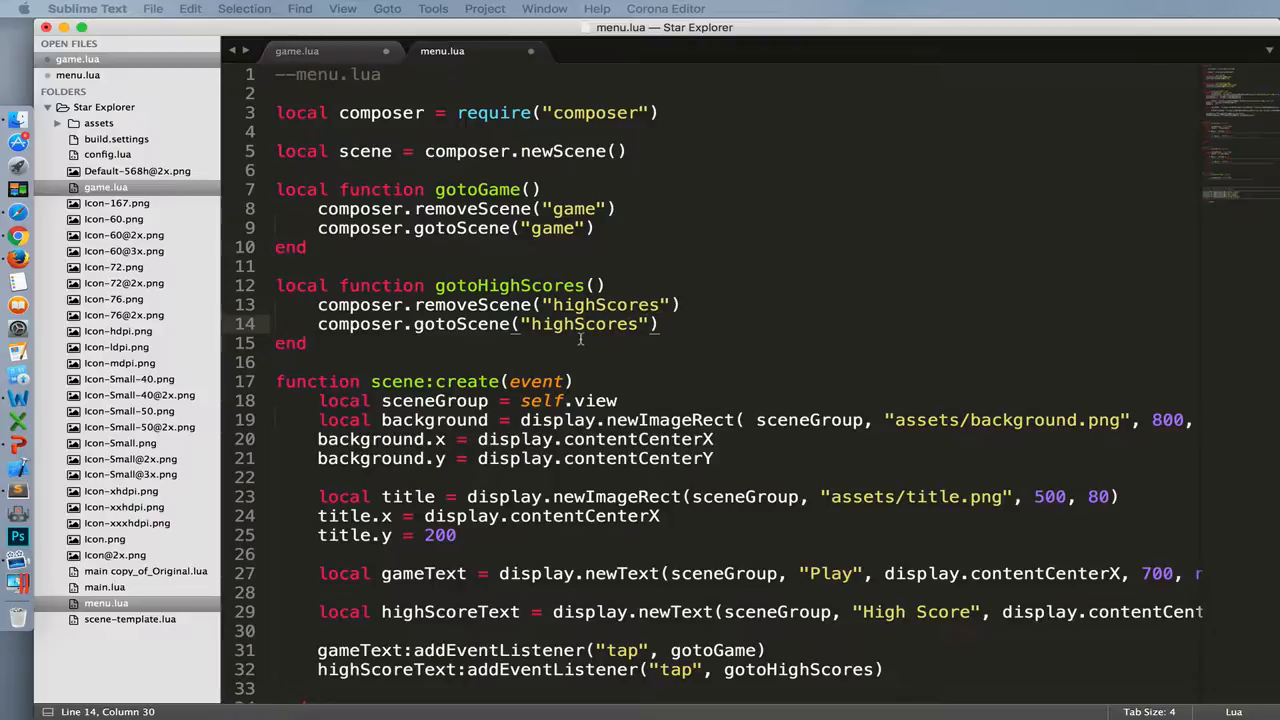
pyautogui.click(297, 51)
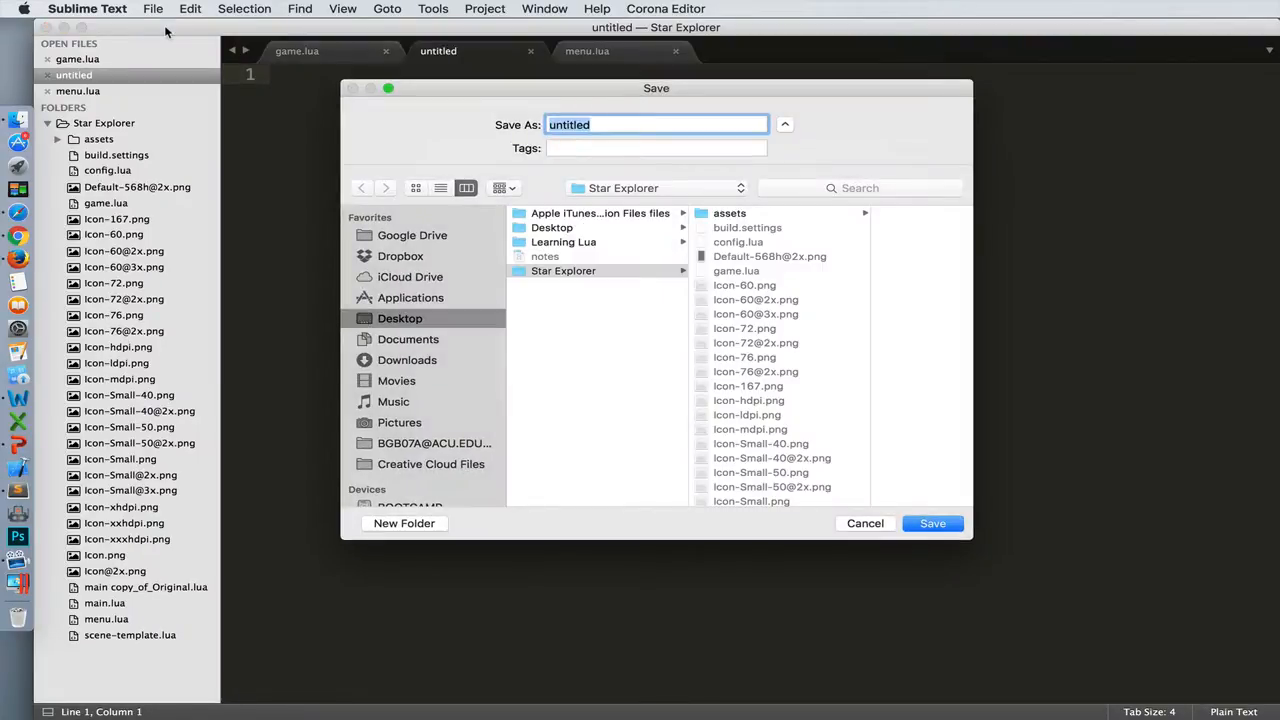
# Save a new file as highScores.lua and fill it with the scene-template.lua code.
pyautogui.write('highScores.lua')
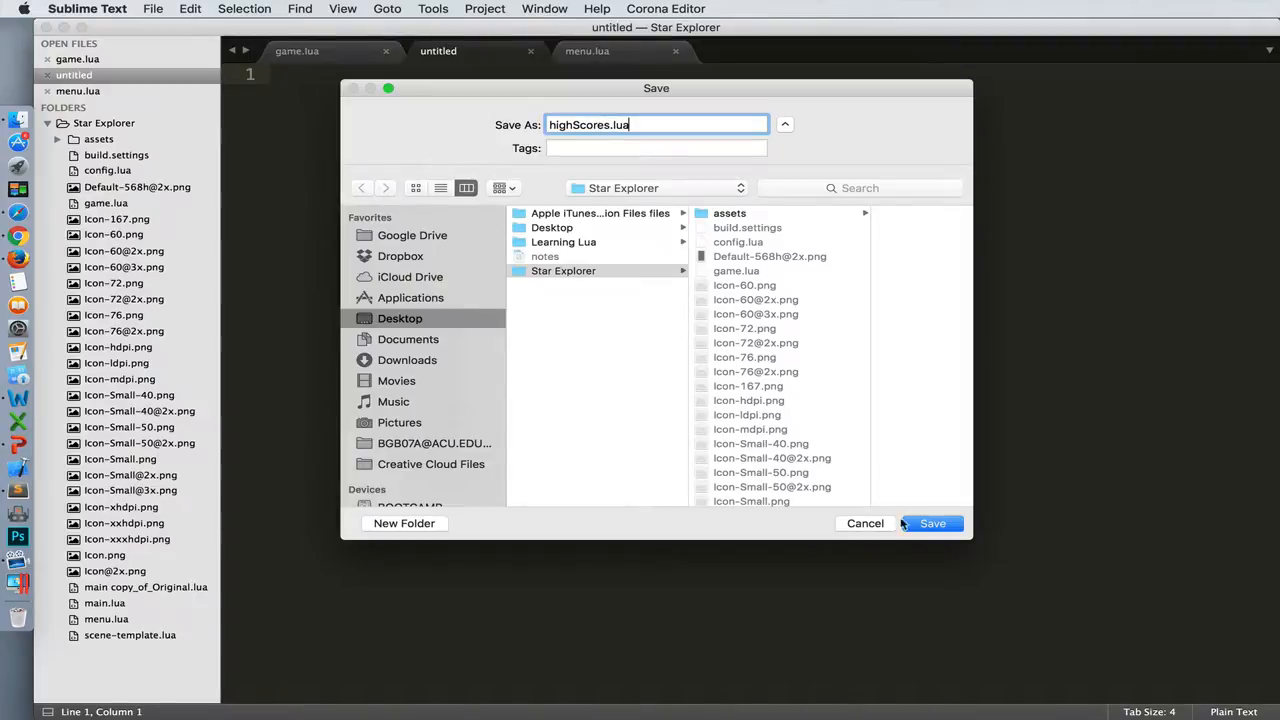
pyautogui.click(931, 523)
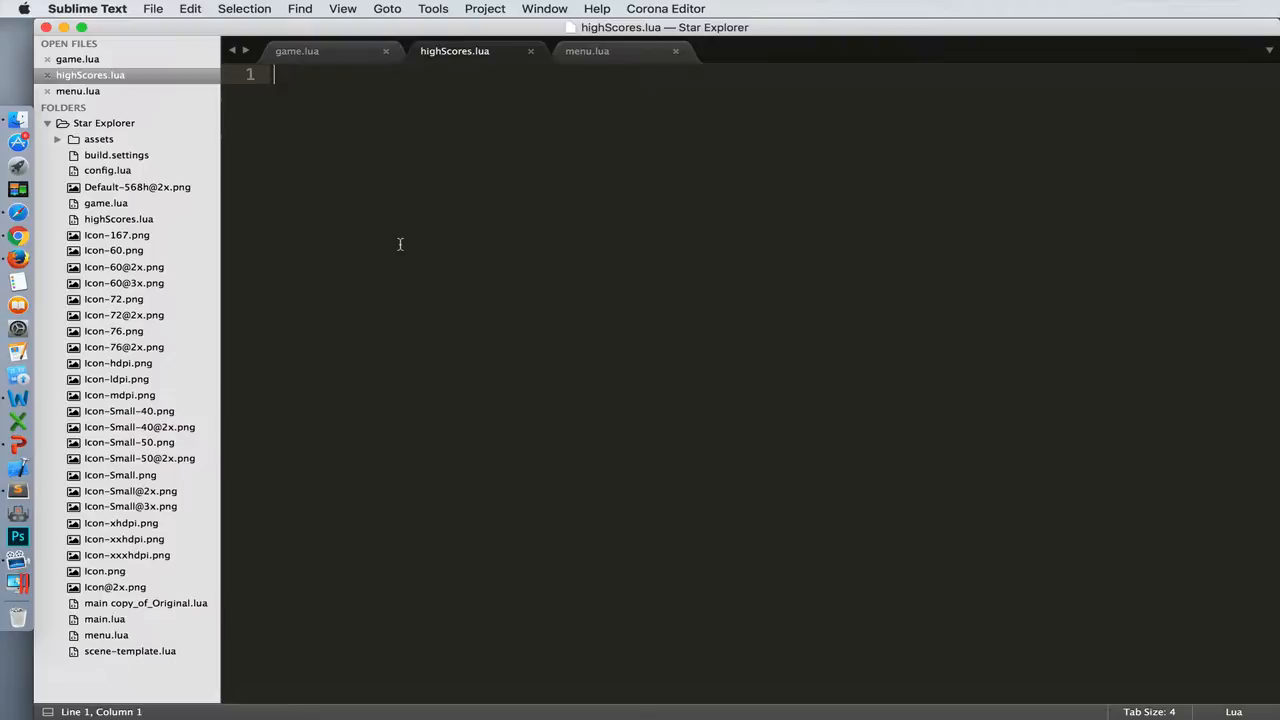
pyautogui.moveTo(103, 570)
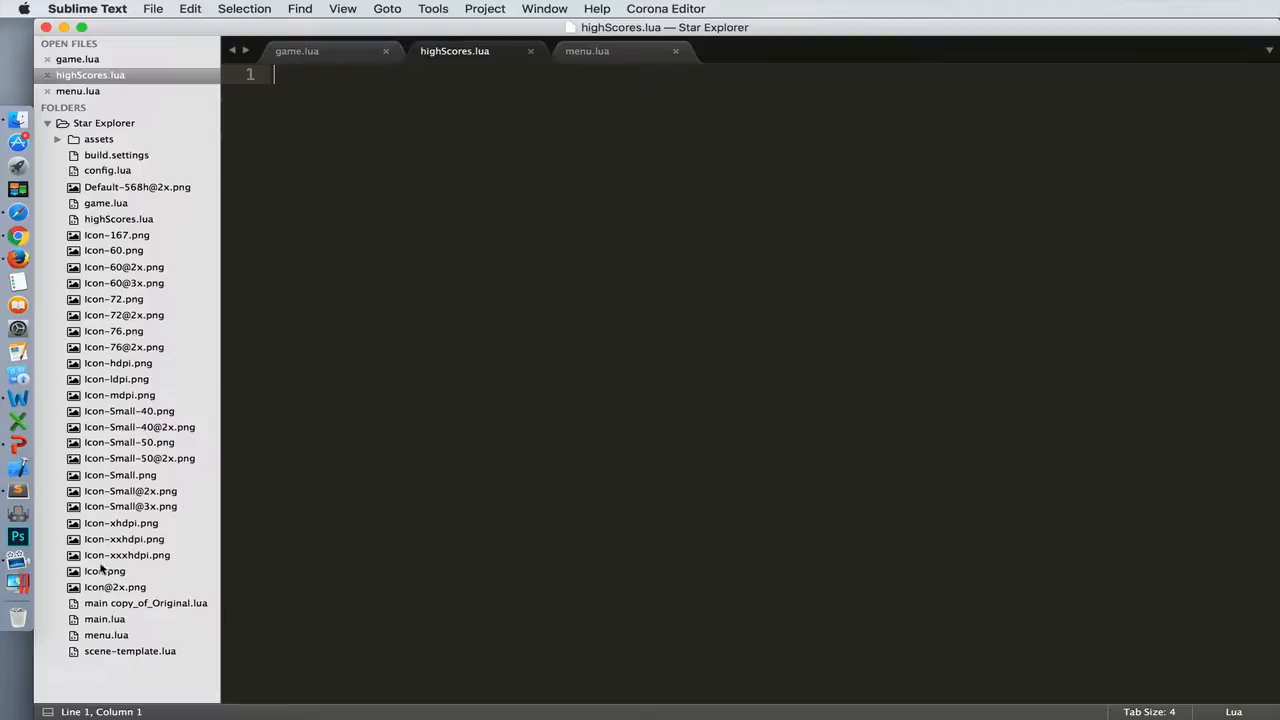
pyautogui.doubleClick(129, 651)
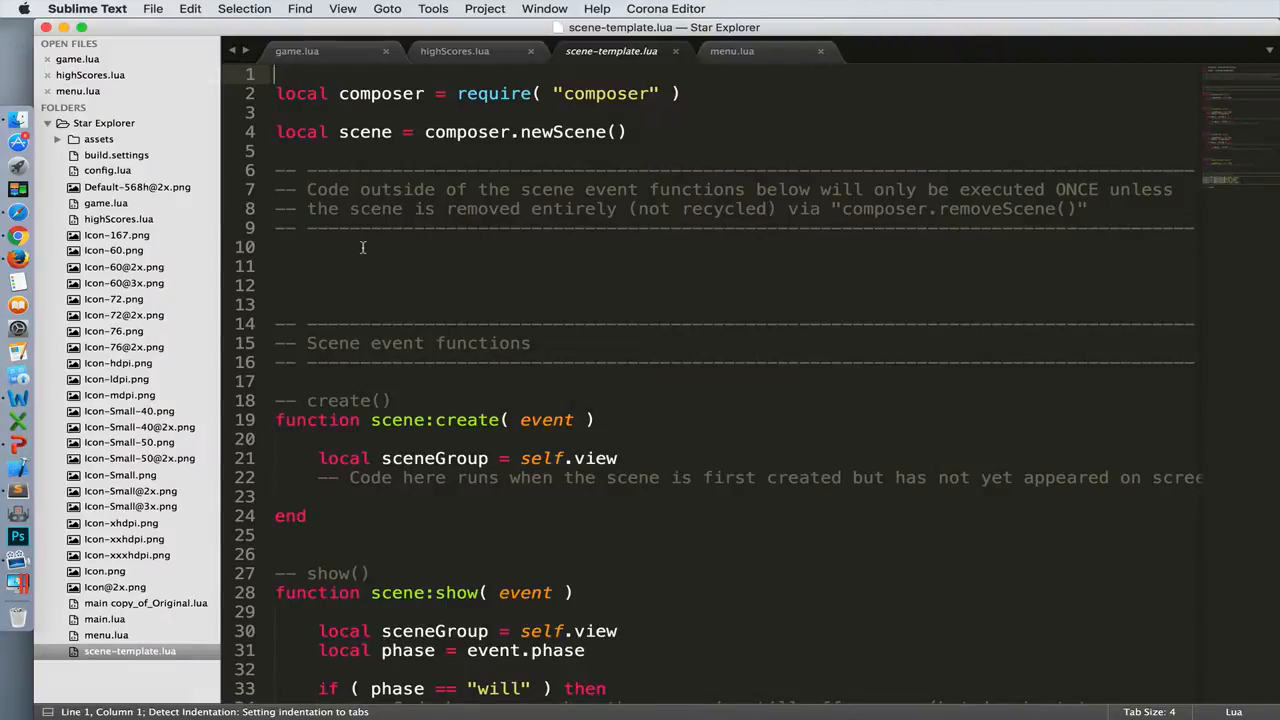
pyautogui.press('cmd+a')
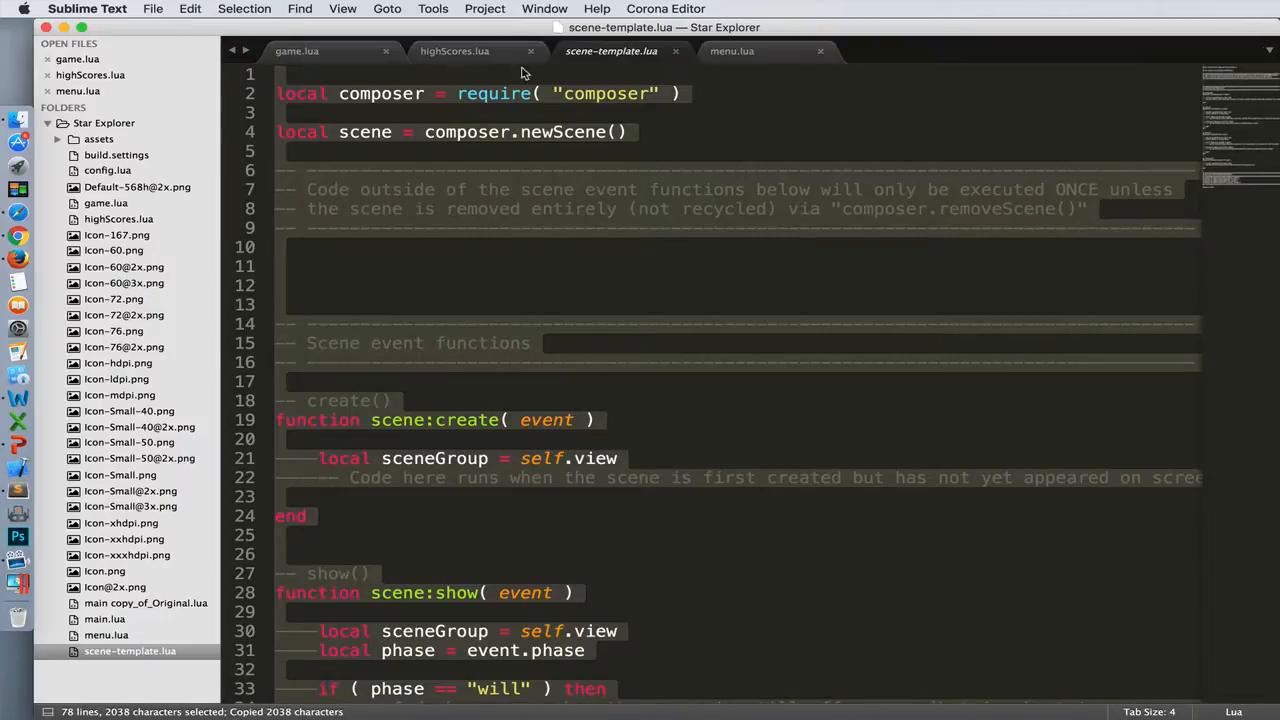
pyautogui.click(454, 51)
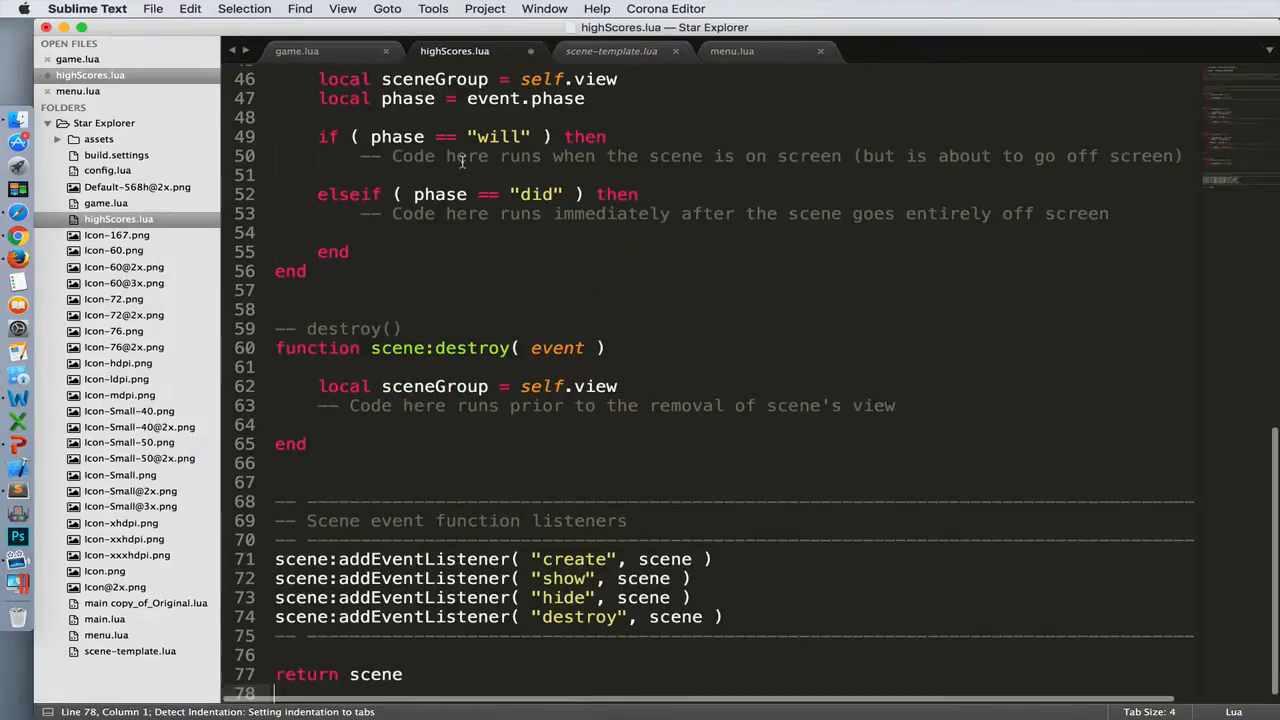
pyautogui.scroll(3)
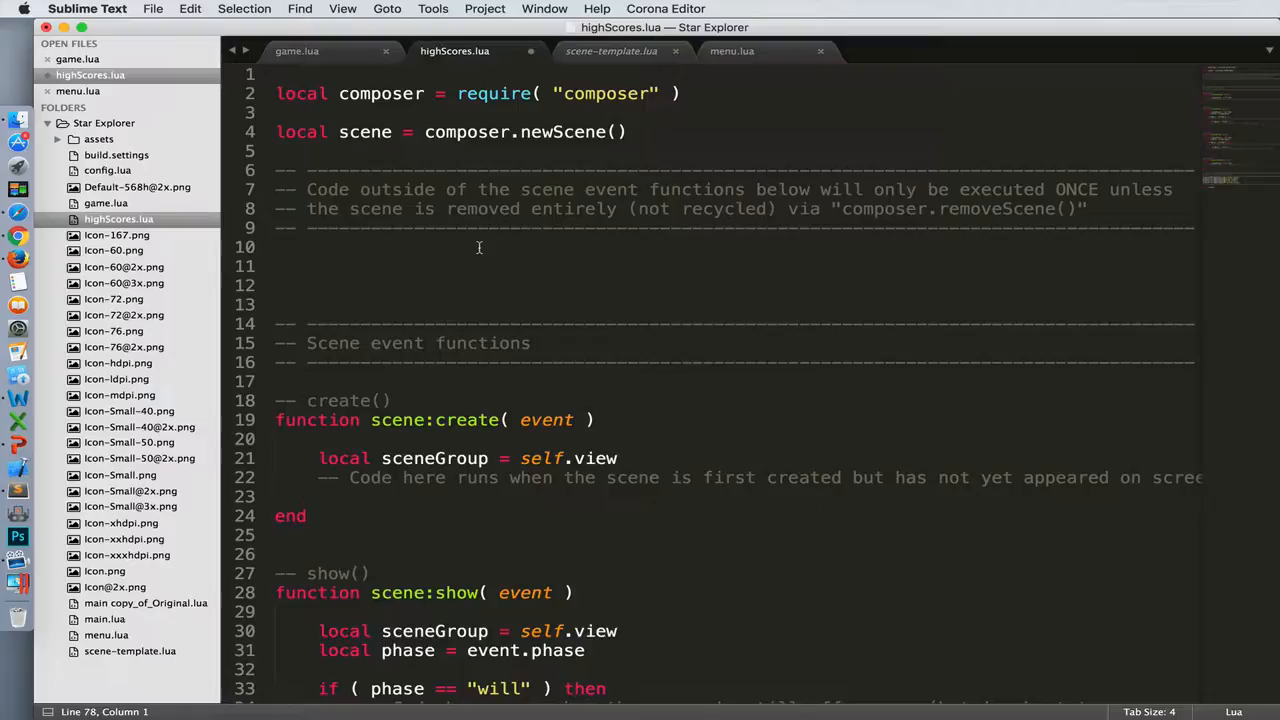
pyautogui.moveTo(619, 230)
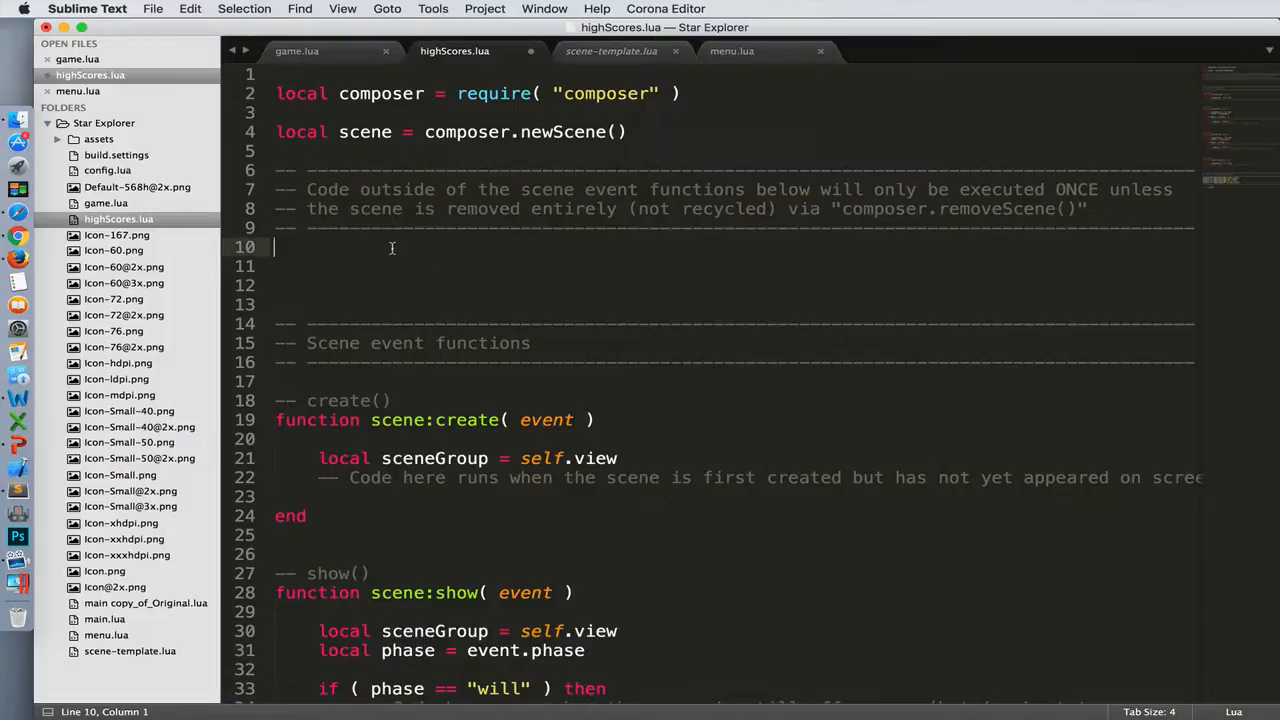
pyautogui.moveTo(500, 355)
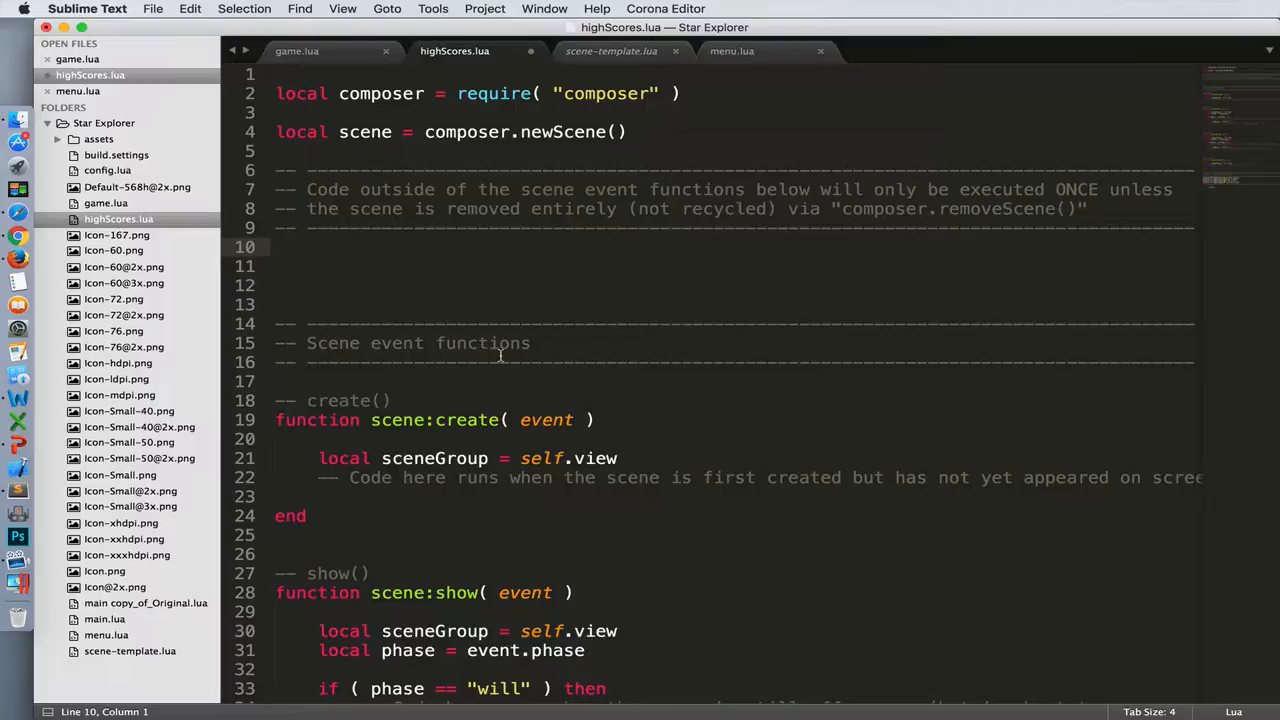
# Declare json, an empty scoresTable, and filePath to scores.json in system.DocumentsDirectory.
pyautogui.write('local json = require("json')
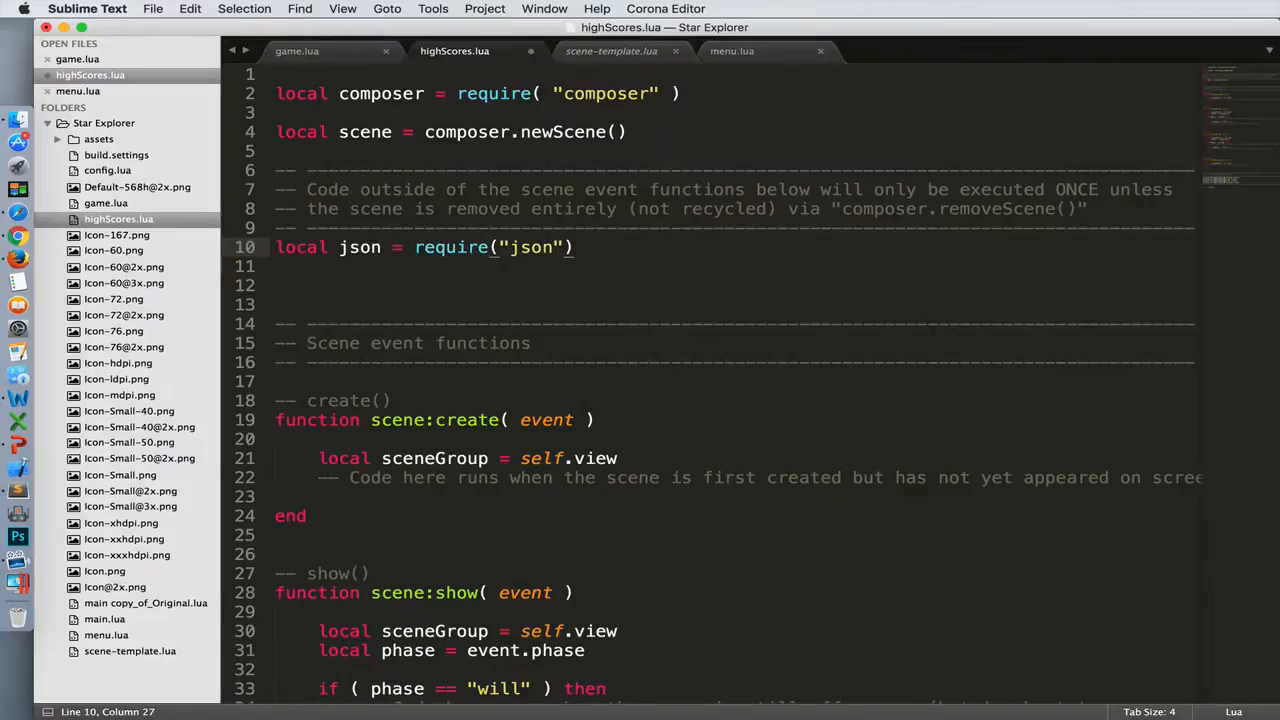
pyautogui.write('l')
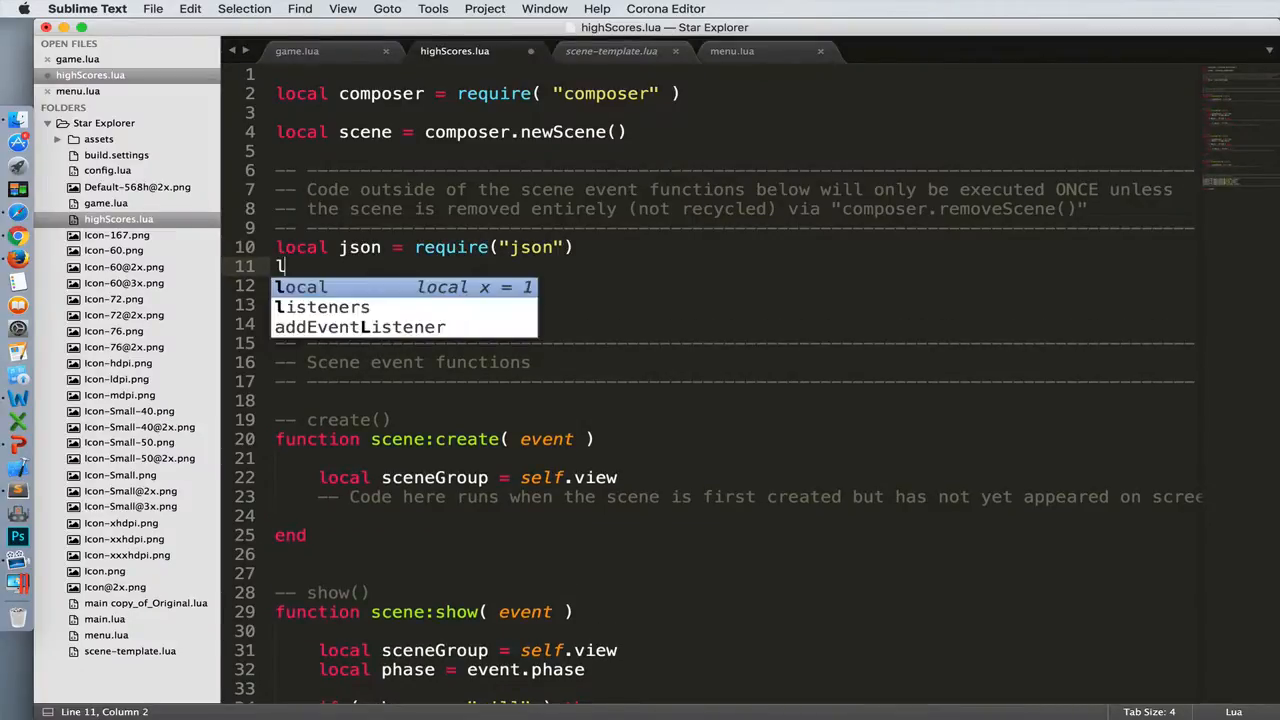
pyautogui.write('ocal scoresTable = {}')
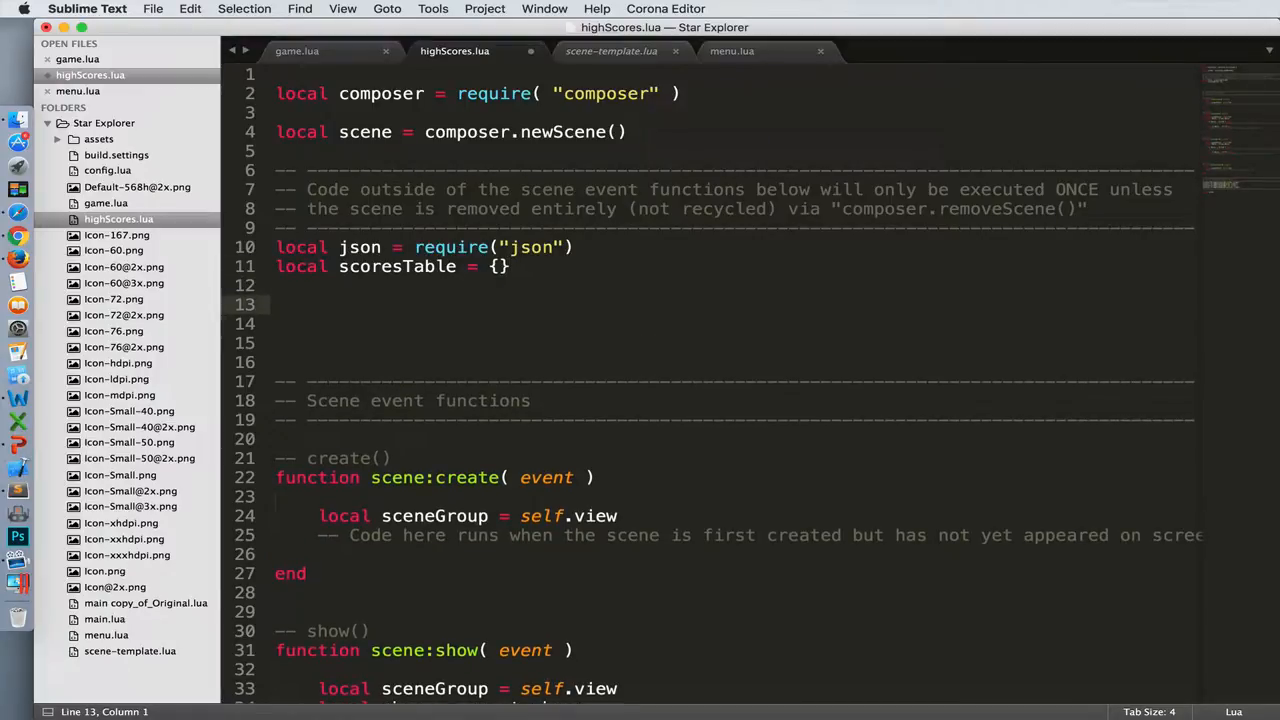
pyautogui.write('local file')
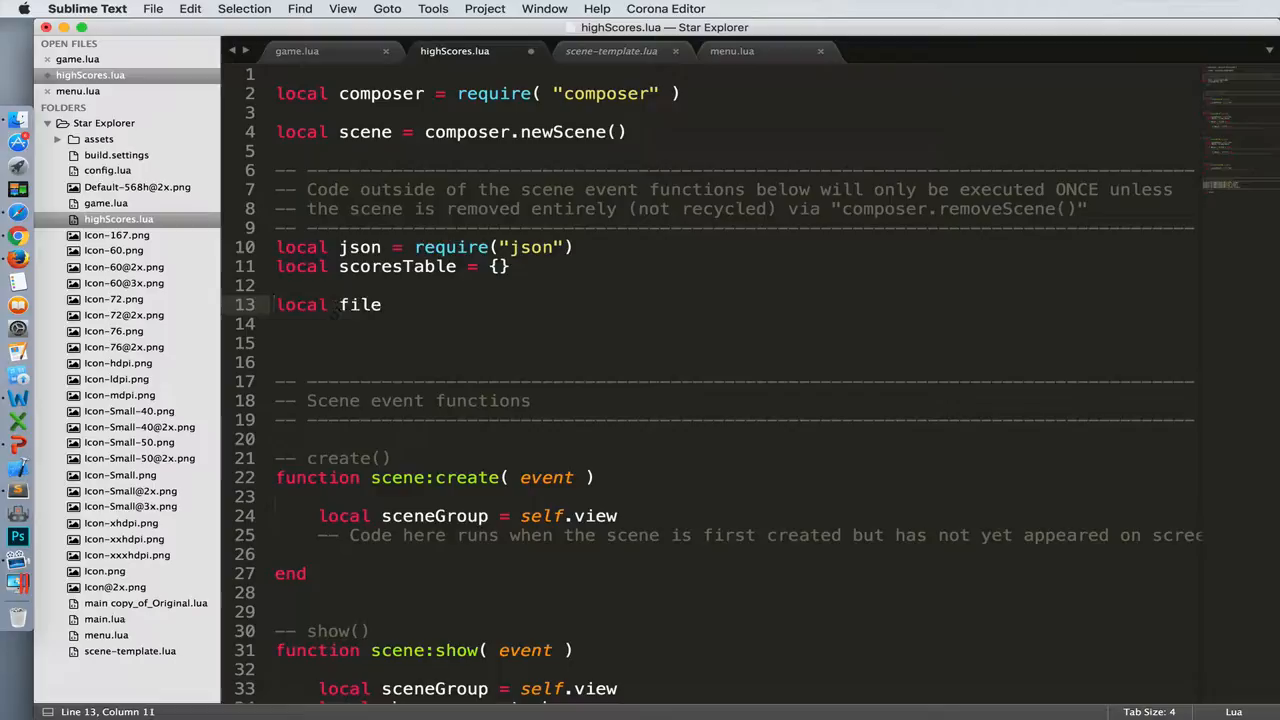
pyautogui.write('Path = system')
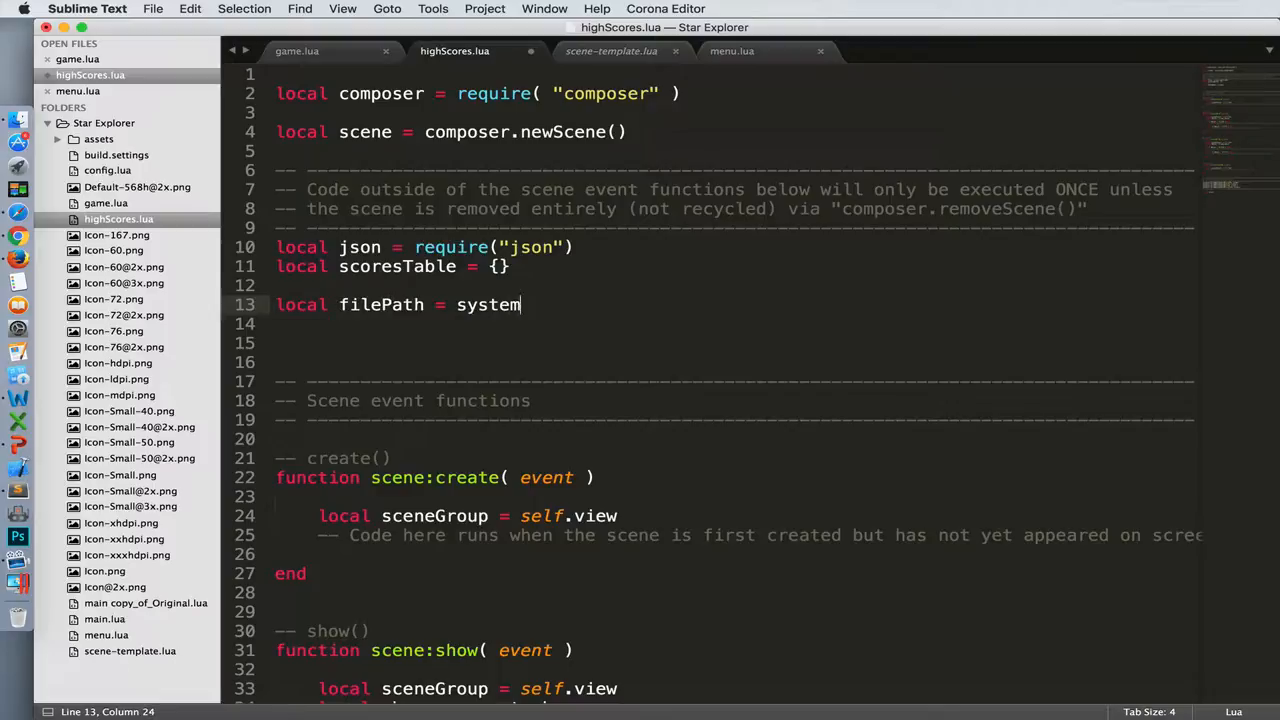
pyautogui.write('.pathForFile("scores.json",')
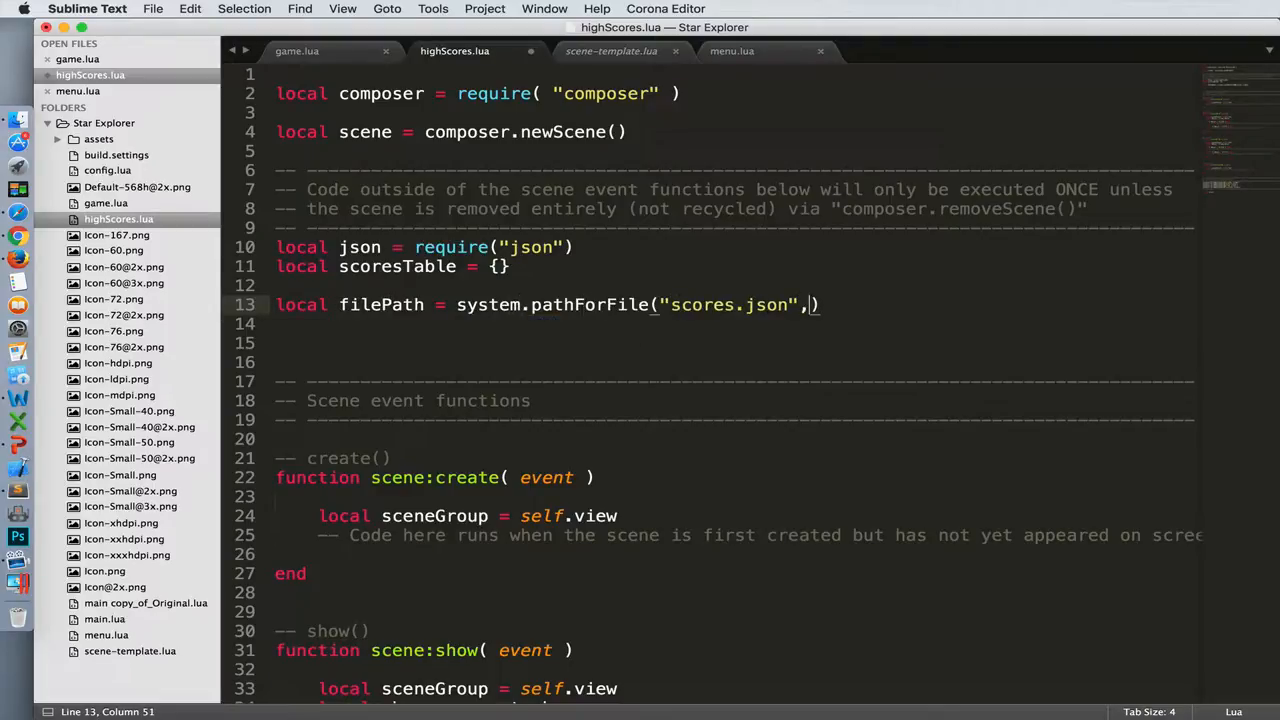
pyautogui.write('system.DocumentsDirectory')
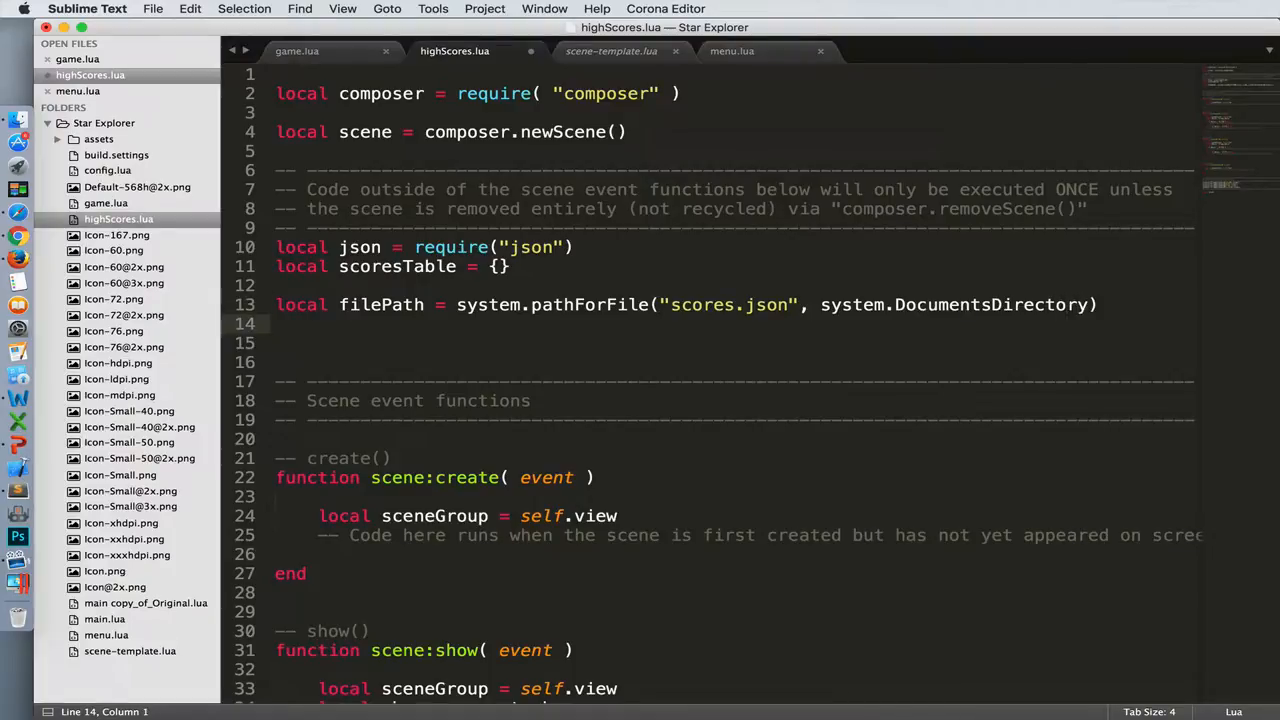
pyautogui.click(277, 324)
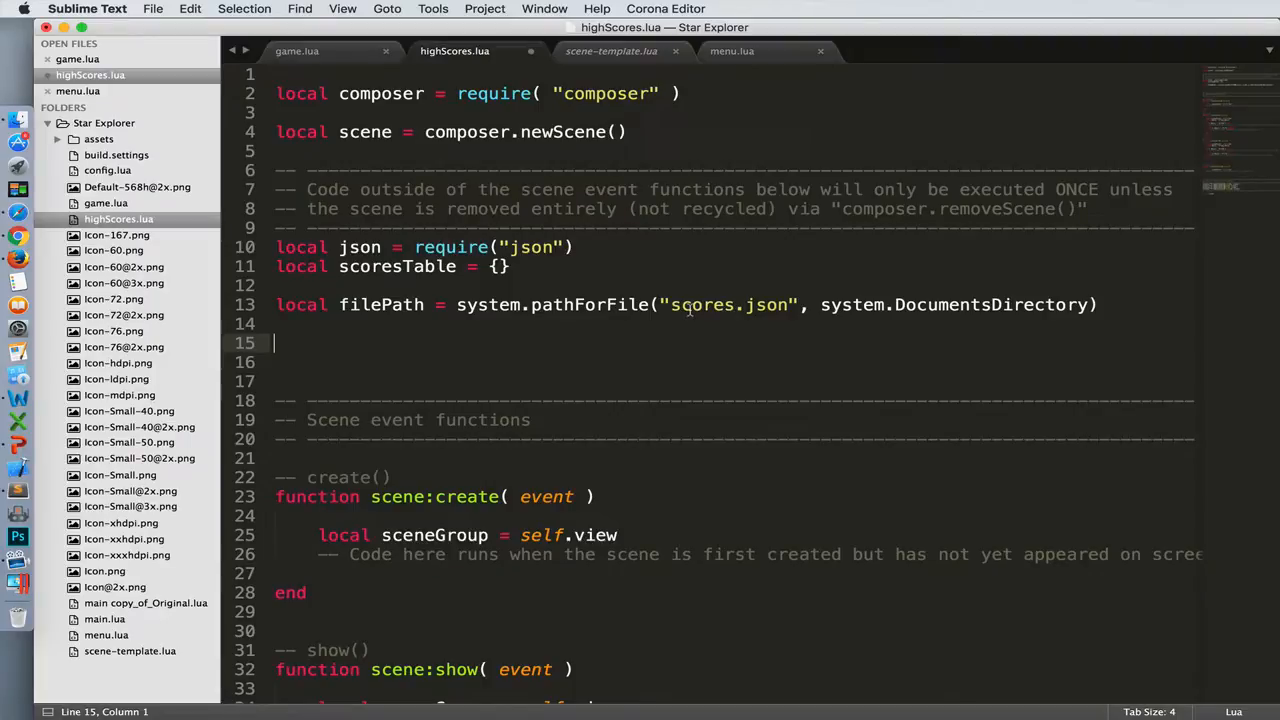
pyautogui.moveTo(465, 310)
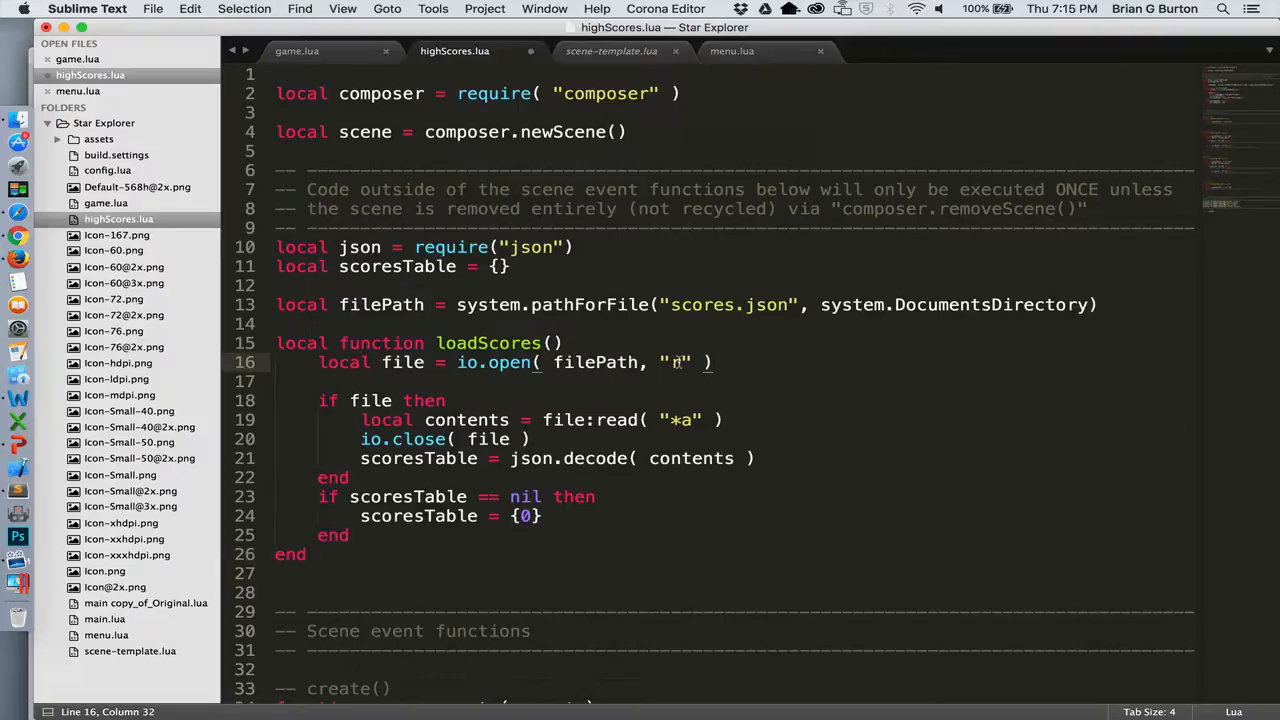
# Write loadScores to read scores.json, defaulting scoresTable to zeros when nil or empty.
pyautogui.write('r')
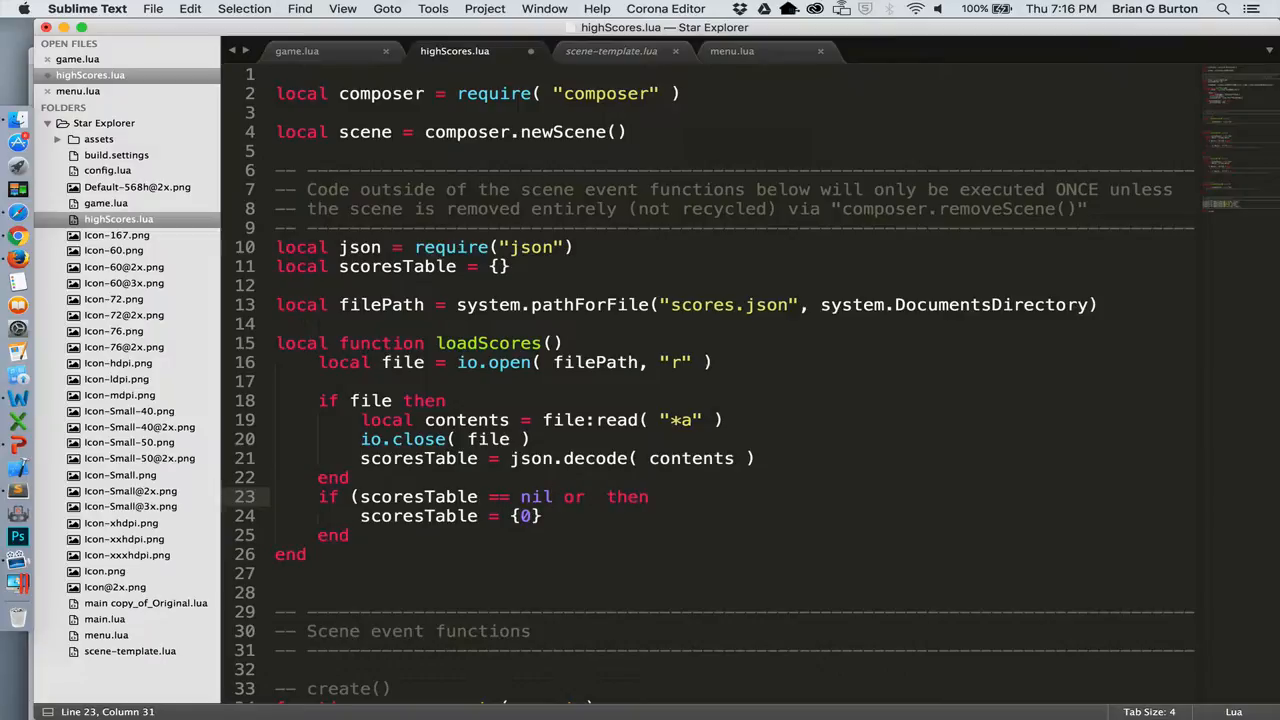
pyautogui.write('#scoresTable ==')
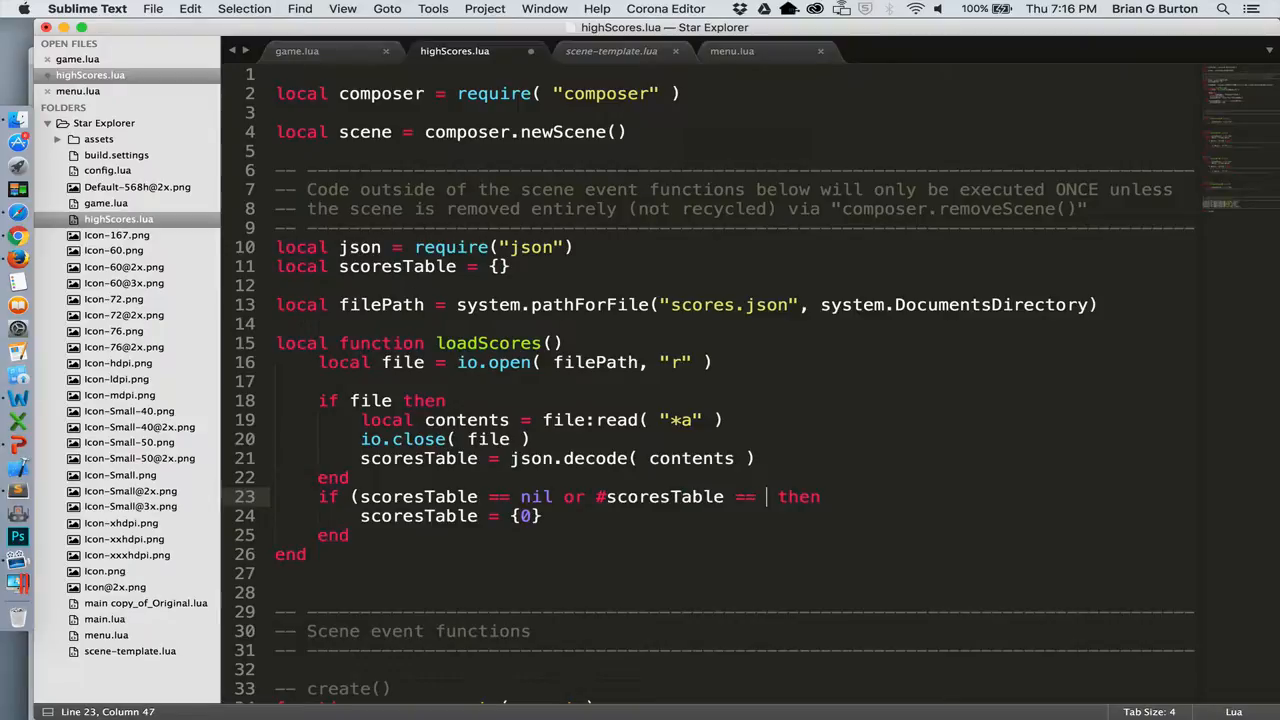
pyautogui.write('0')
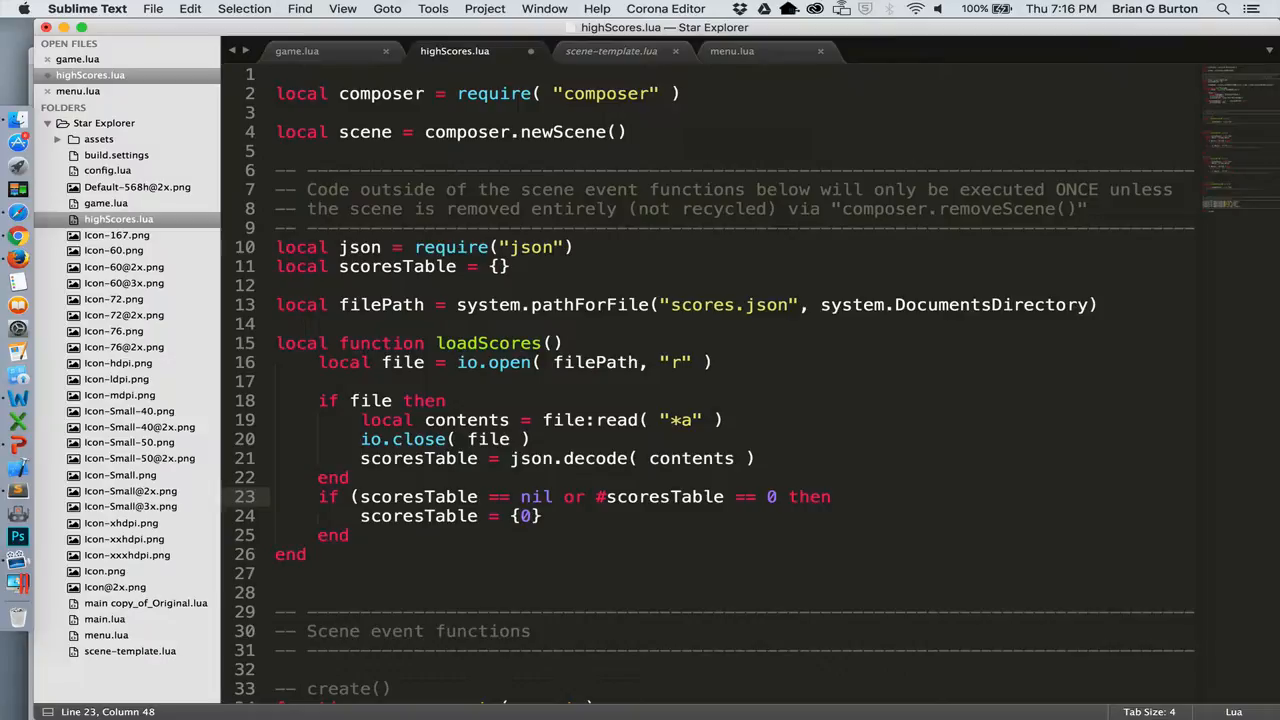
pyautogui.write(')')
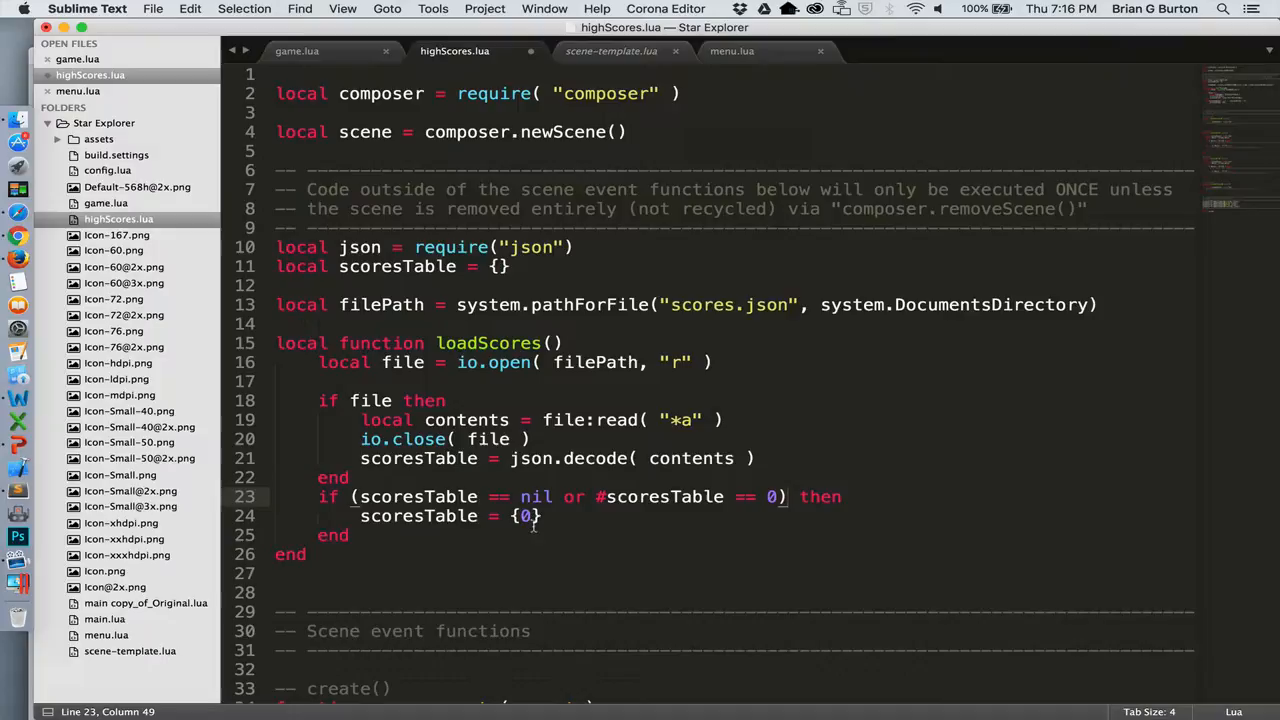
pyautogui.write(',0m0m')
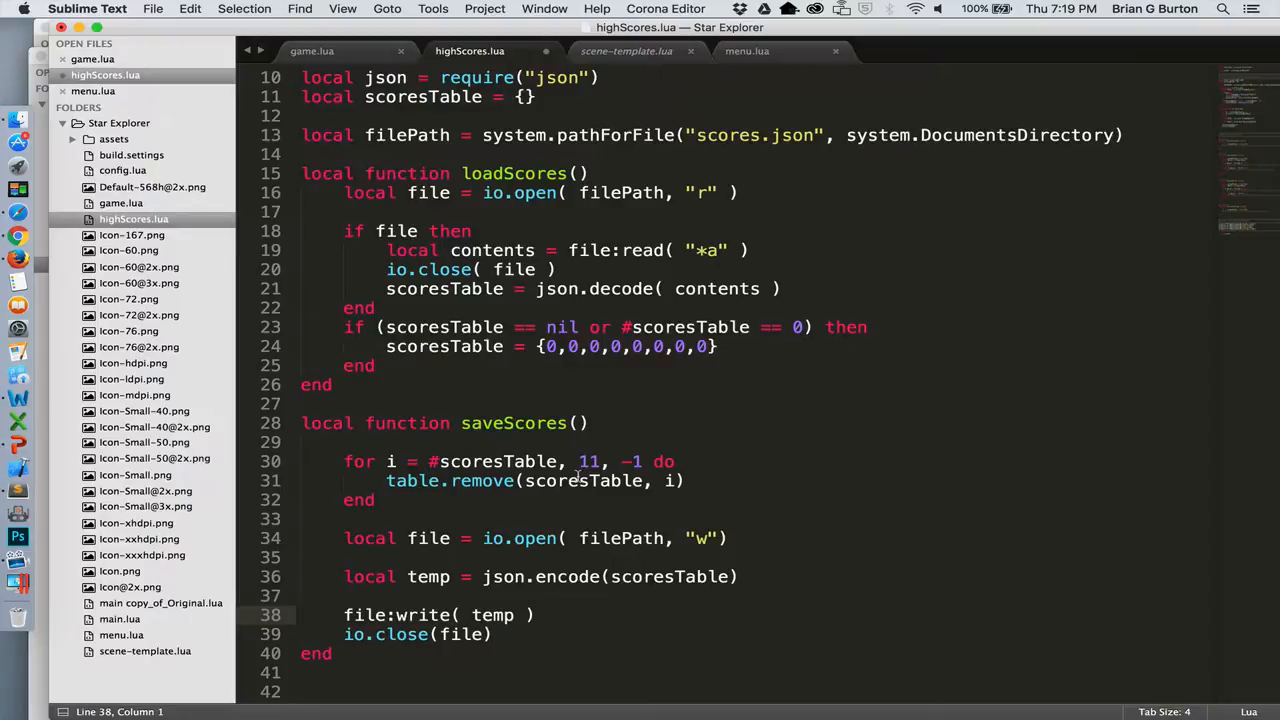
# Scroll down past the finished saveScores function toward scene:create.
pyautogui.scroll(-3)
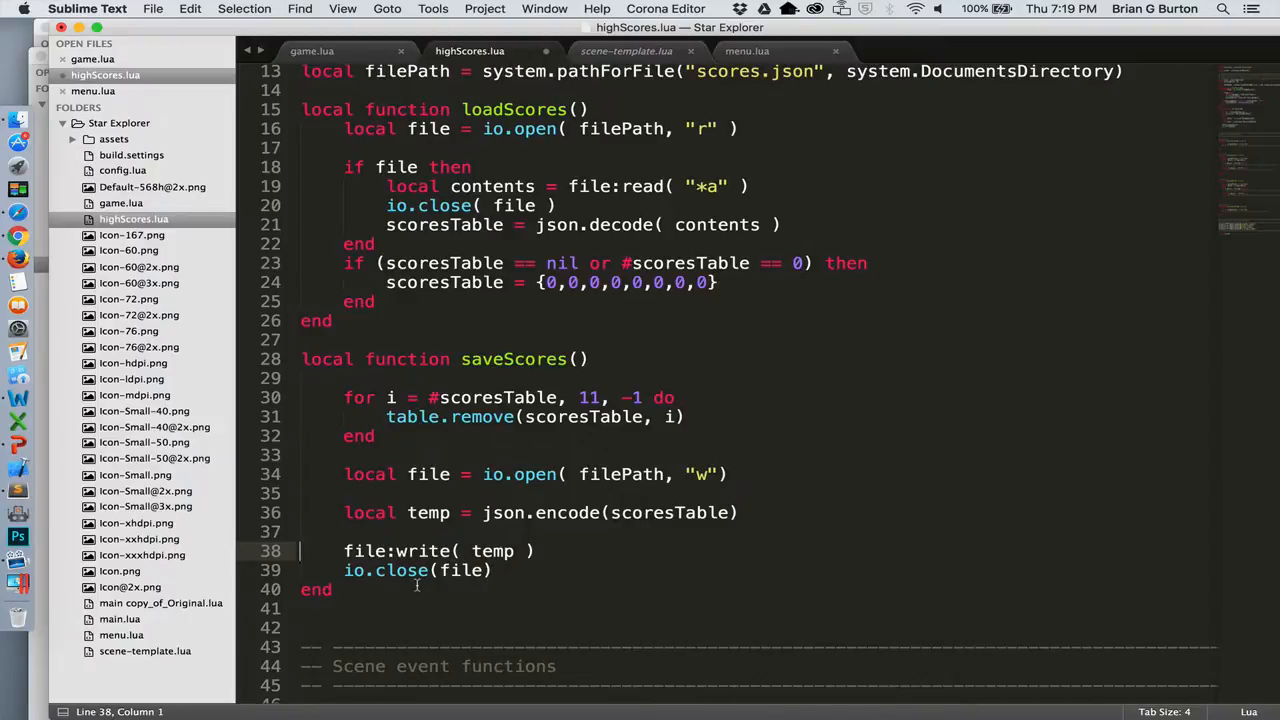
pyautogui.scroll(-3)
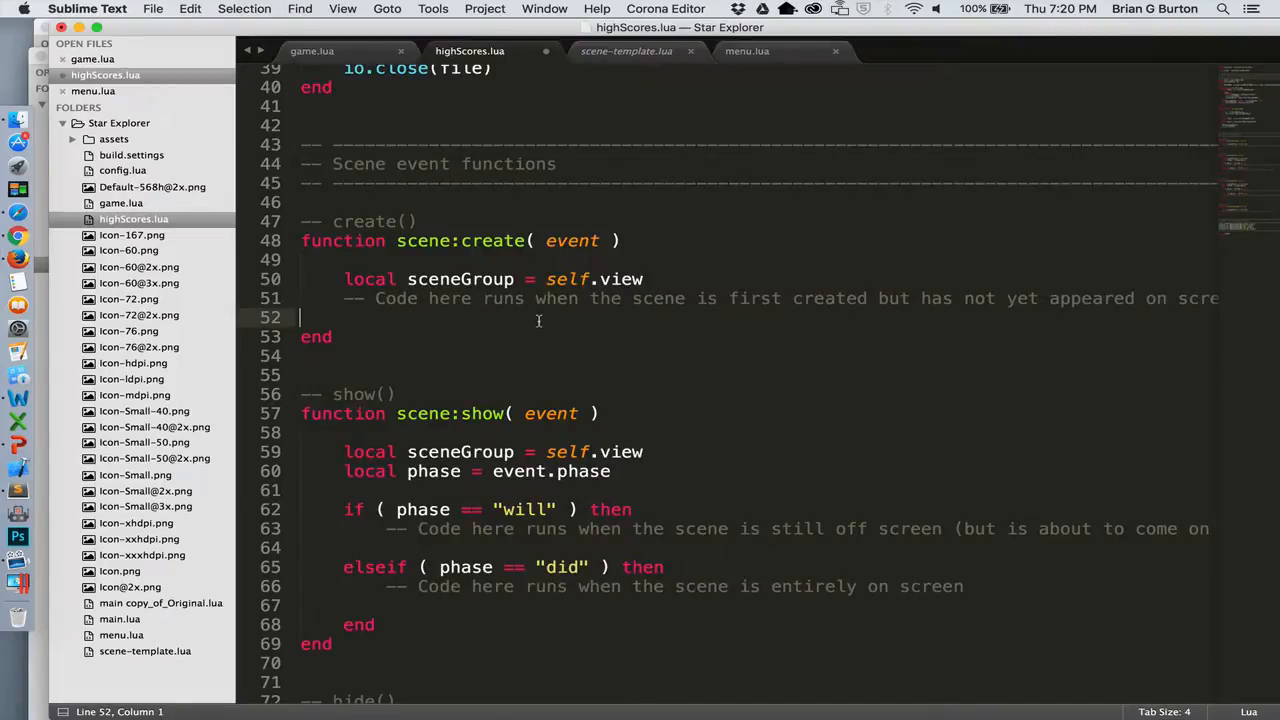
# In scene:create, call loadScores() and start table.insert(scoresTable, composer.getVariable…).
pyautogui.press('enter')
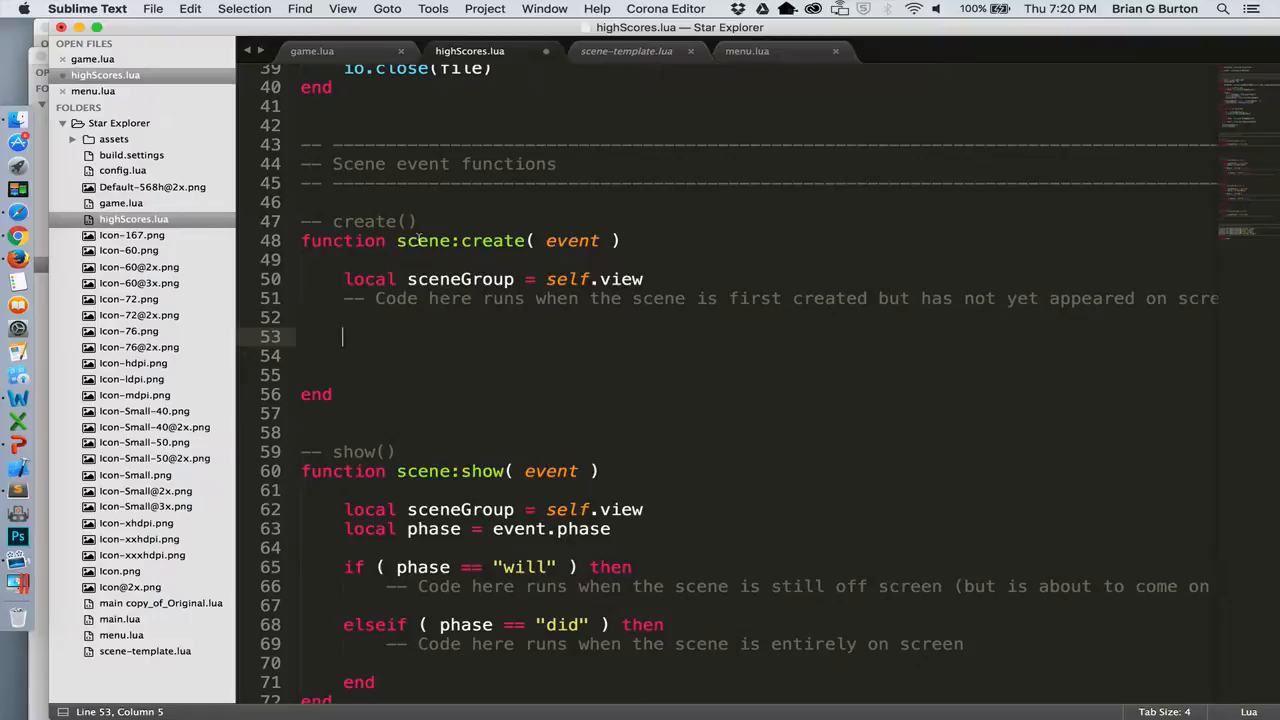
pyautogui.moveTo(473, 341)
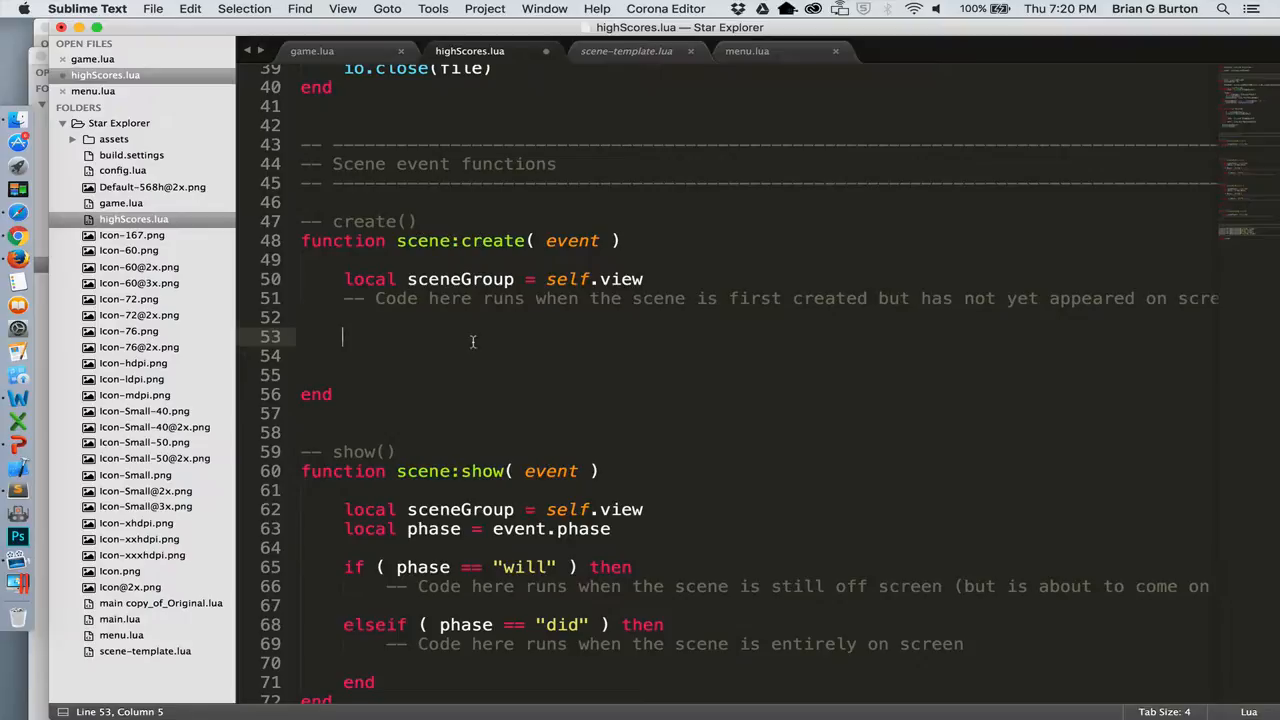
pyautogui.write('loadScores()')
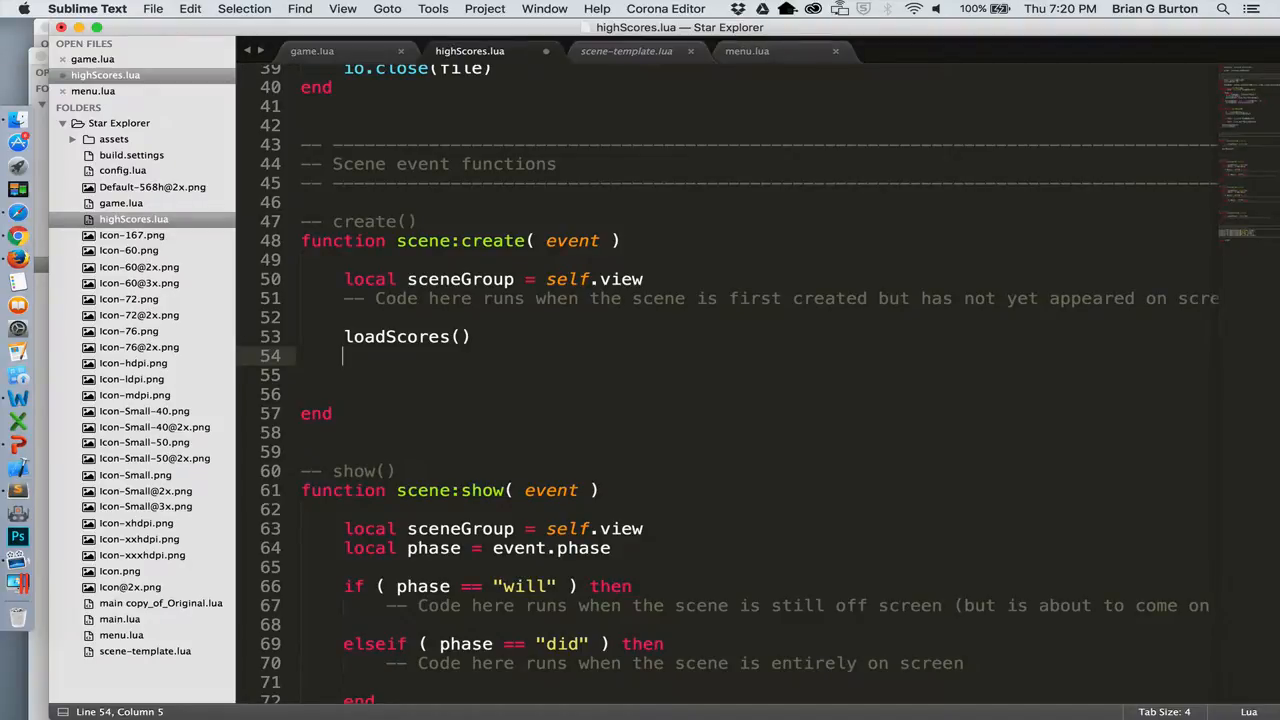
pyautogui.press('enter')
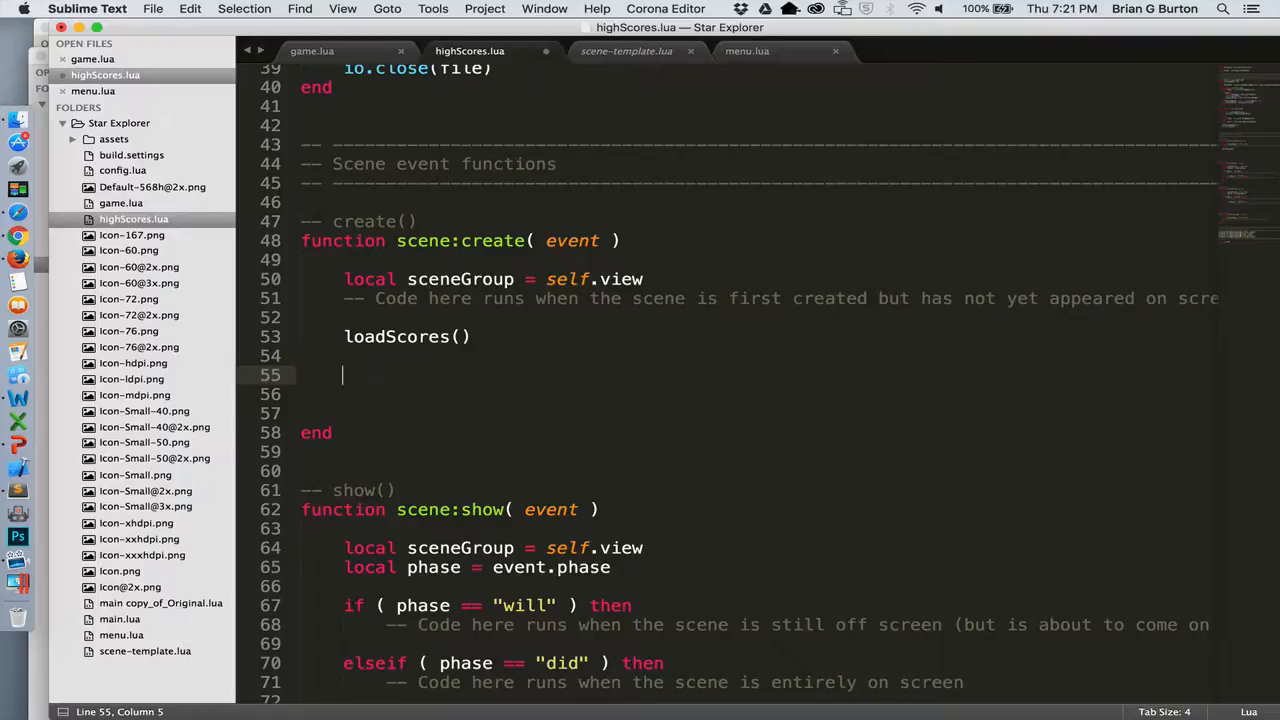
pyautogui.write('tal')
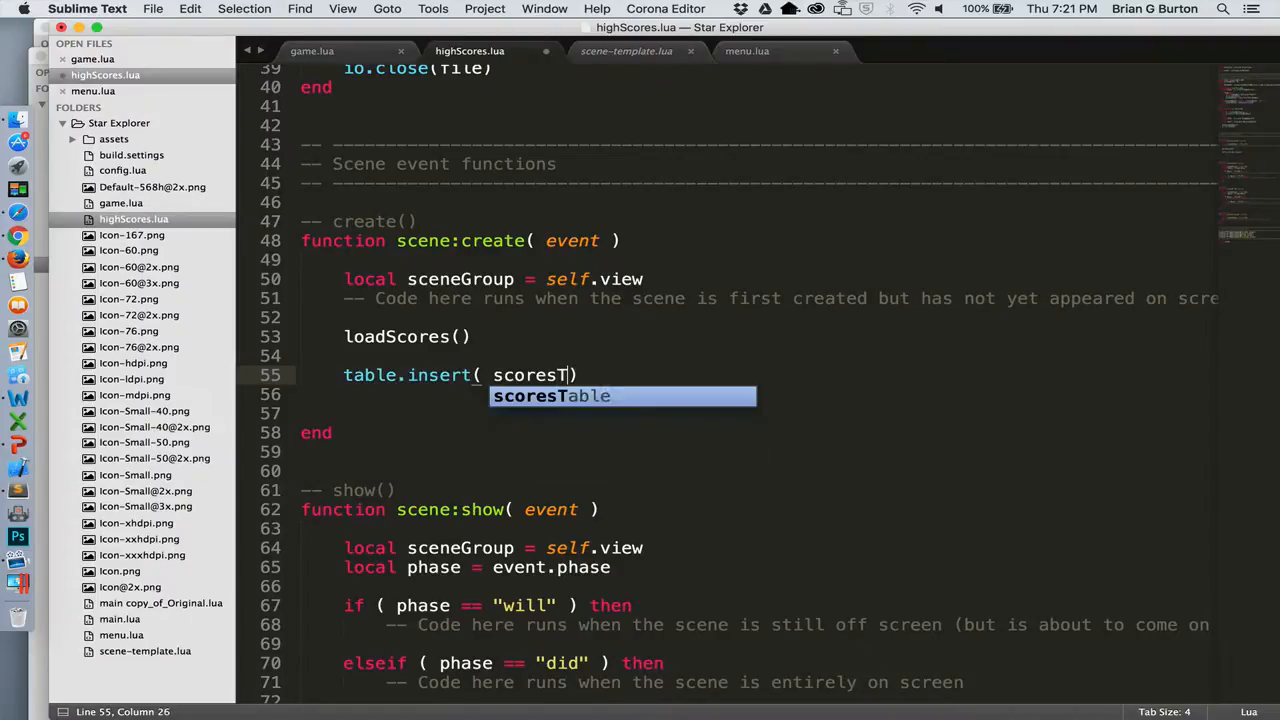
pyautogui.press('Tab')
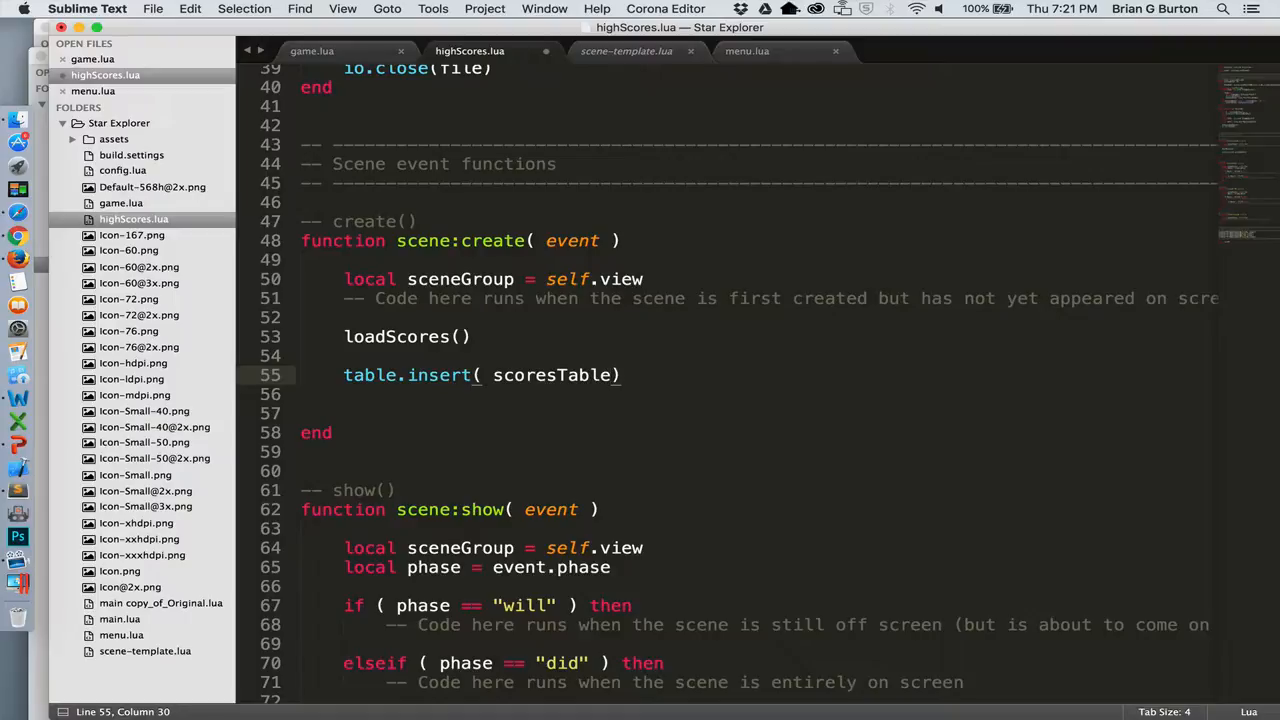
pyautogui.write(', composer.getVariable("finalScore')
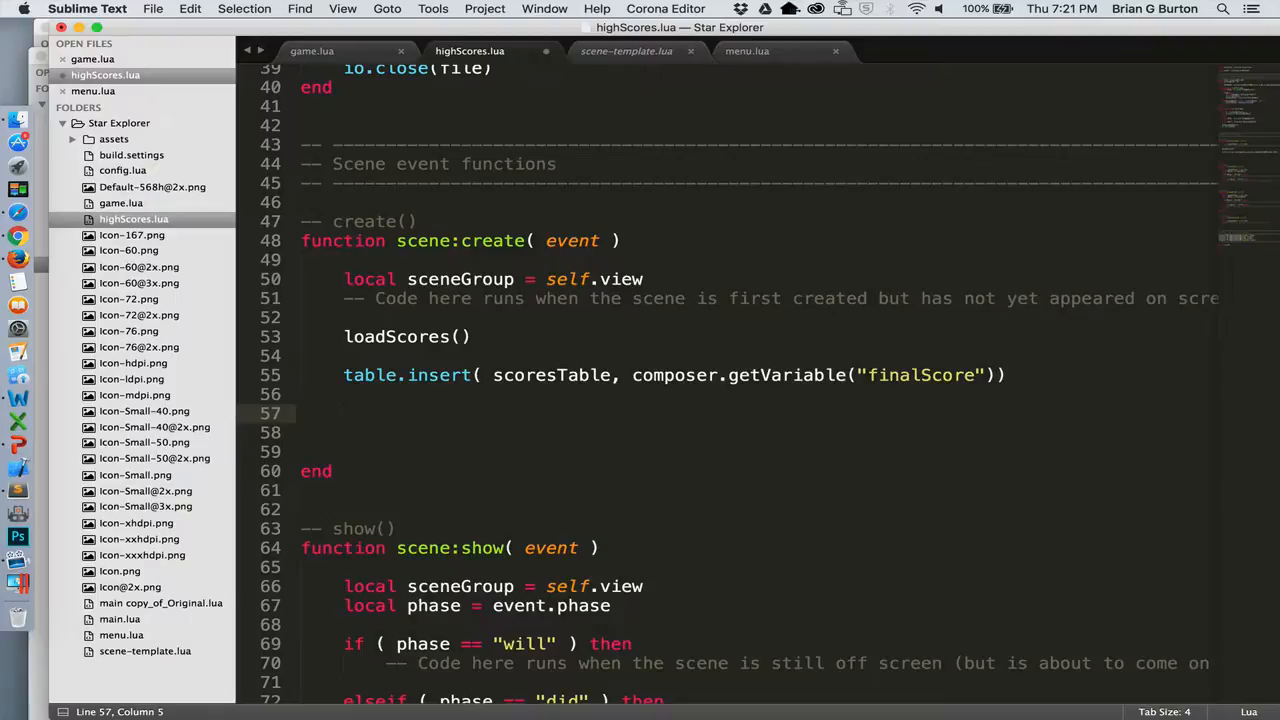
# Add compare(a, b) returning a > b, sort scoresTable with it, and call saveScores().
pyautogui.write('local function compare')
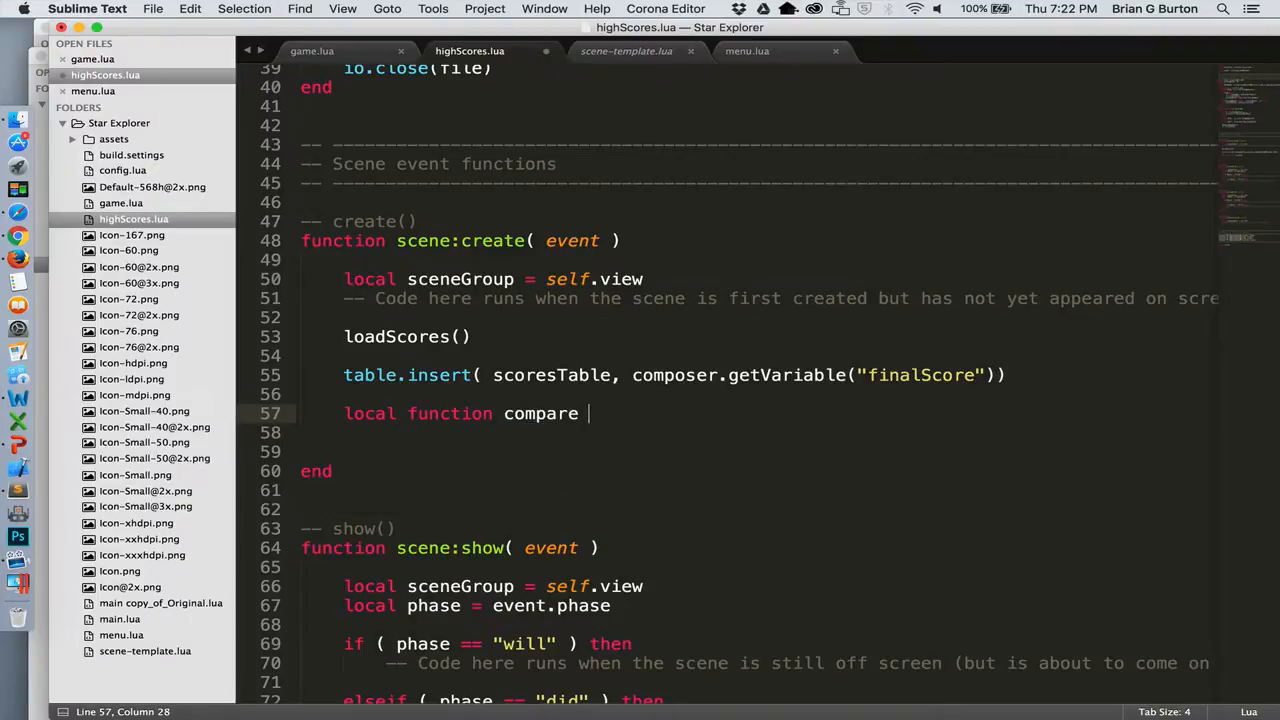
pyautogui.write('()')
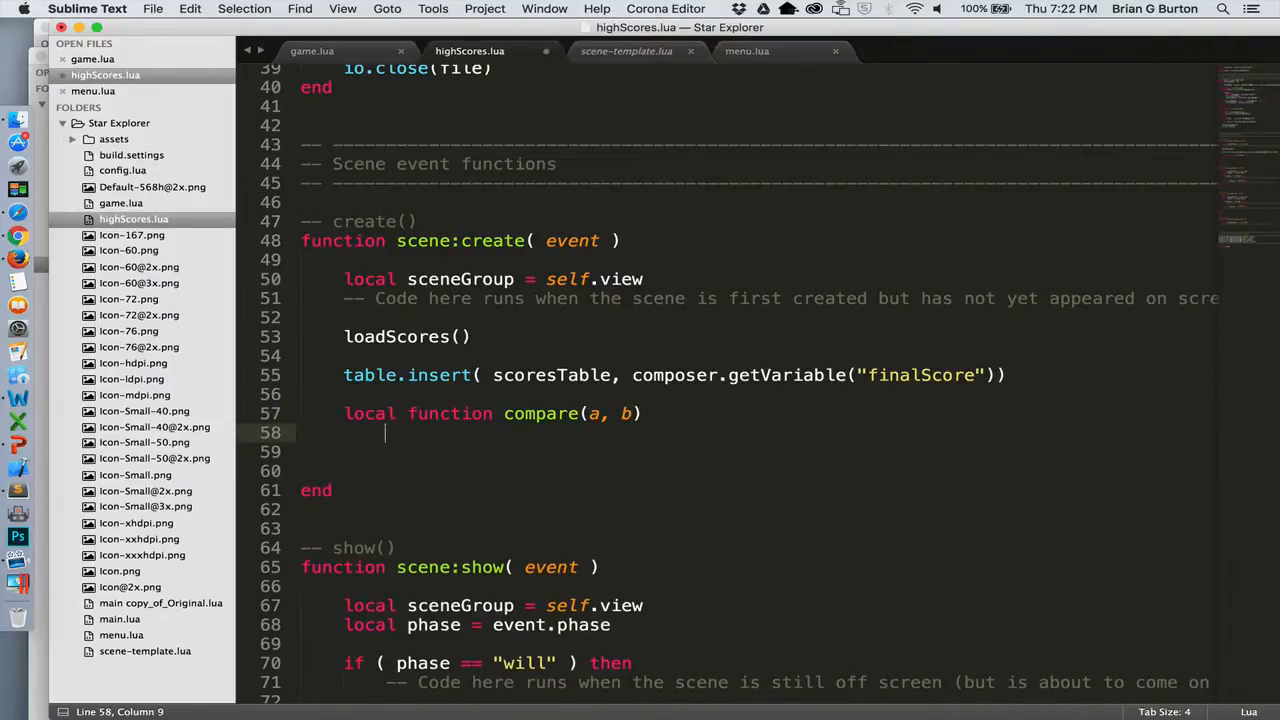
pyautogui.write('retrun a>')
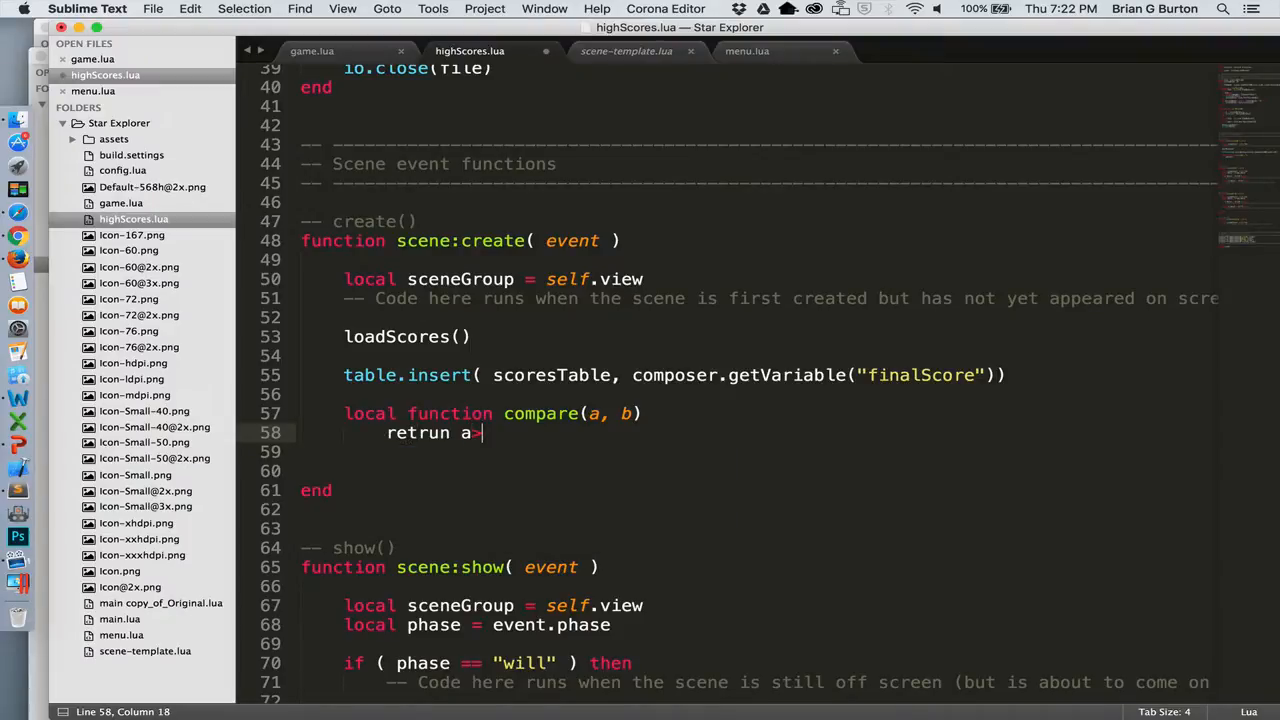
pyautogui.write('b')
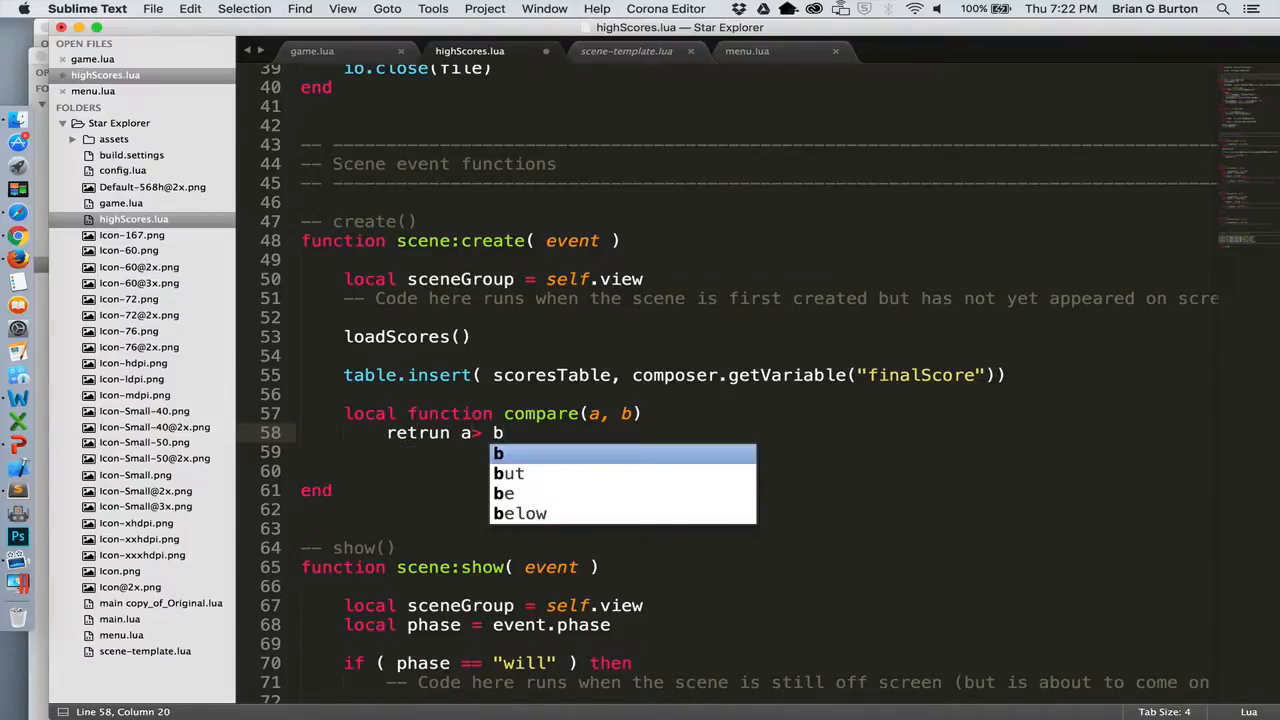
pyautogui.press('escape')
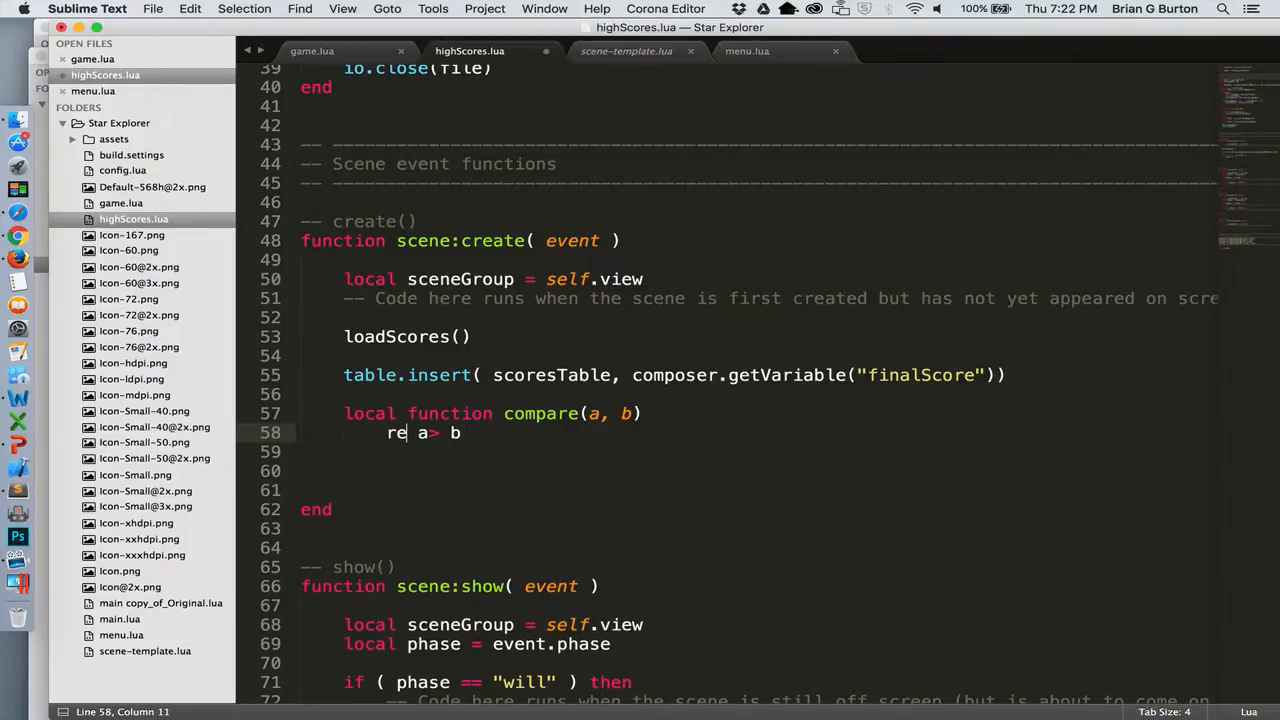
pyautogui.write('turn')
pyautogui.click(759, 471)
pyautogui.write('ta')
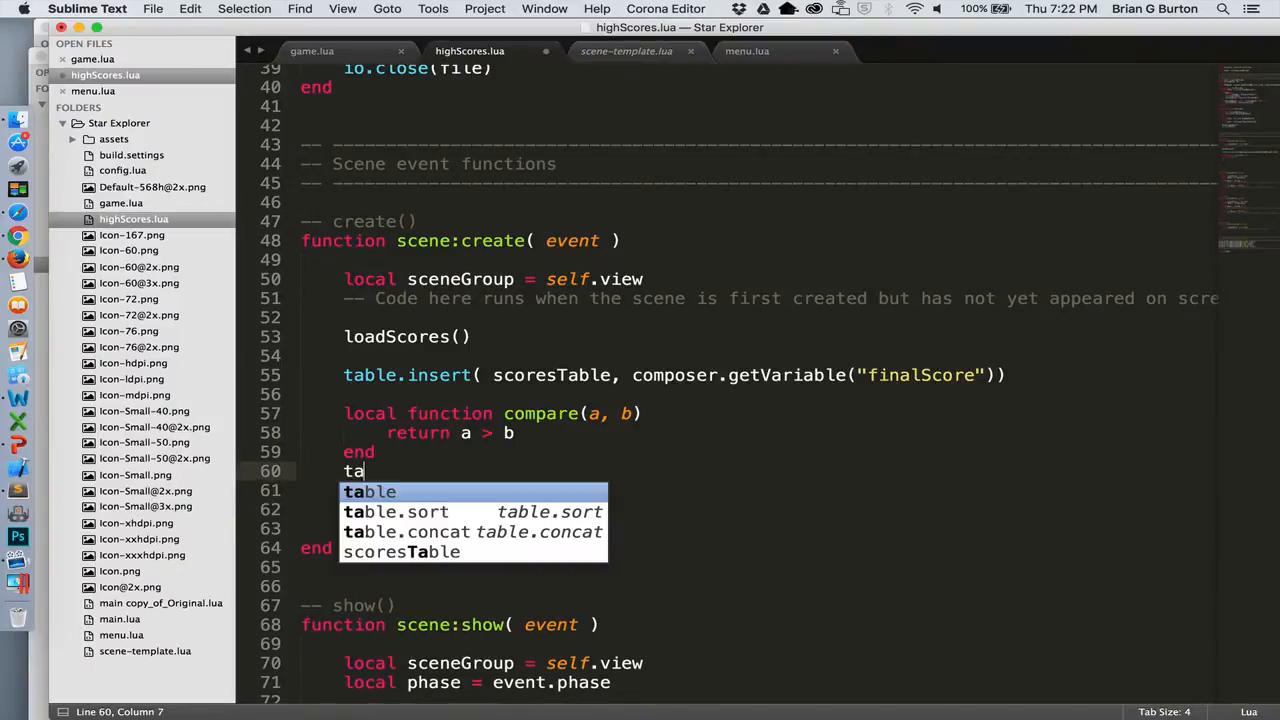
pyautogui.write('ble.sort(scoresTable, compare')
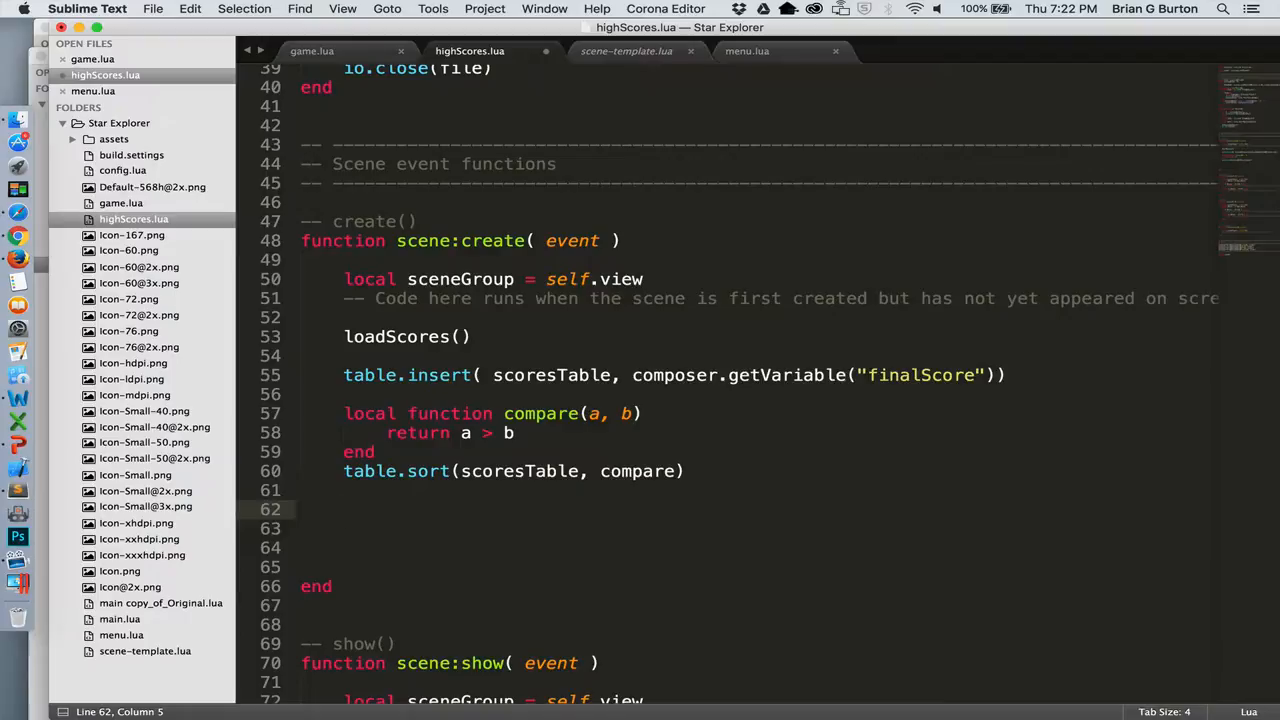
pyautogui.write('saveScores()')
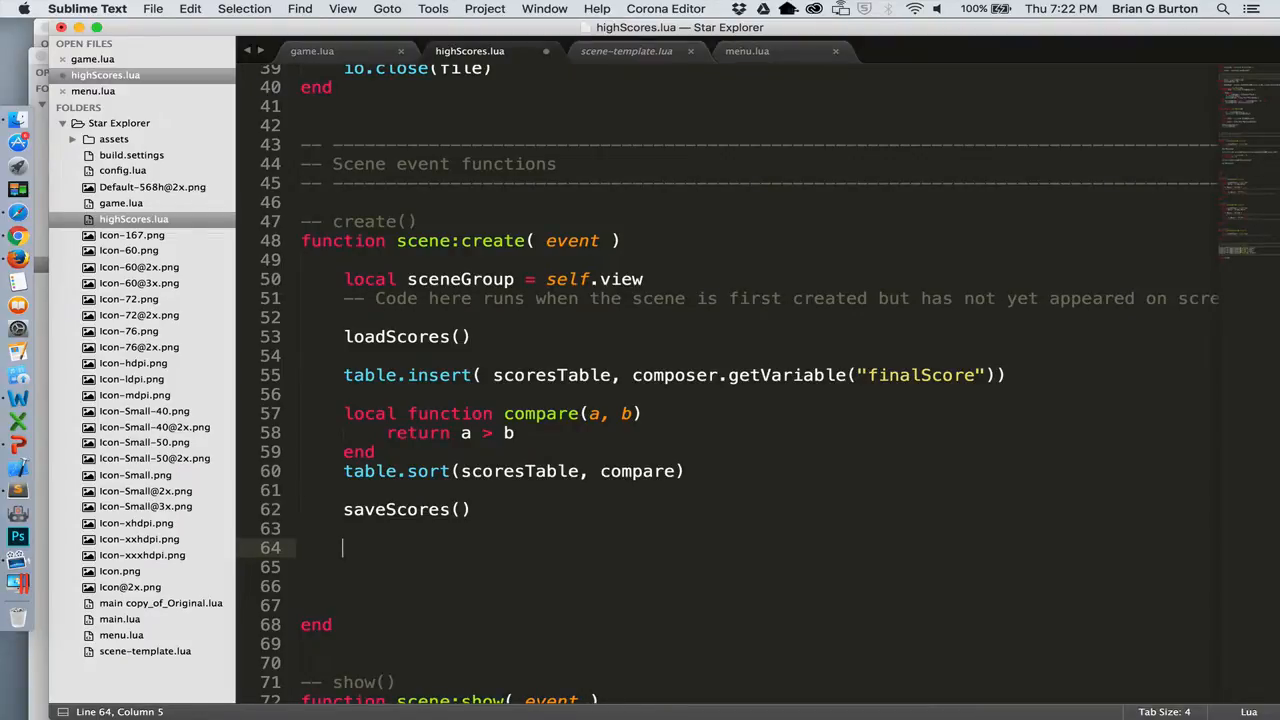
pyautogui.write('local')
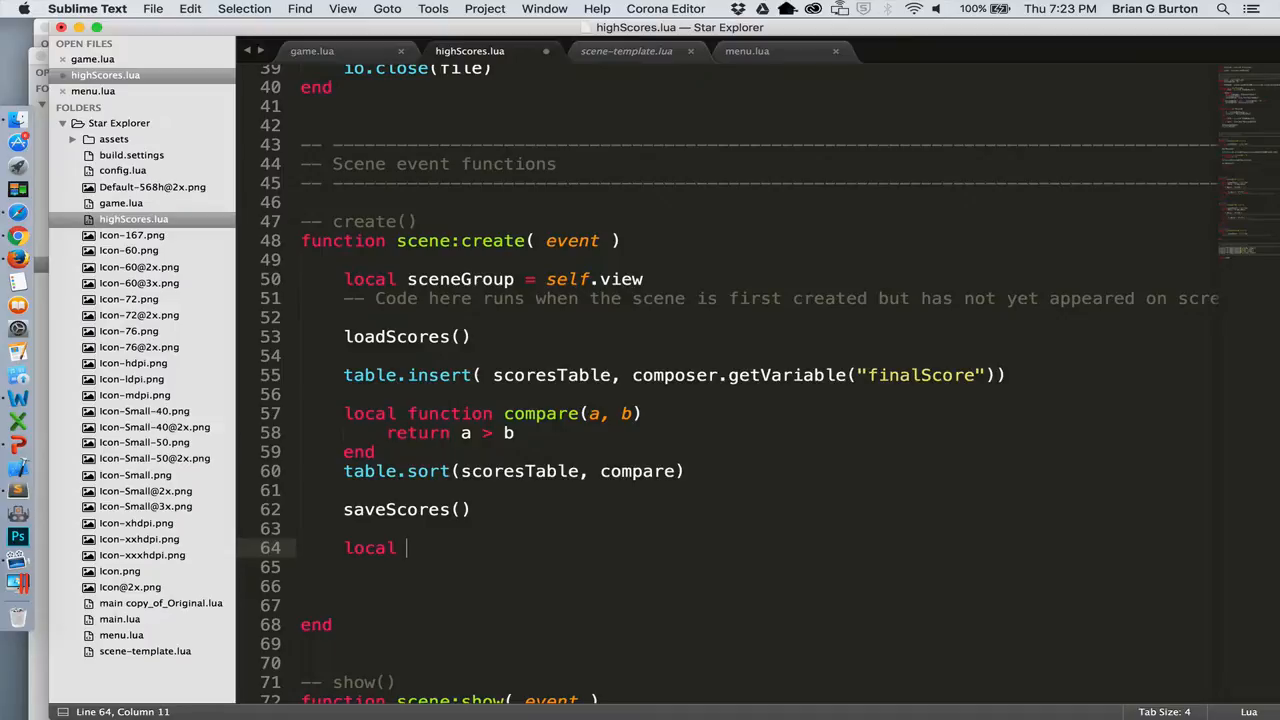
# Add a centred 800-wide assets/background.png image and begin the "High Scores" header text.
pyautogui.write('background = display.newImageRect(sceneGroup, "assets/backgrou')
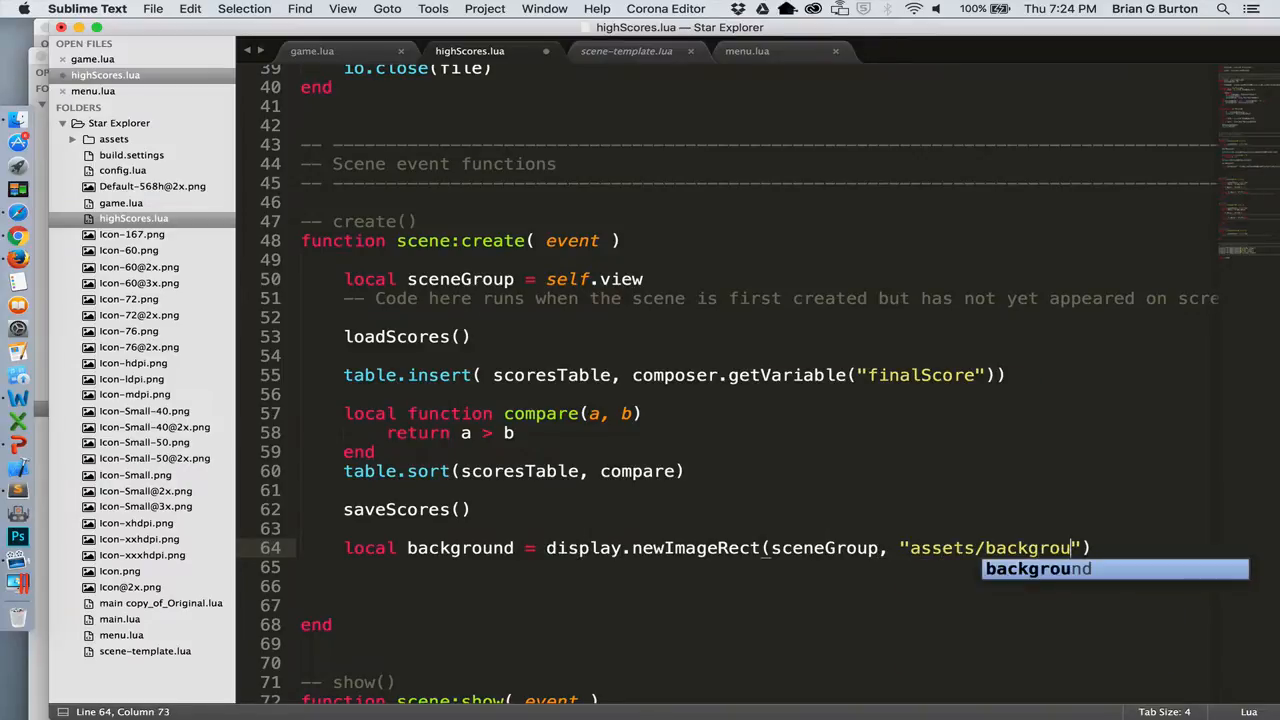
pyautogui.write('.png", 800,')
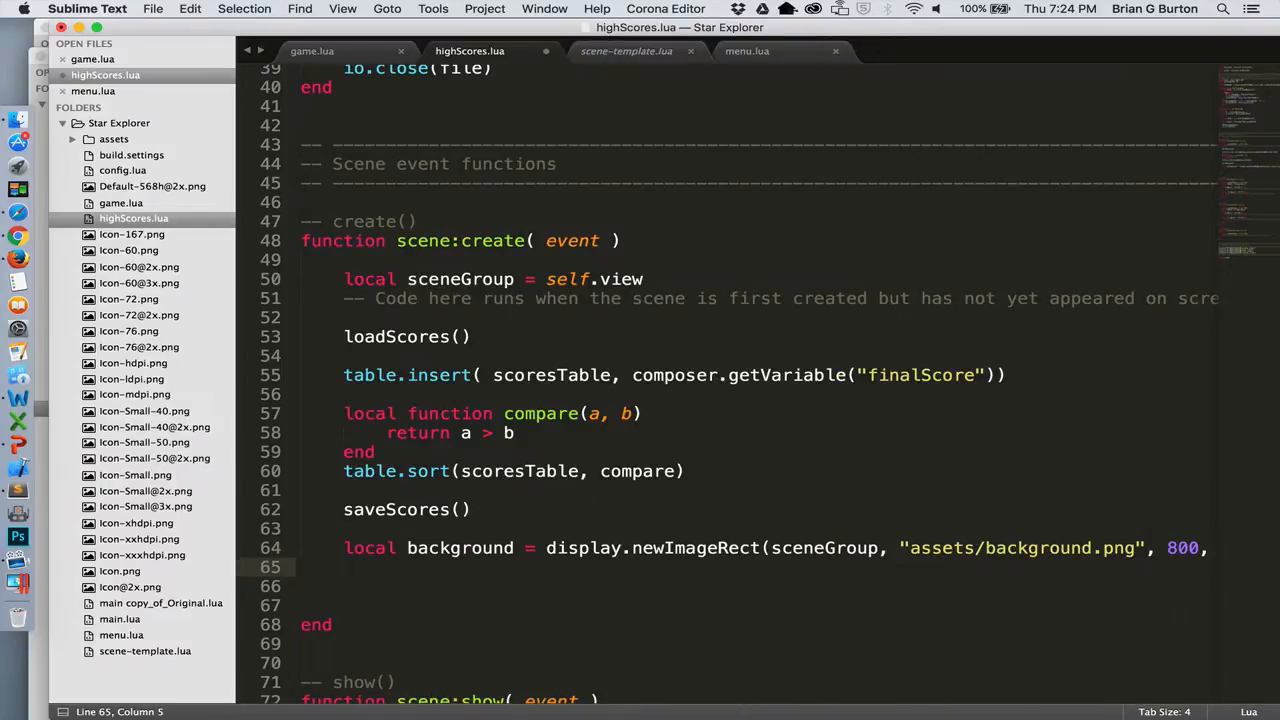
pyautogui.write('background.x = display.contentCenterX')
pyautogui.write('local highScoresHeader = display.newText')
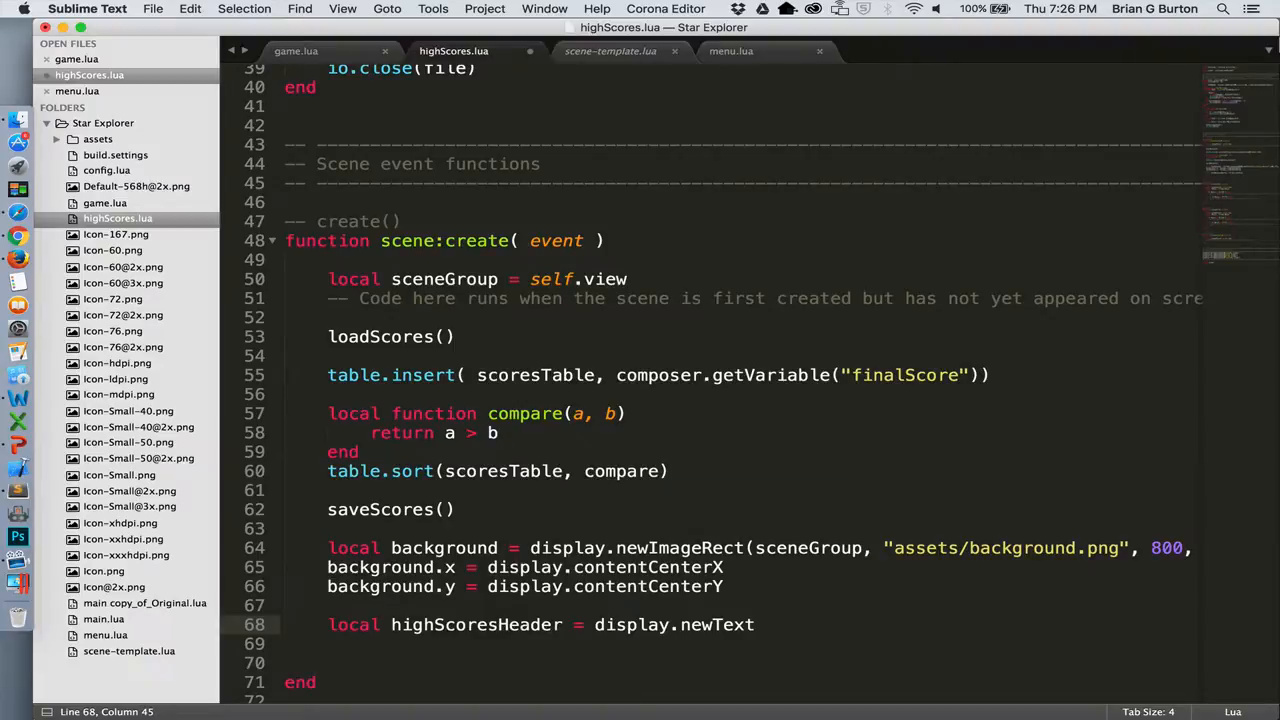
pyautogui.write('( sceneGroup, "High Scores", display.content')
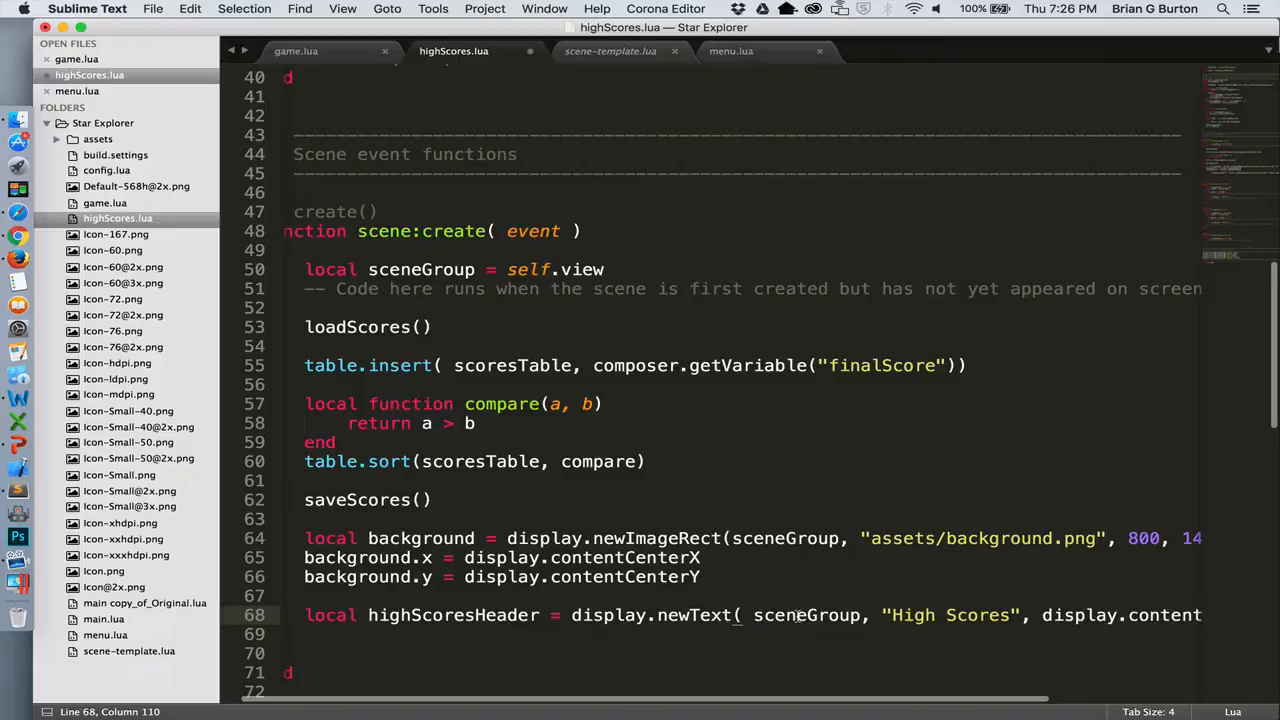
# Scroll right to view the top-ten rank number and score text loop.
pyautogui.hscroll(3)
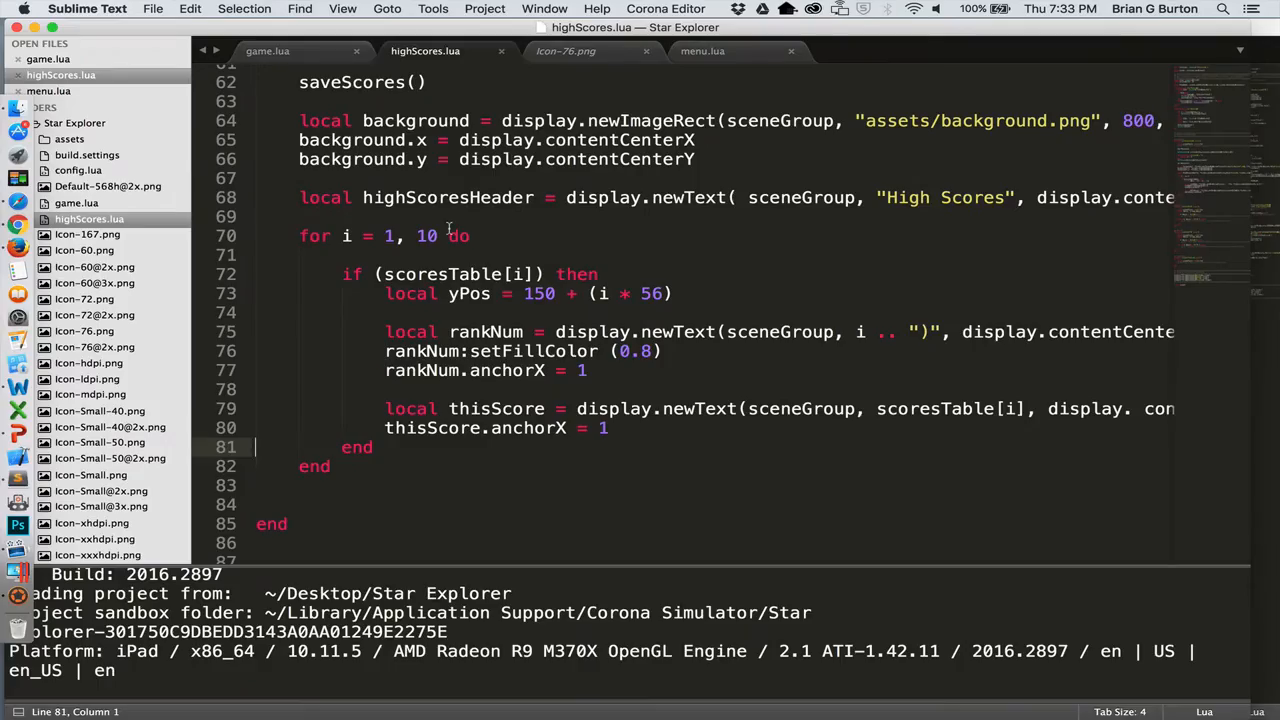
pyautogui.moveTo(348, 246)
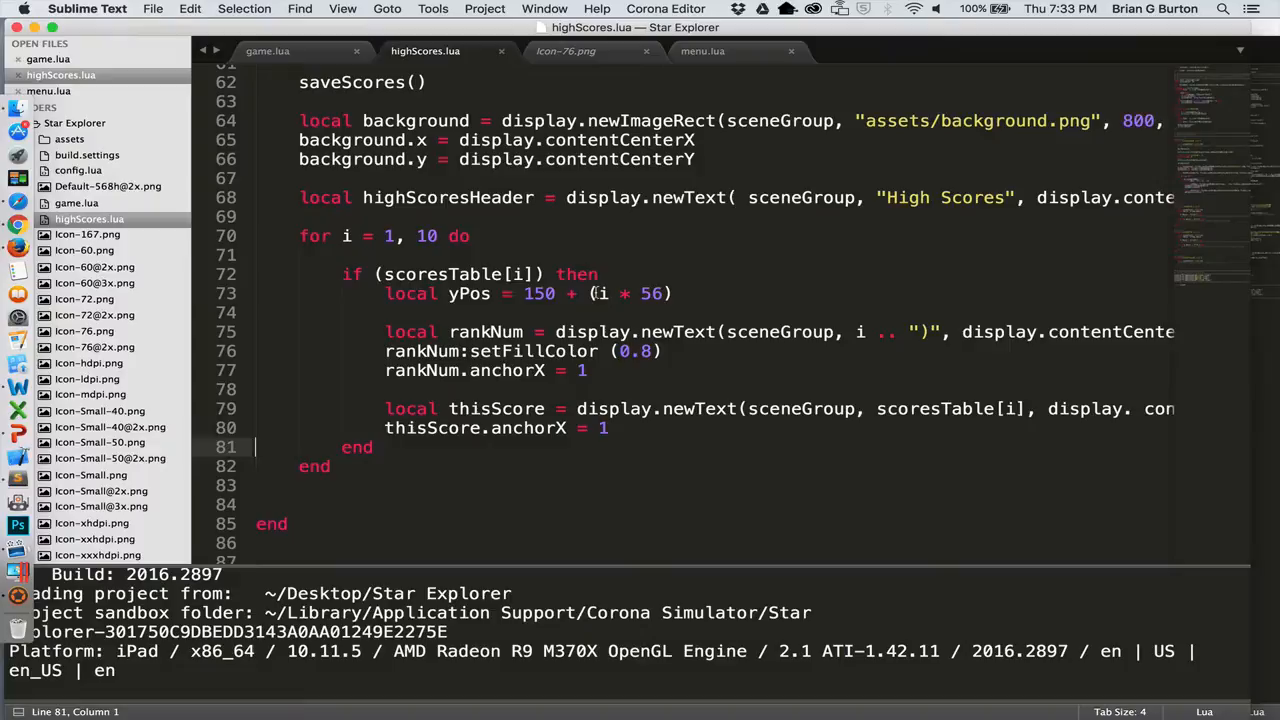
pyautogui.moveTo(550, 363)
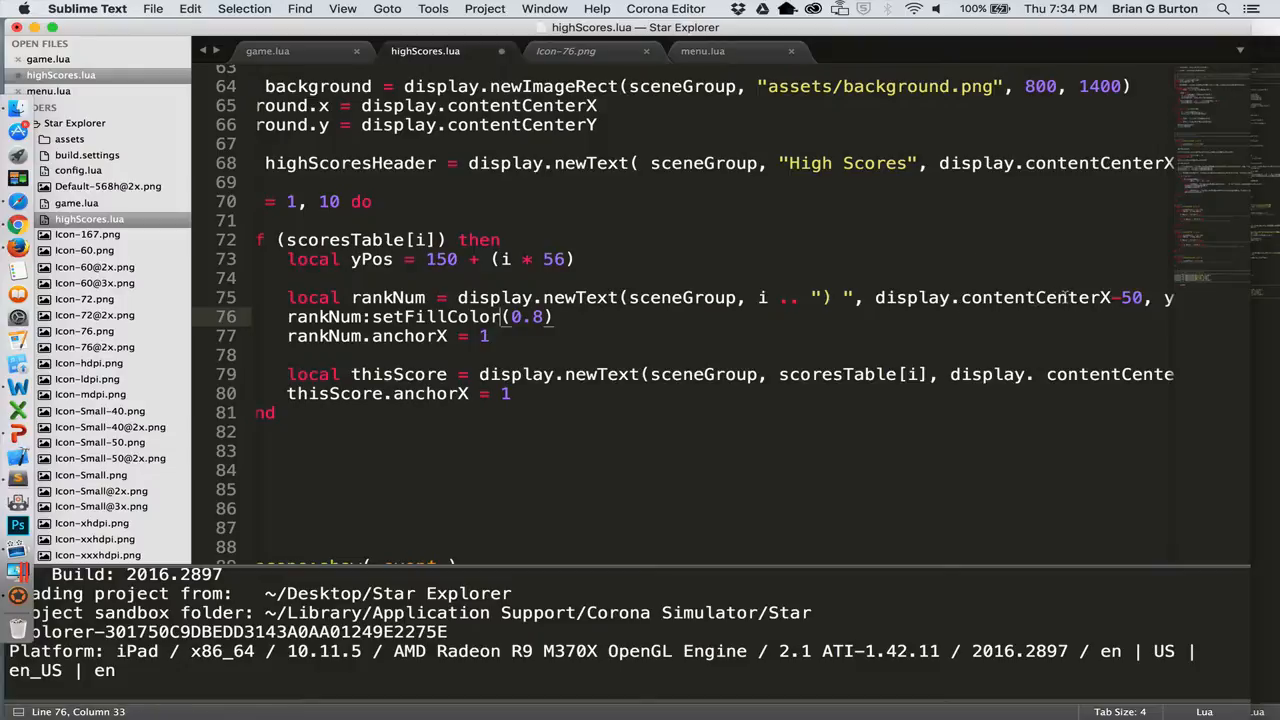
pyautogui.moveTo(885, 310)
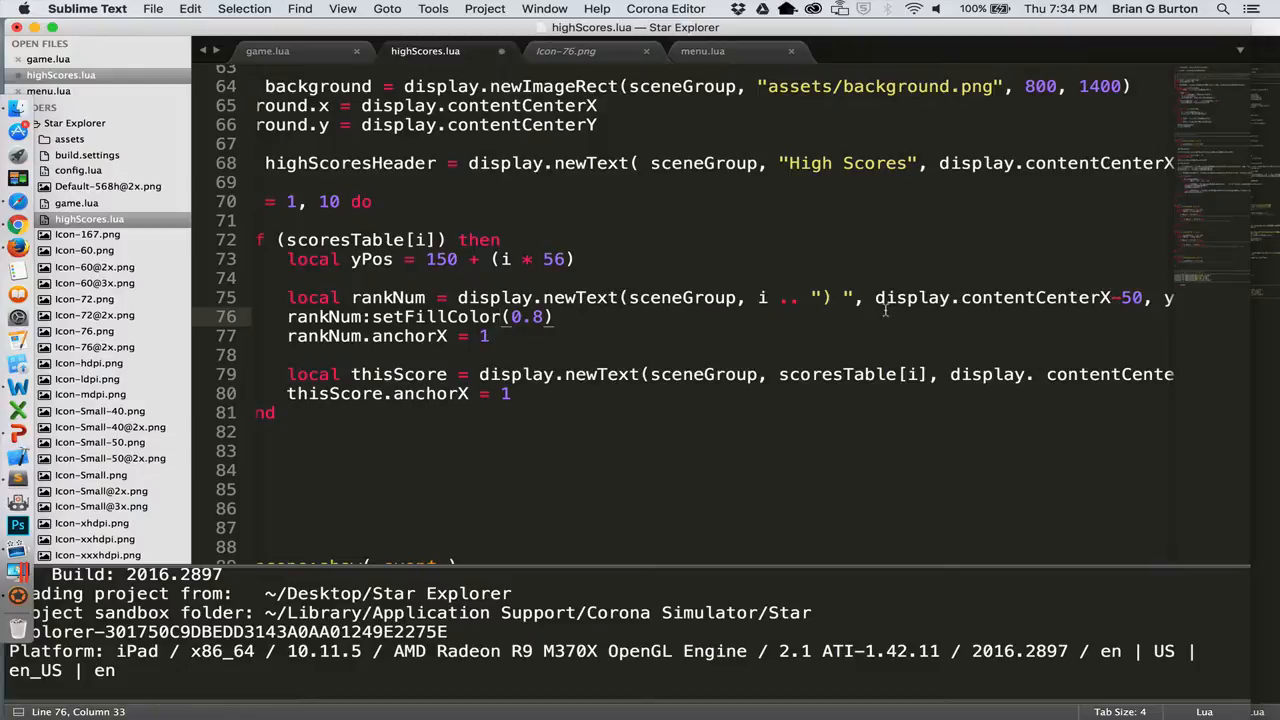
pyautogui.moveTo(678, 374)
pyautogui.write('0')
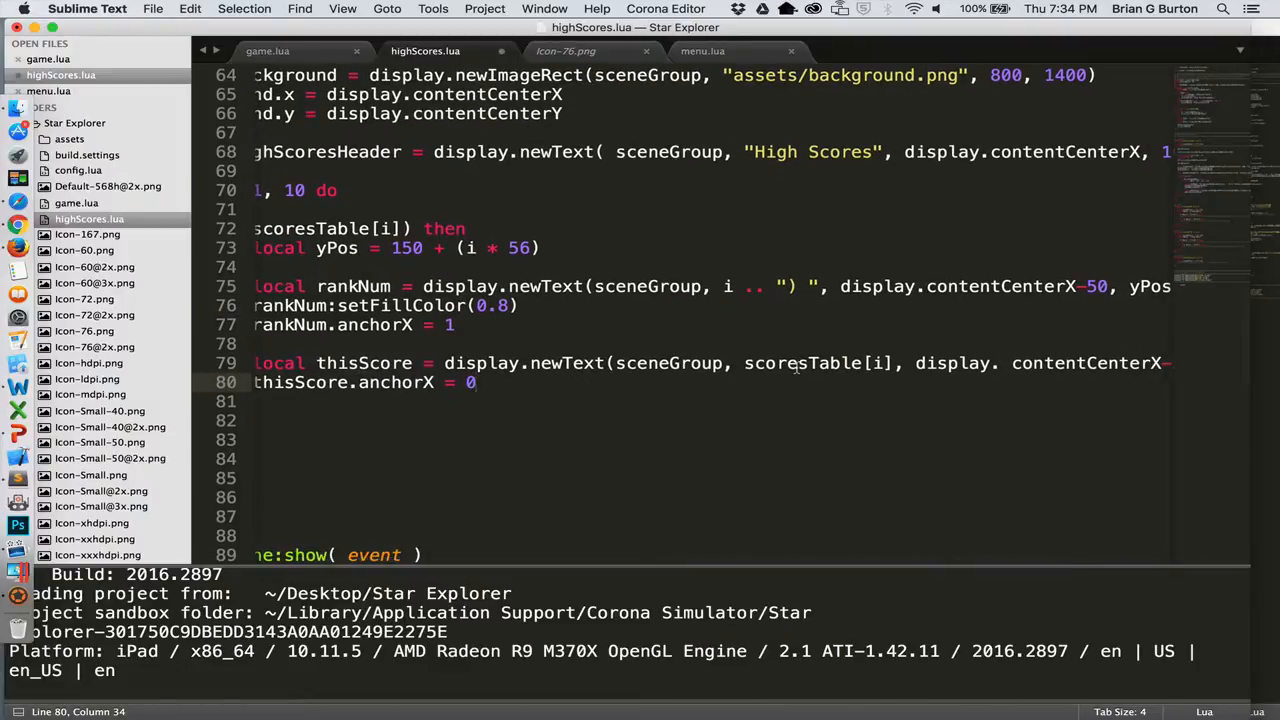
# Set thisScore.anchorX to 0 and x to display.contentCenterX-30, then save highScores.lua.
pyautogui.click(1010, 363)
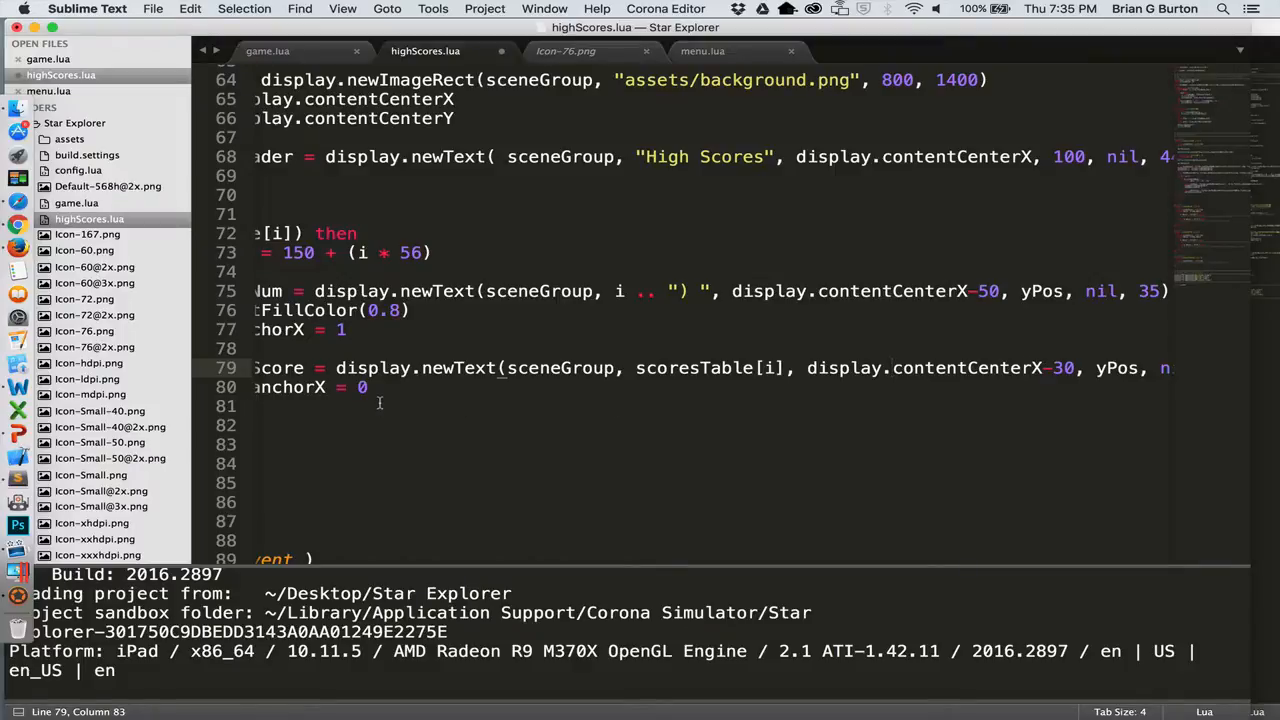
pyautogui.press('cmd+s')
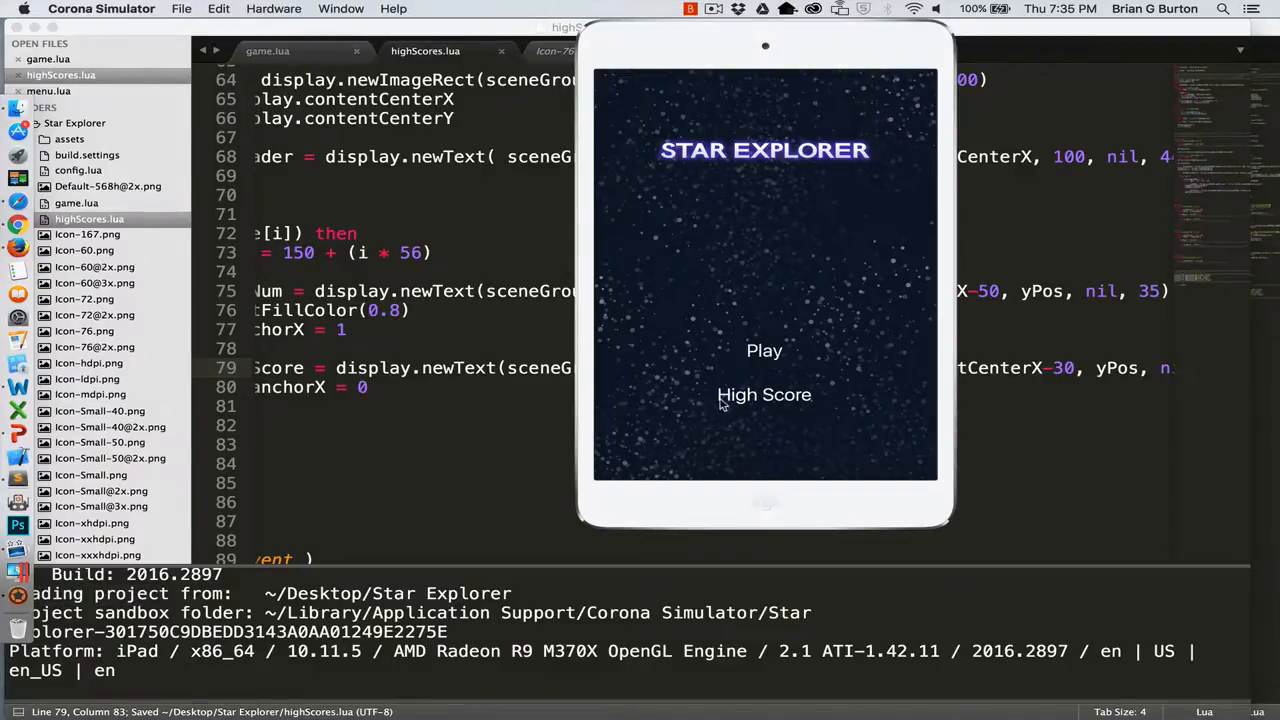
# Choose High Score in the simulator's main menu to view the ranked zero-score list.
pyautogui.click(764, 394)
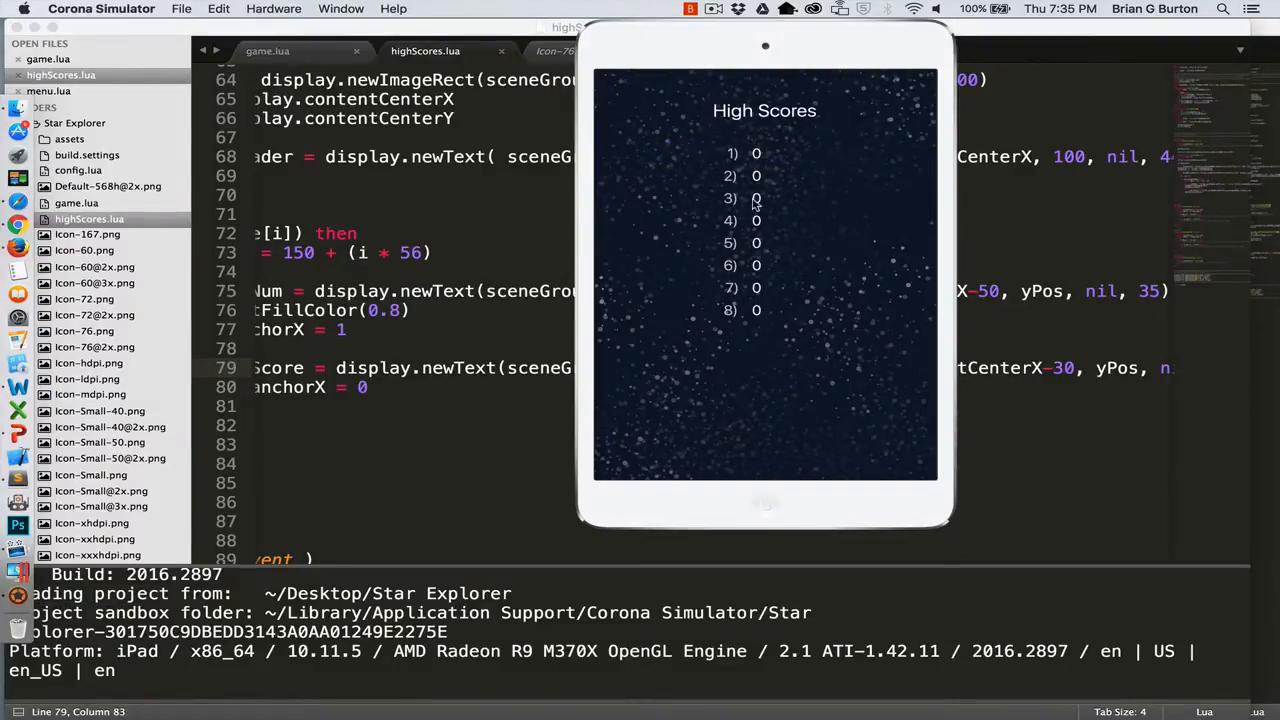
pyautogui.moveTo(763, 332)
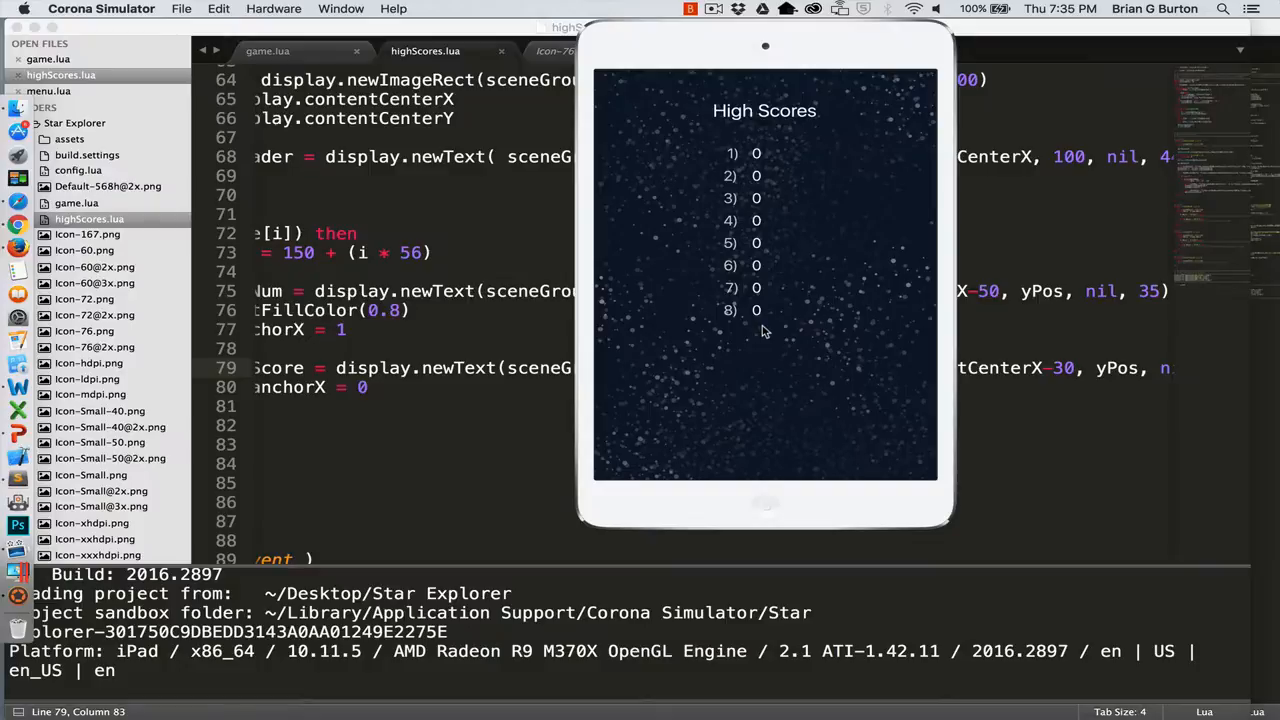
pyautogui.moveTo(765, 153)
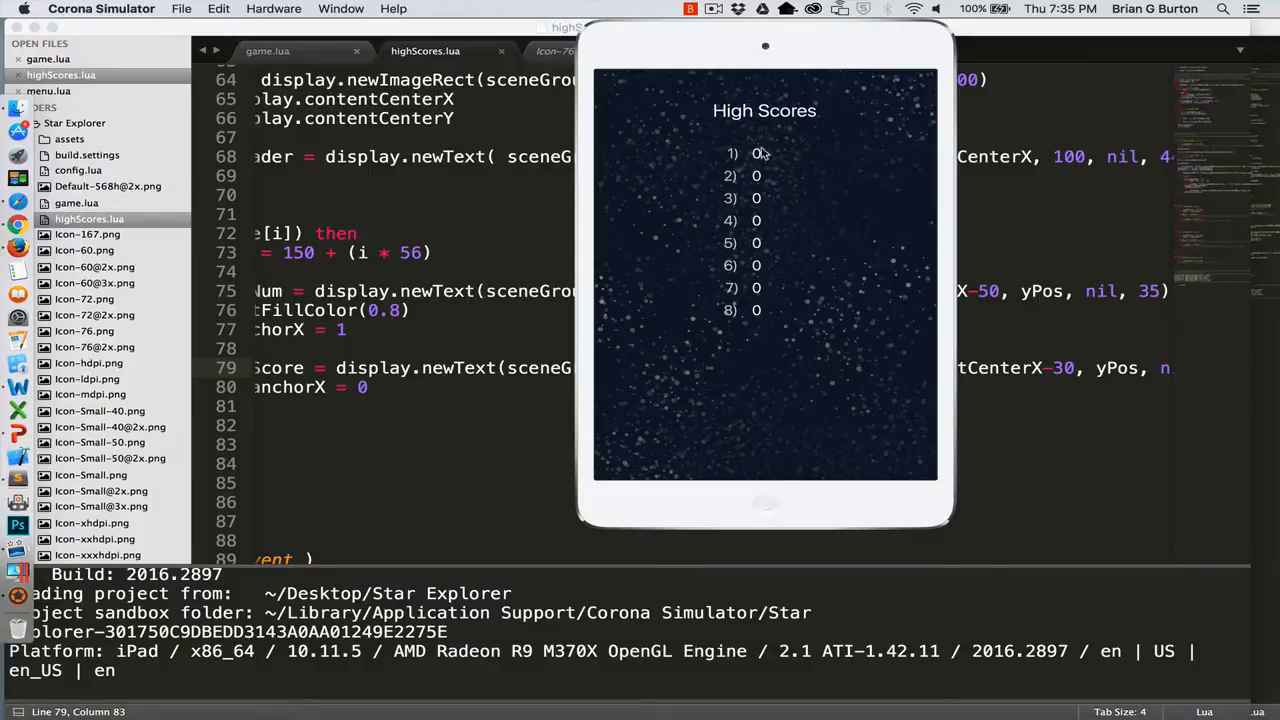
pyautogui.moveTo(765, 347)
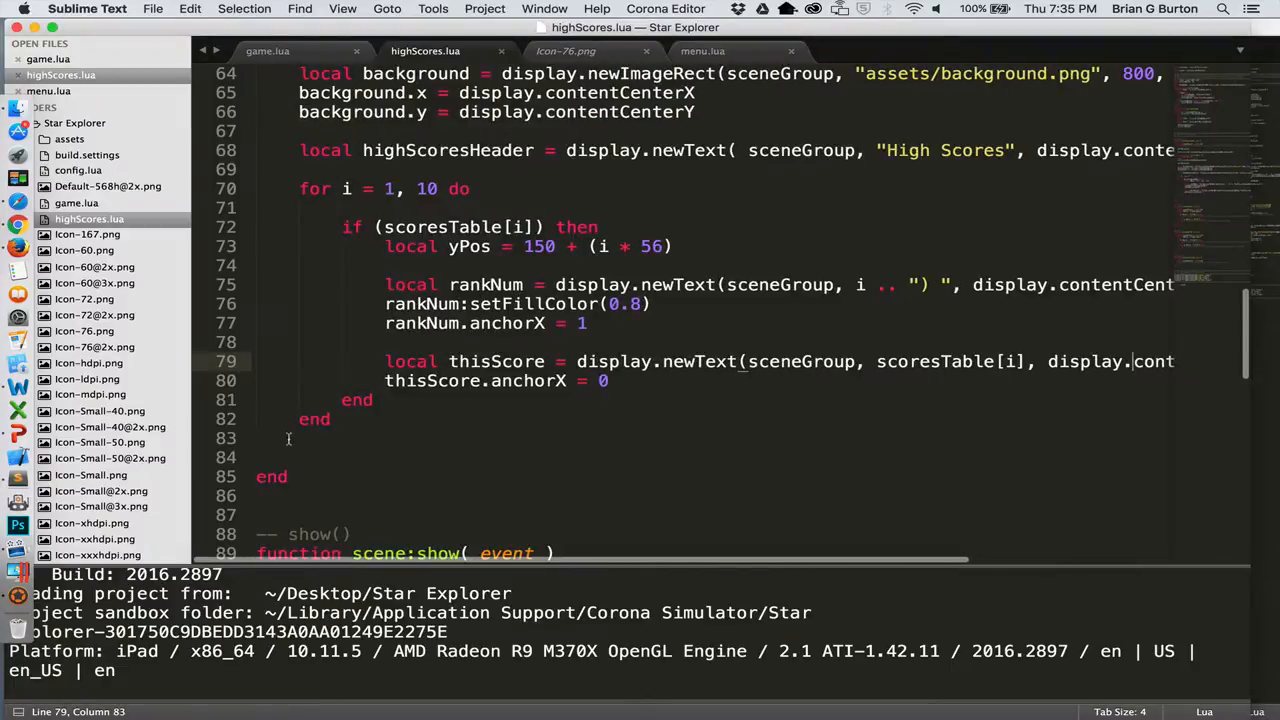
# After the score loop, create local menuButton text 'Menu' at contentCenterX, y 810, size 44.
pyautogui.click(289, 438)
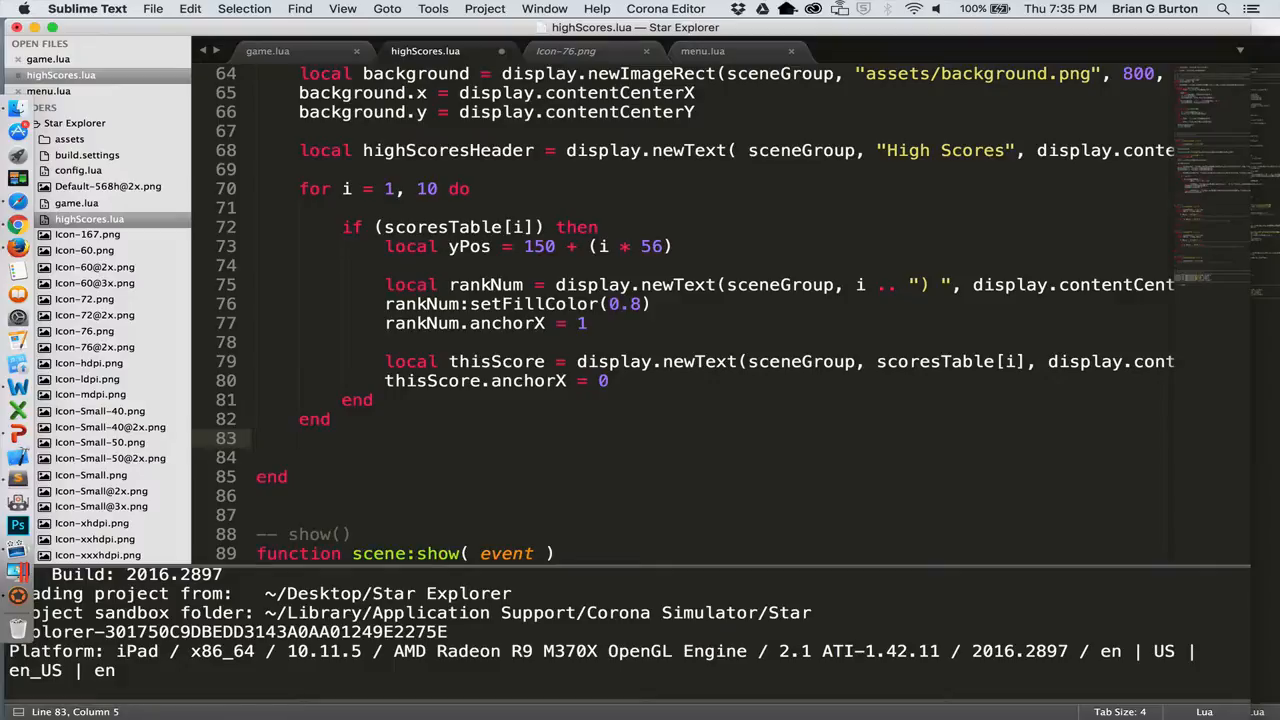
pyautogui.write('local menuButton = display.newText(sceneGroup, "Menu')
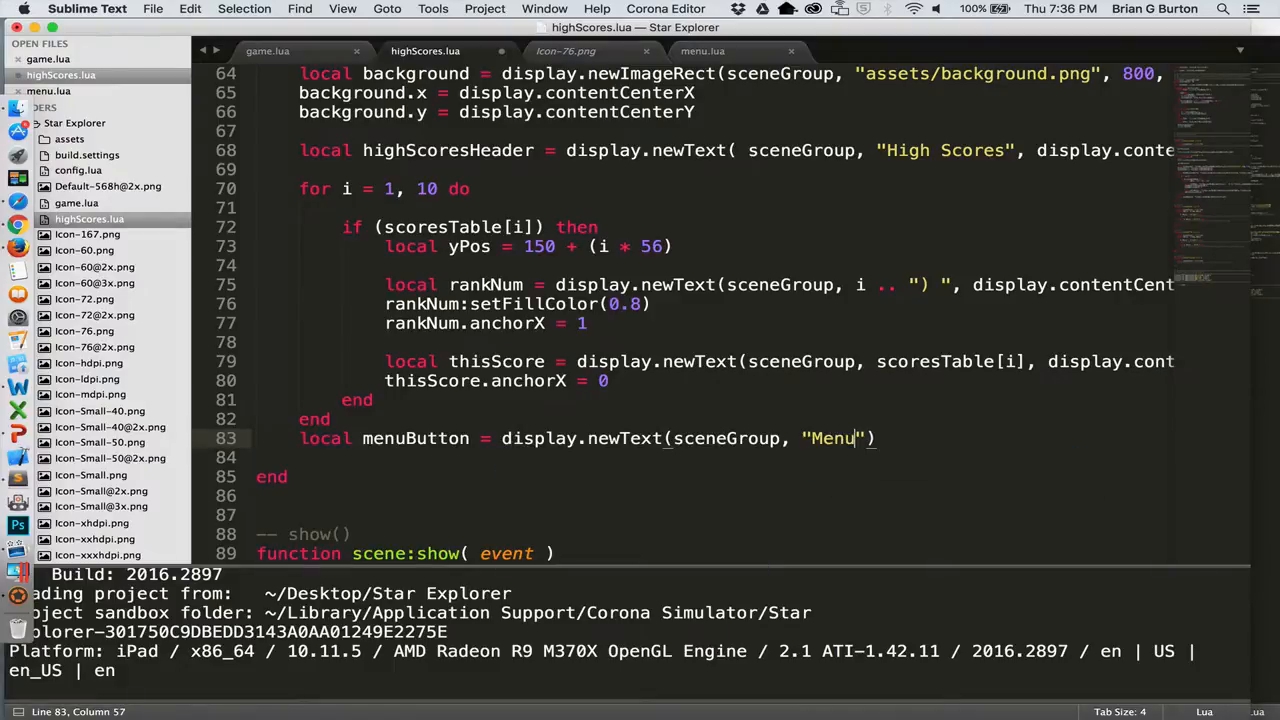
pyautogui.write(', display.contentCenterX, 810,')
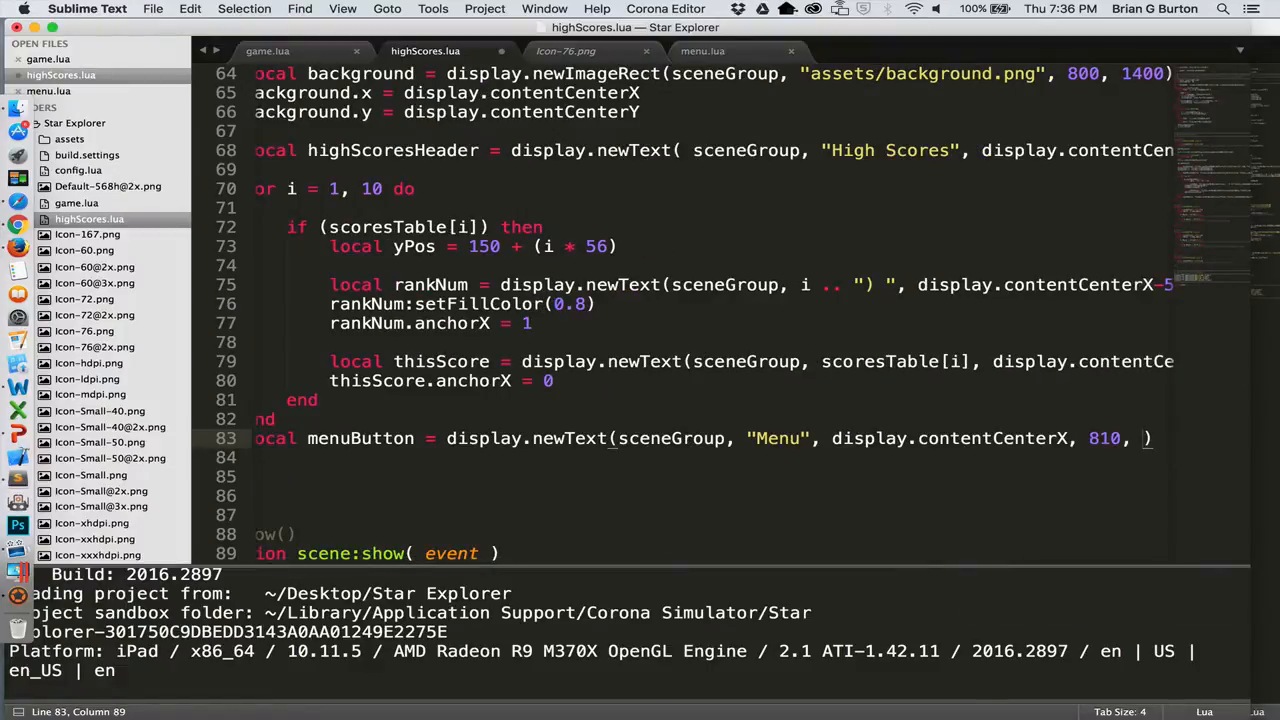
pyautogui.write('nil, 44')
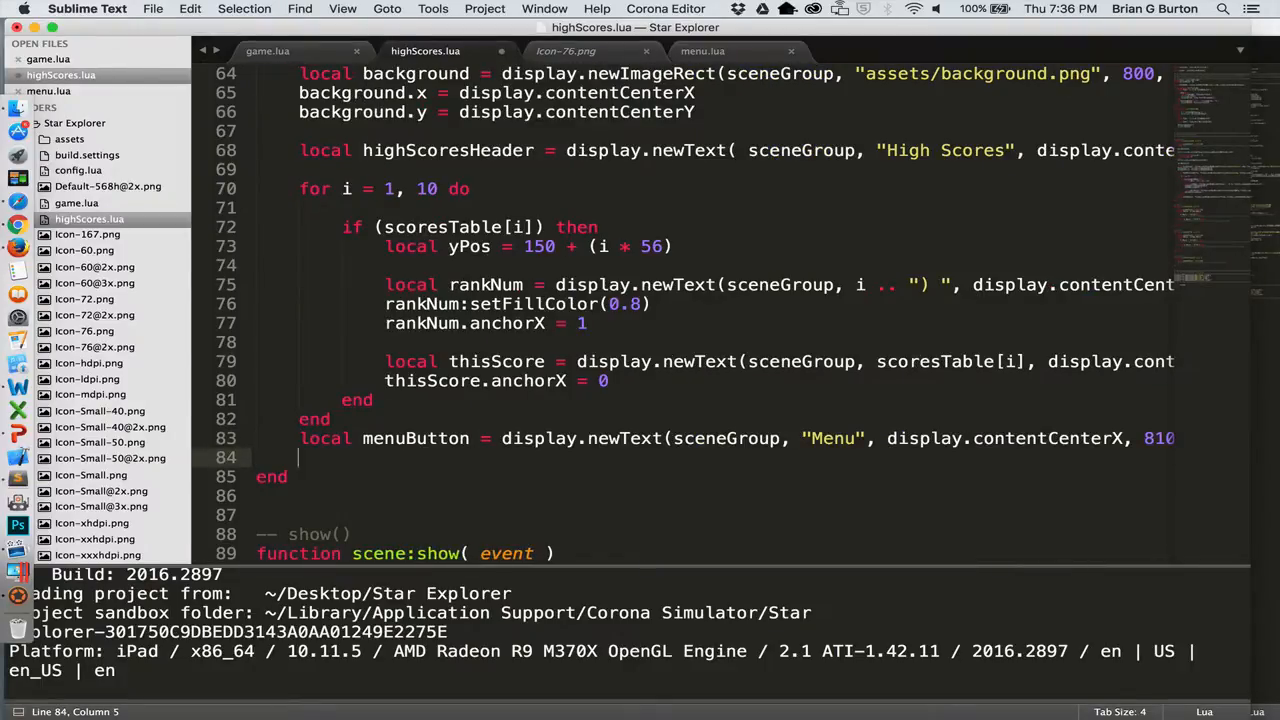
# Give menuButton fill colour 0.75, 0.78, 1 and a tap listener calling gotoMenu.
pyautogui.write('menuButton:setFillColor(0.75, )')
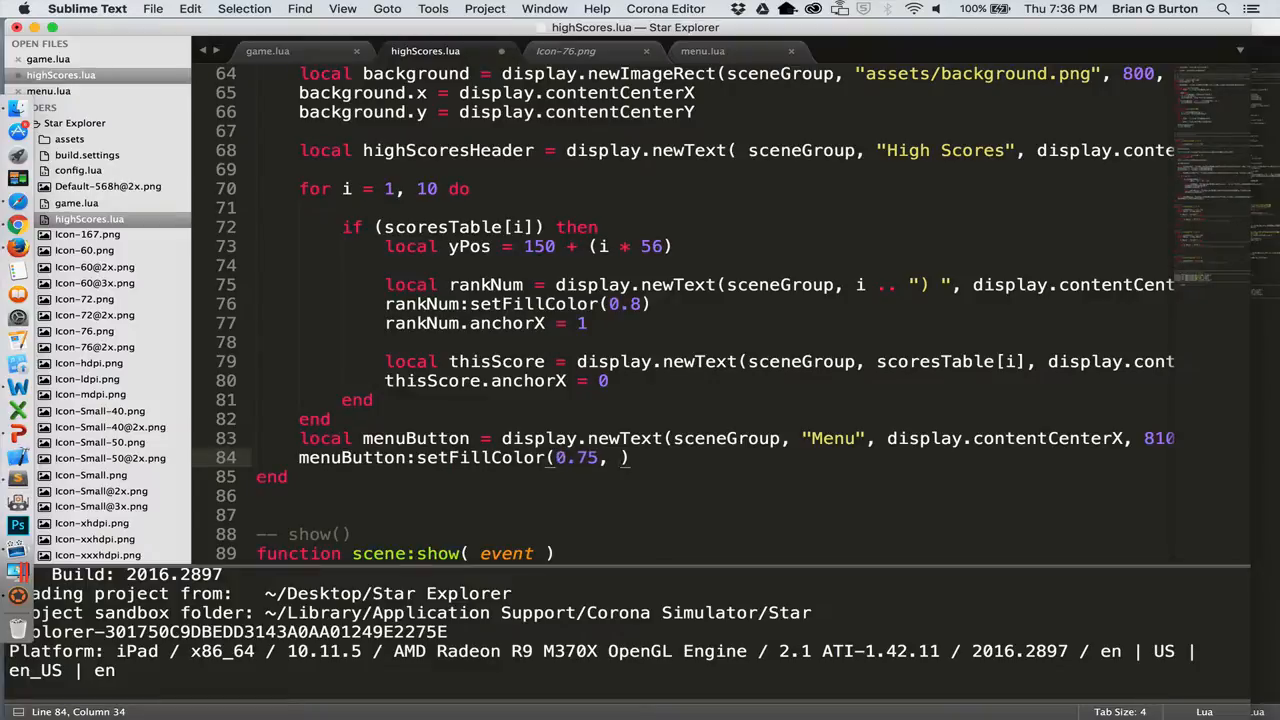
pyautogui.write('0.78, 1')
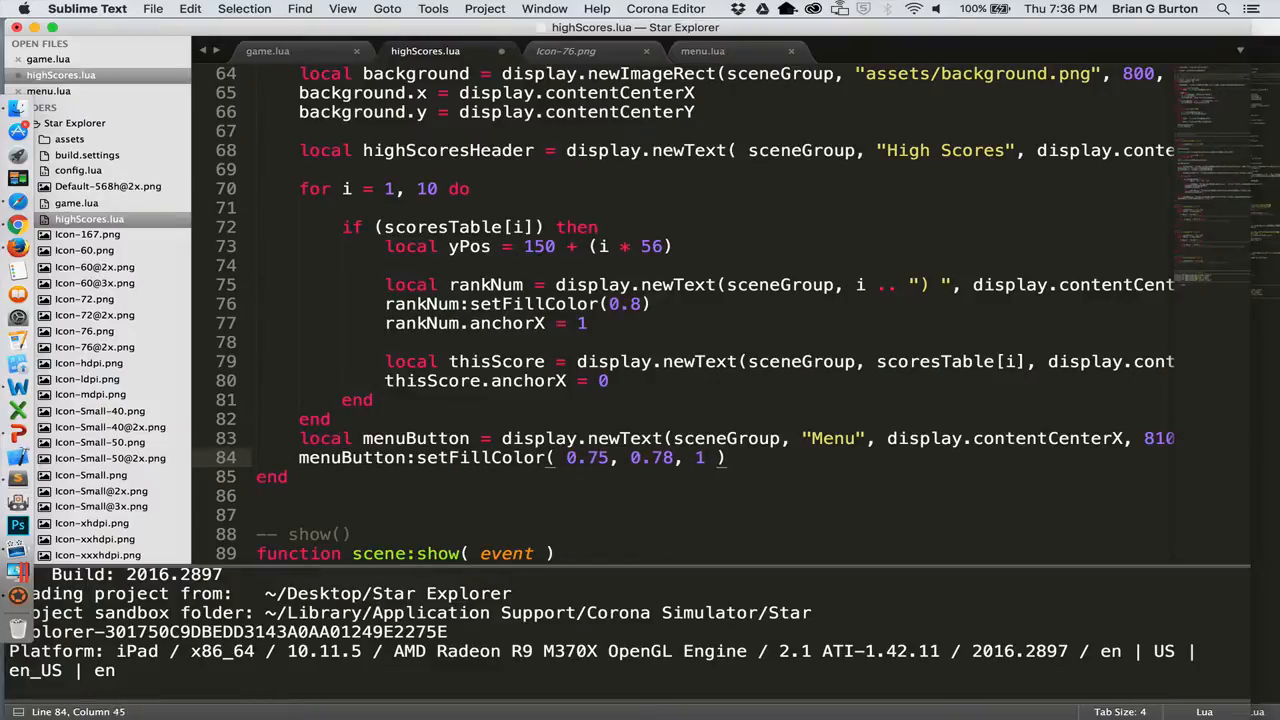
pyautogui.write('menuButton:addEventListener')
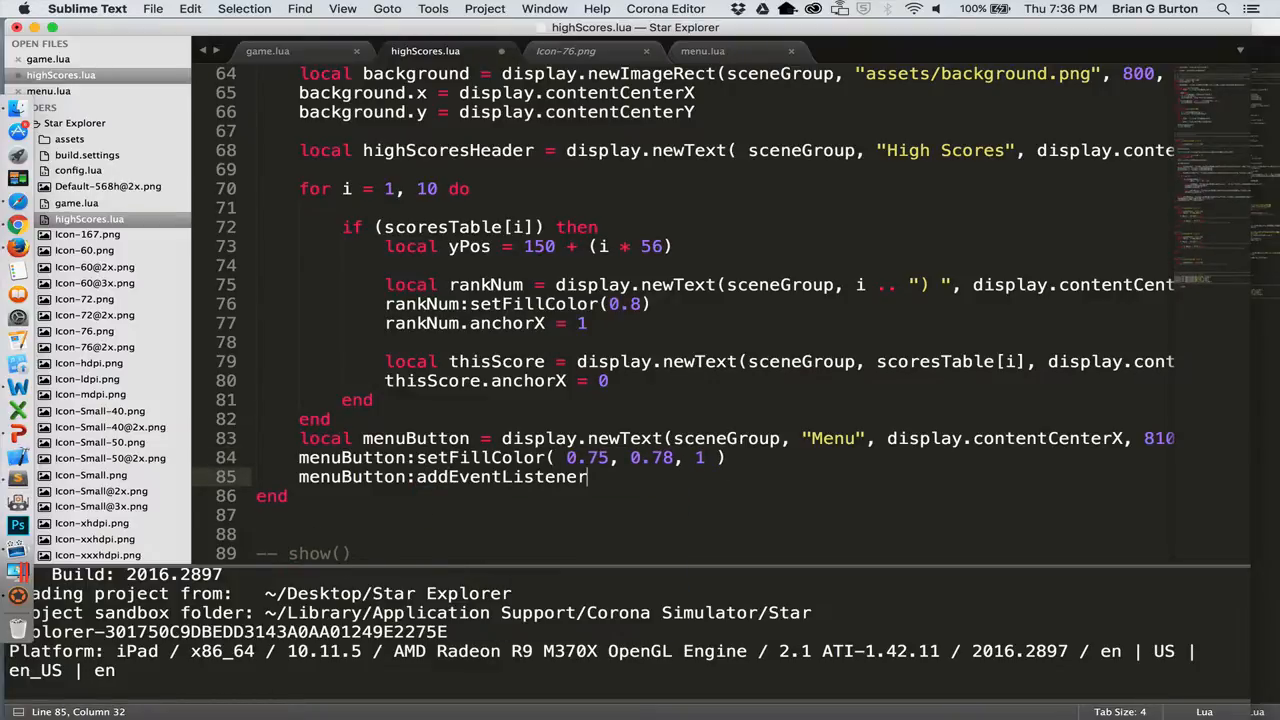
pyautogui.write('()')
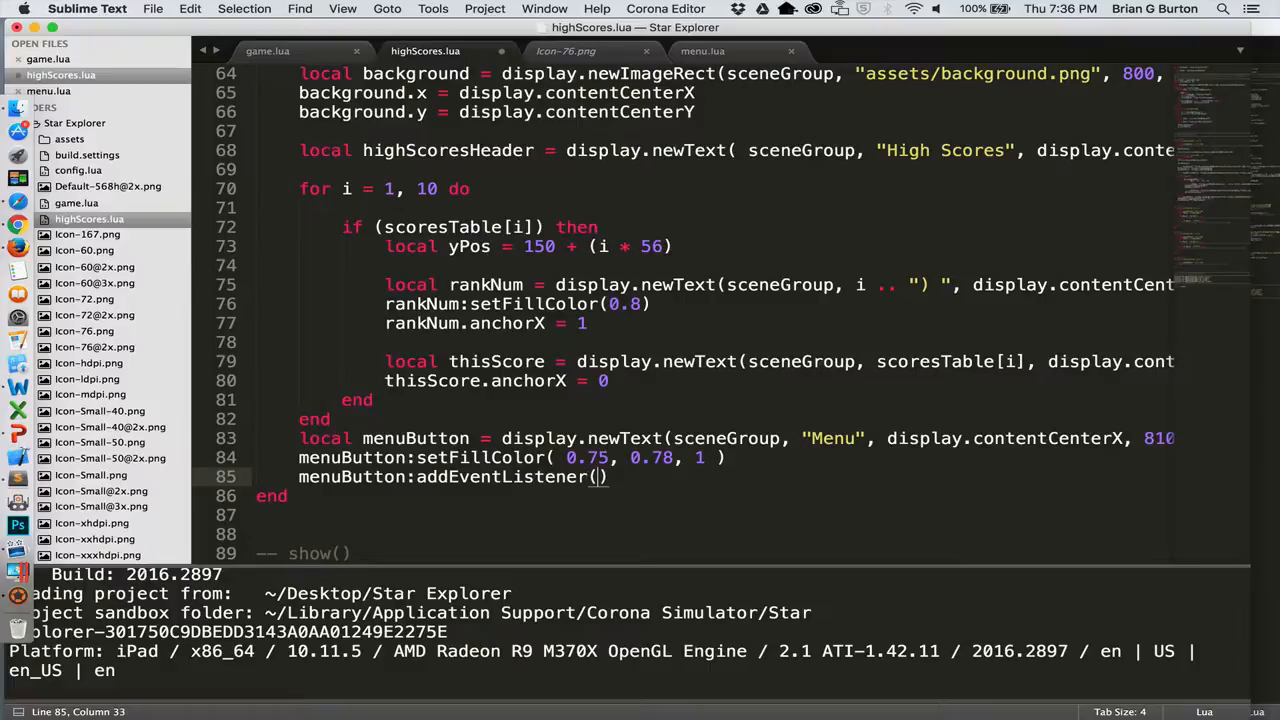
pyautogui.write('"tap"')
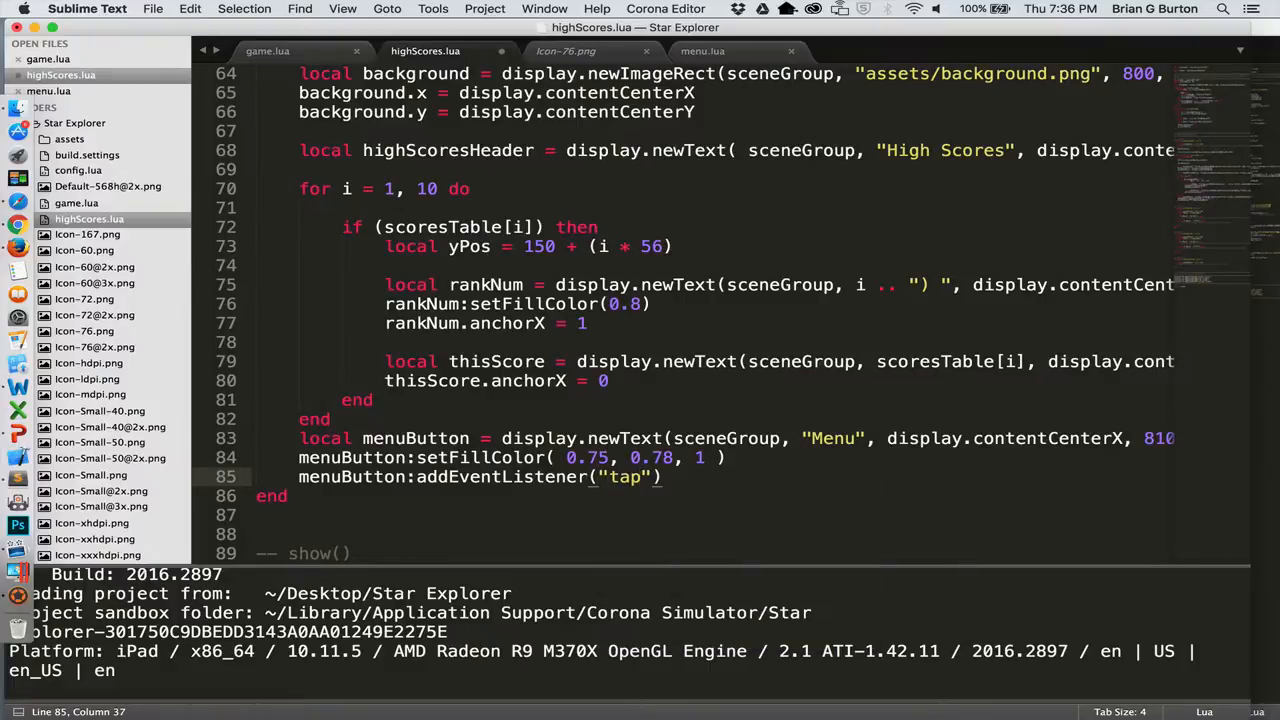
pyautogui.write(', go')
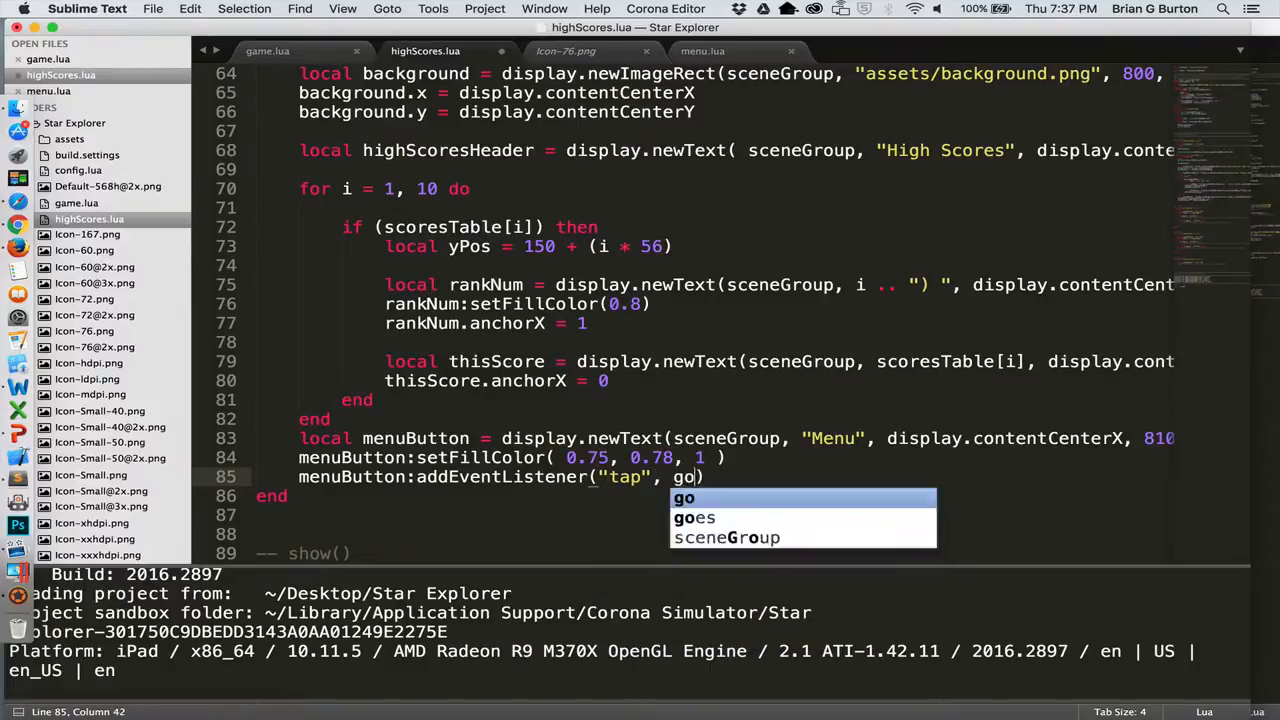
pyautogui.write('tom')
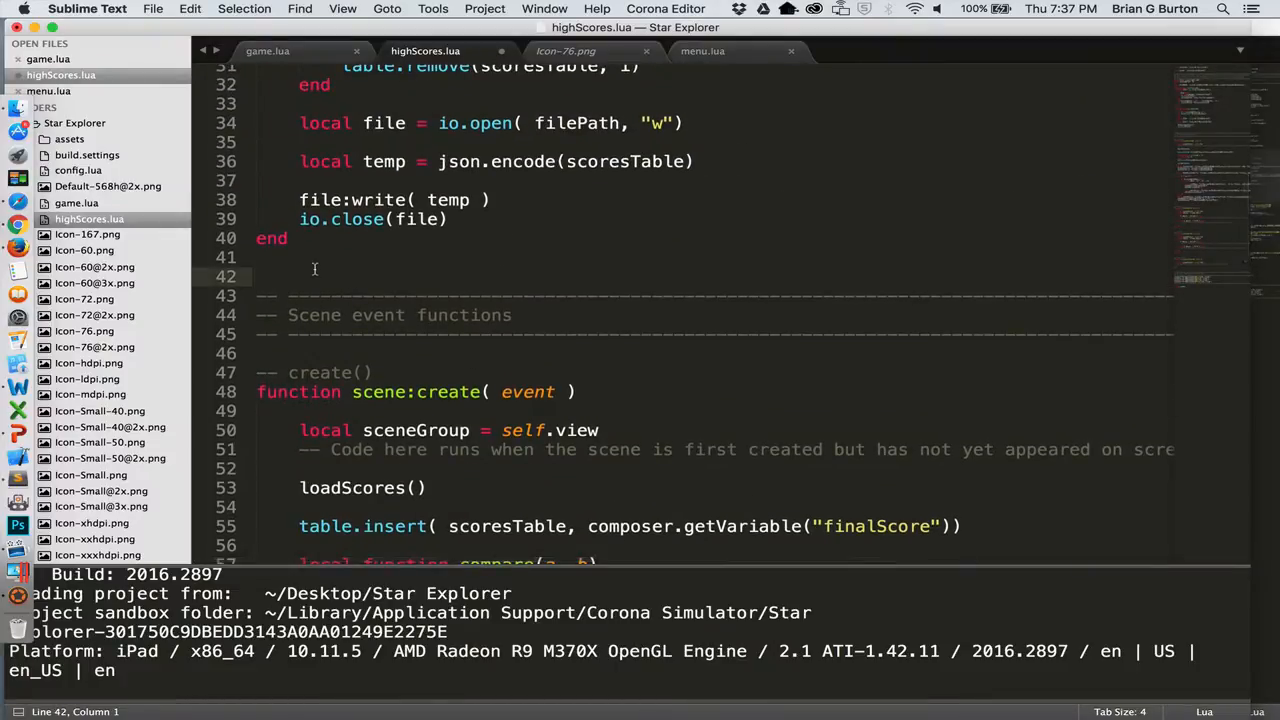
# Write local function gotoMenu() that calls composer.gotoScene("menu").
pyautogui.write('local function g')
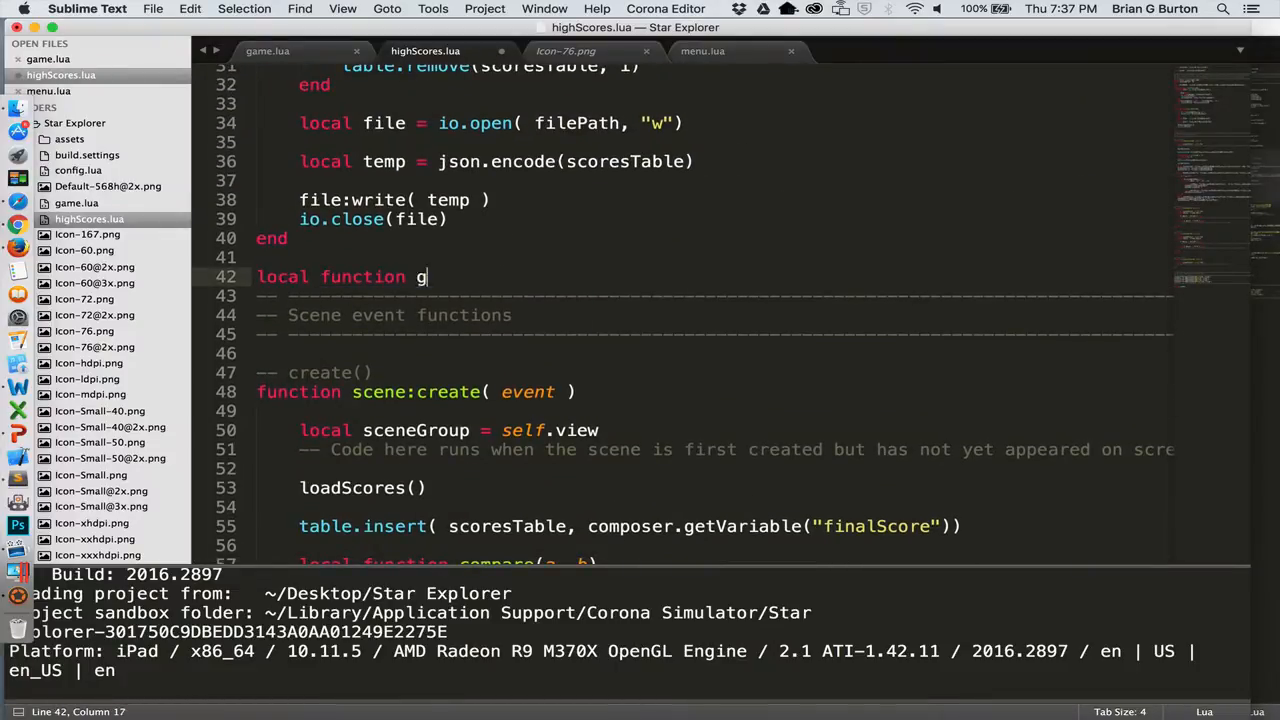
pyautogui.write('otoMenu()')
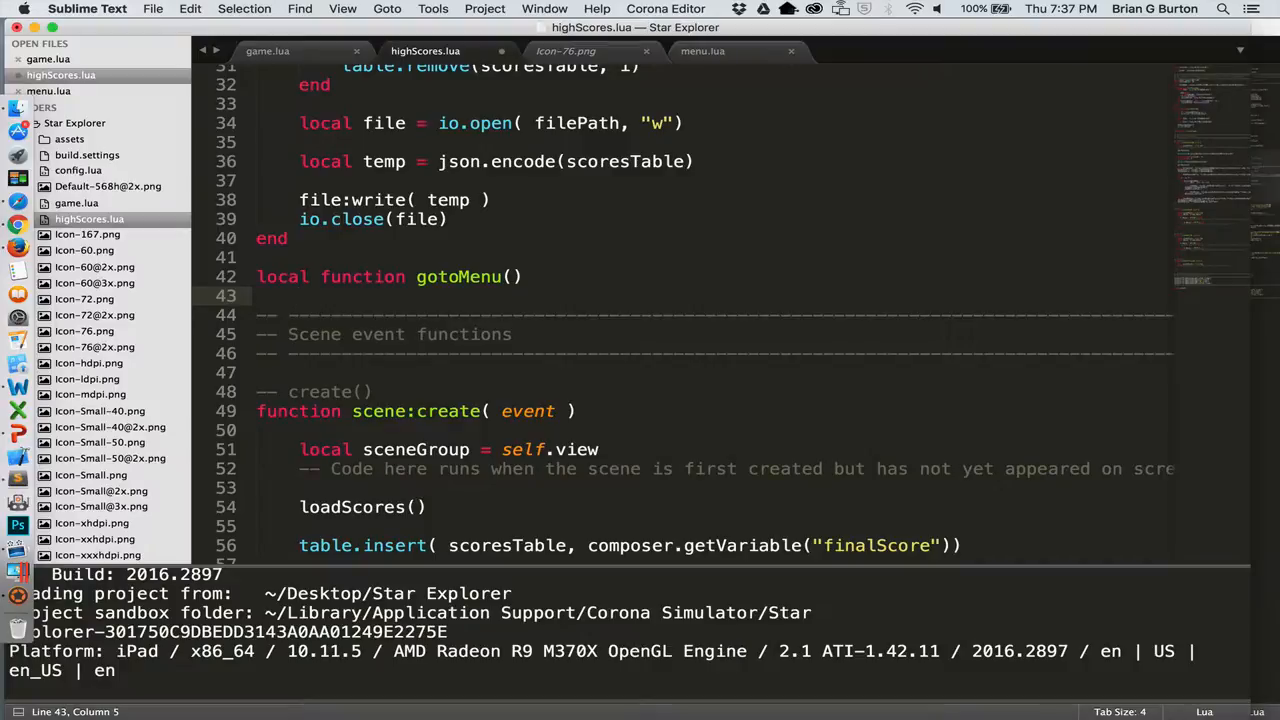
pyautogui.write('composer')
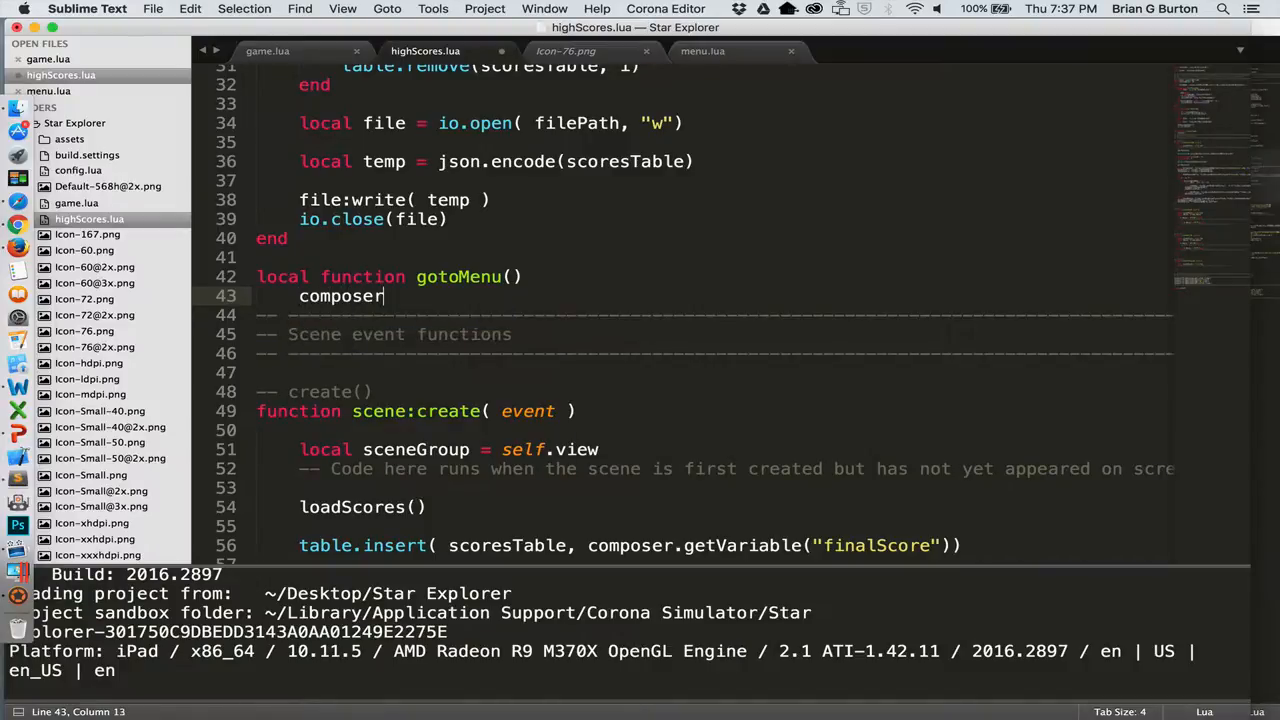
pyautogui.write('.go')
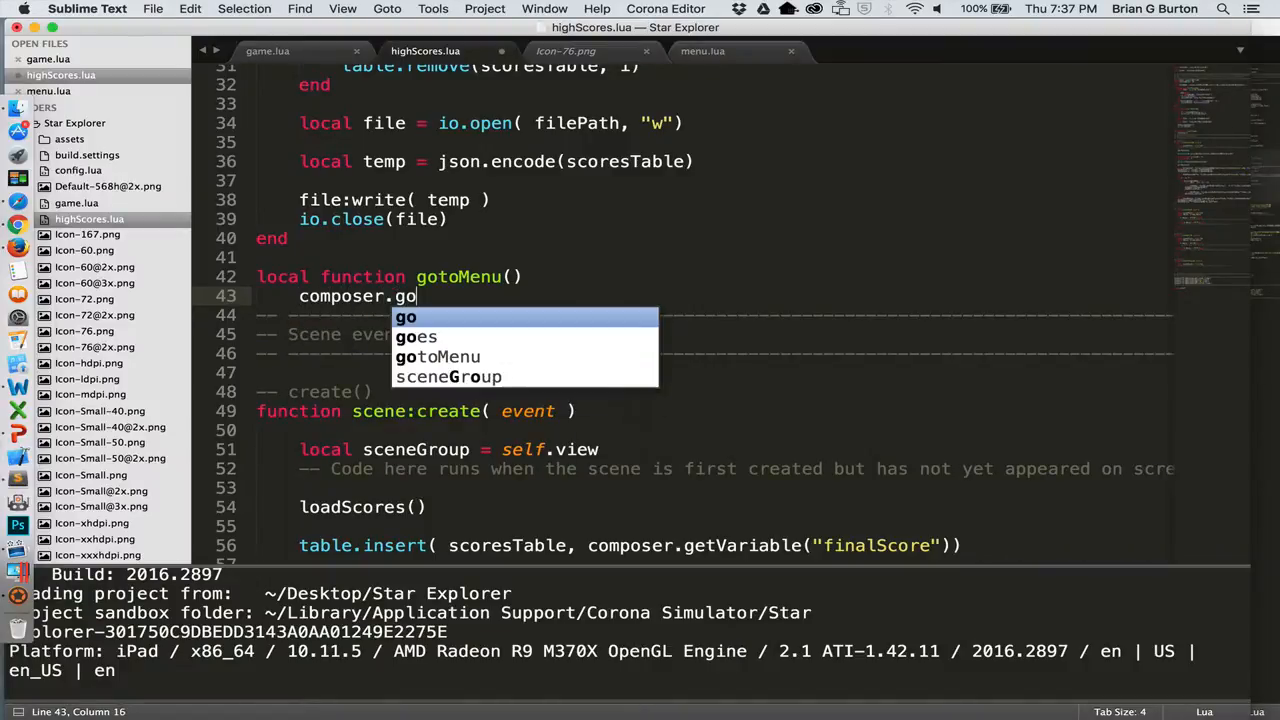
pyautogui.write('toScene("menu")')
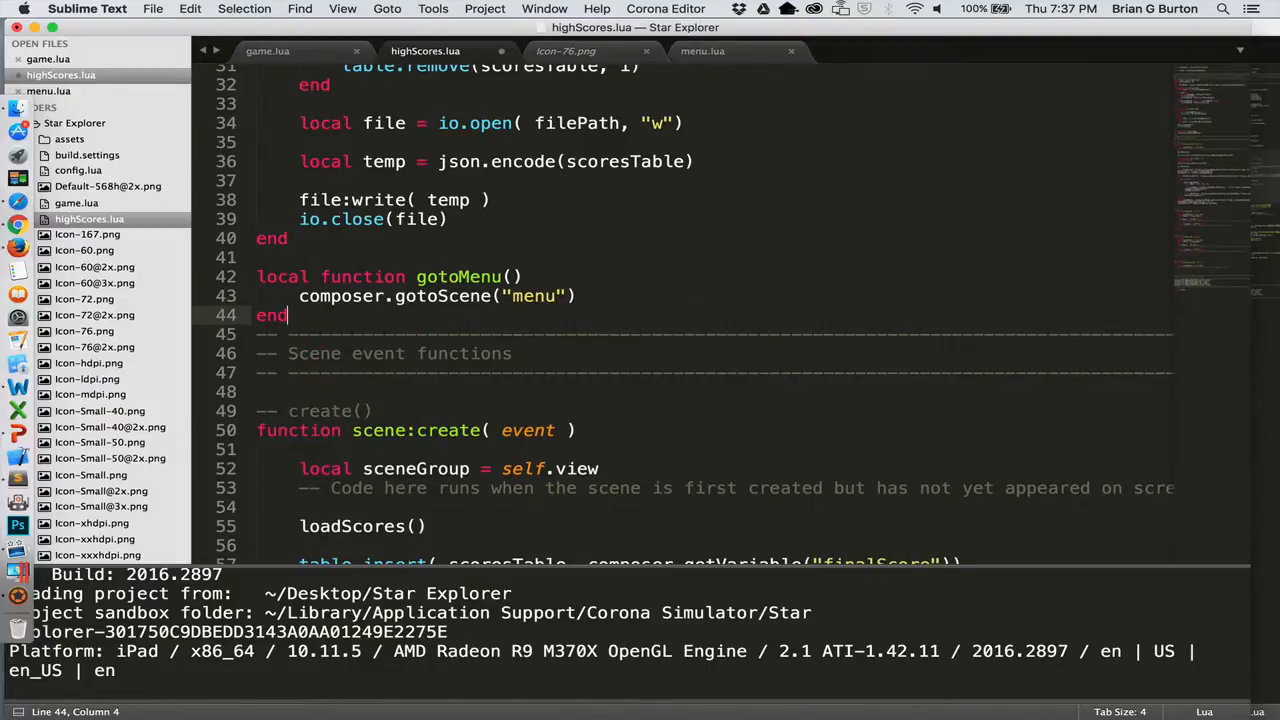